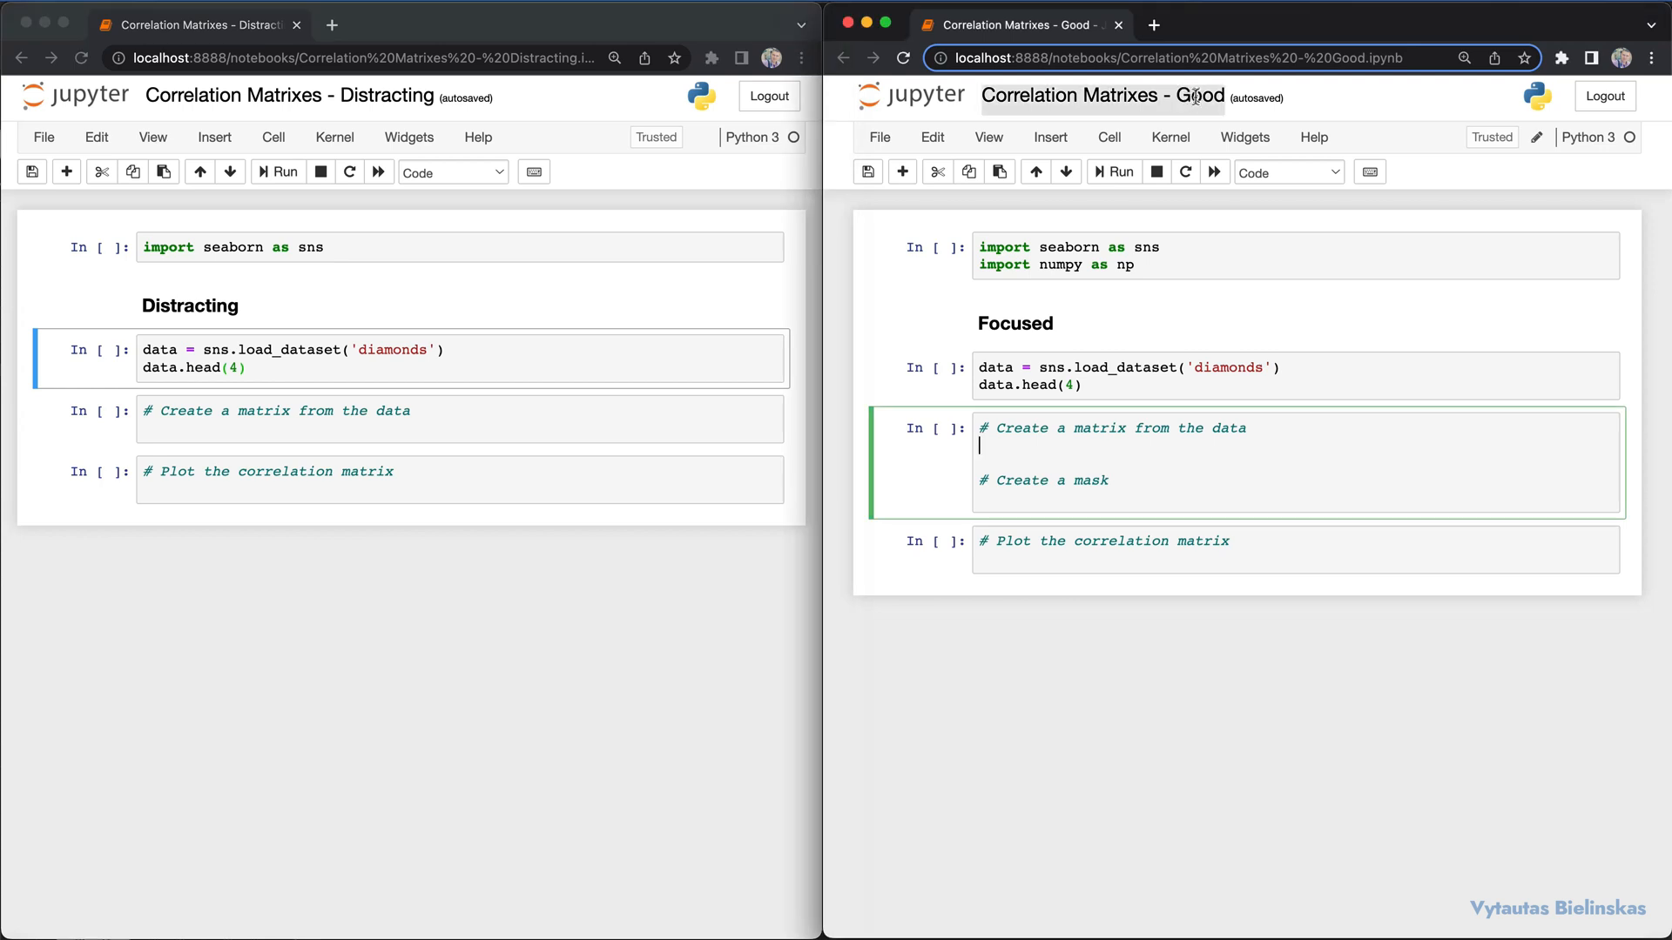
- Run the seaborn import and diamonds data.head(4) cells in the Distracting notebook
{"action": "left_click", "coordinate": [317, 248]}
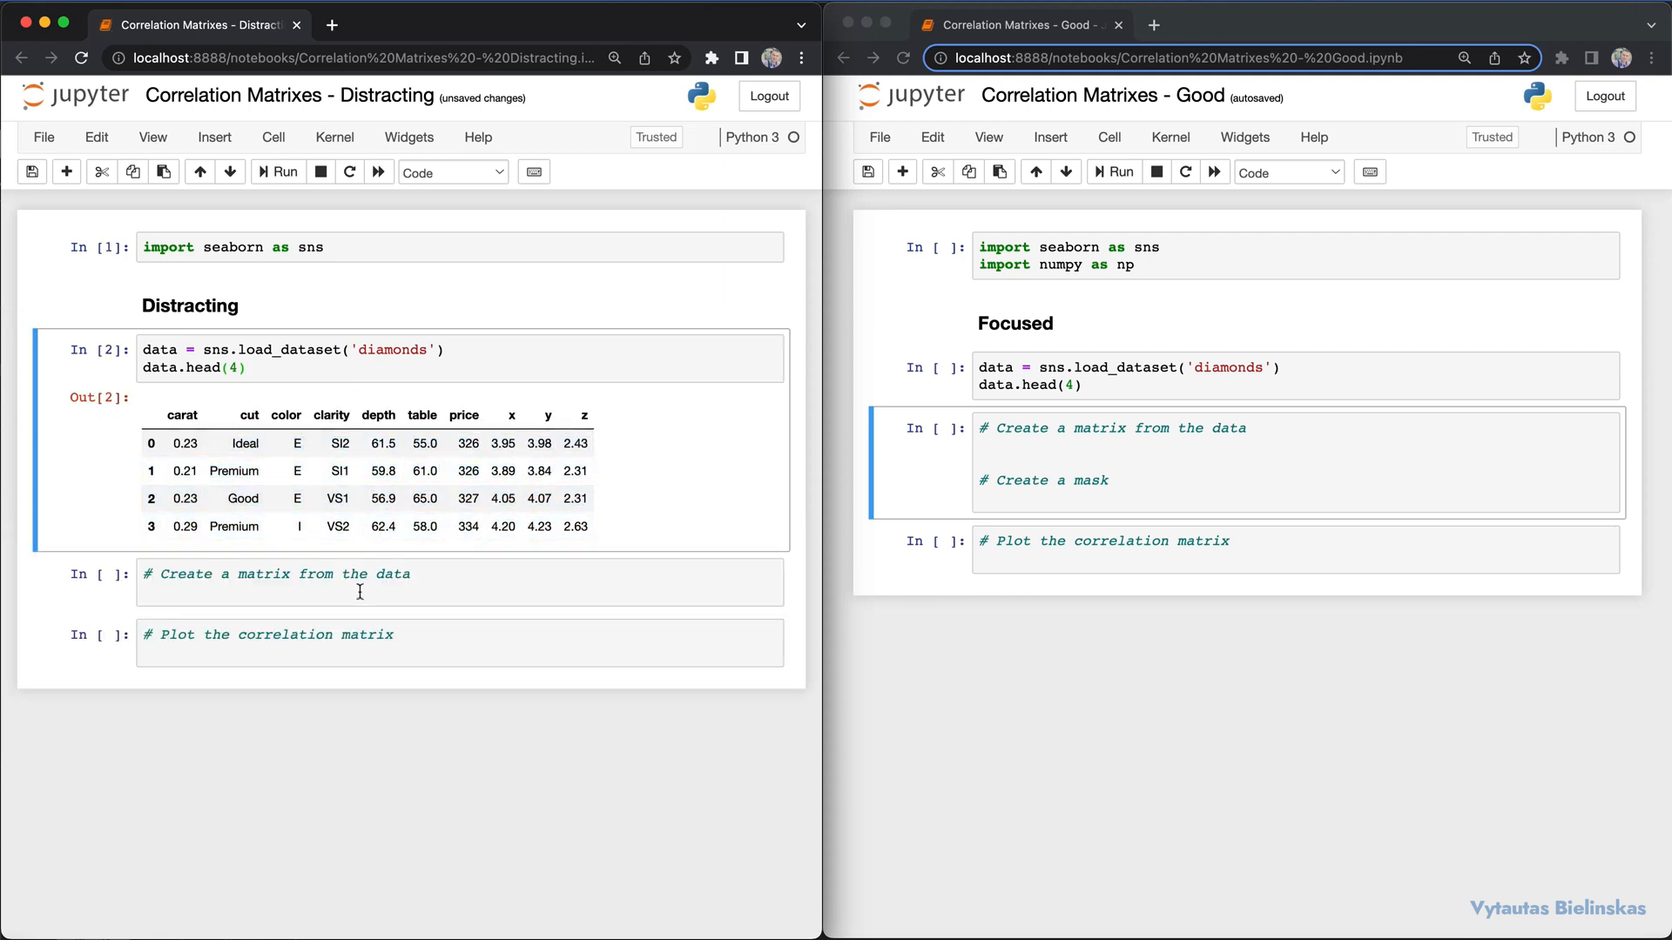
- Write matrix = data.corr() in the '# Create a matrix' cell and run it without displaying output
{"action": "left_click", "coordinate": [359, 593]}
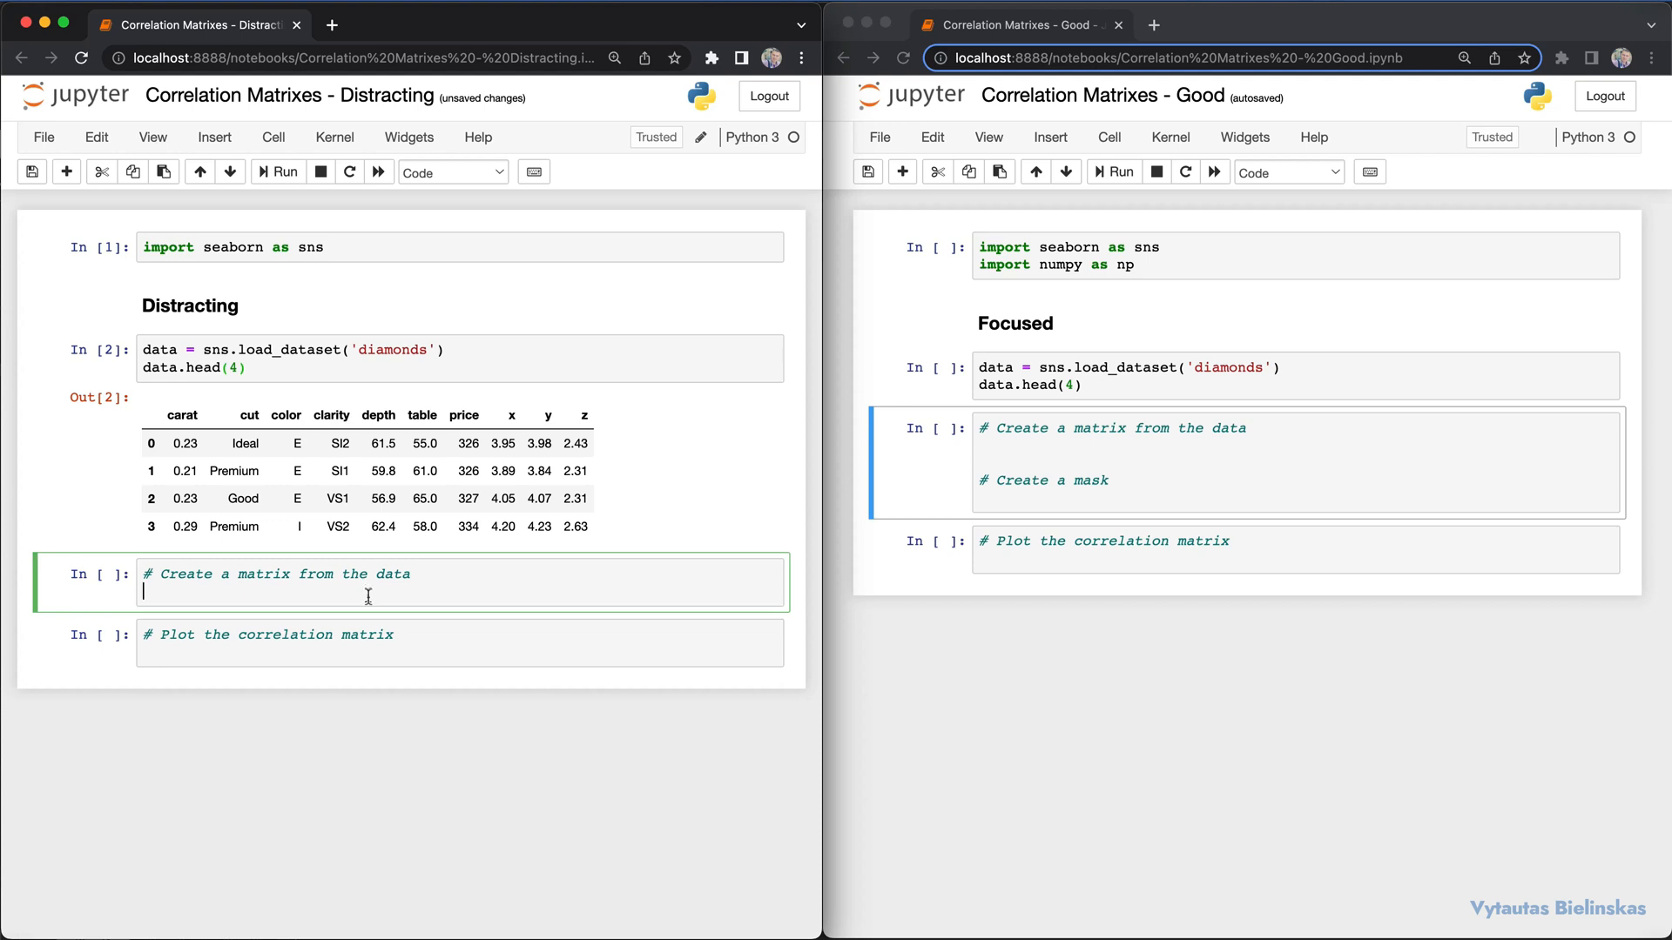
{"action": "type", "text": "matrix = data"}
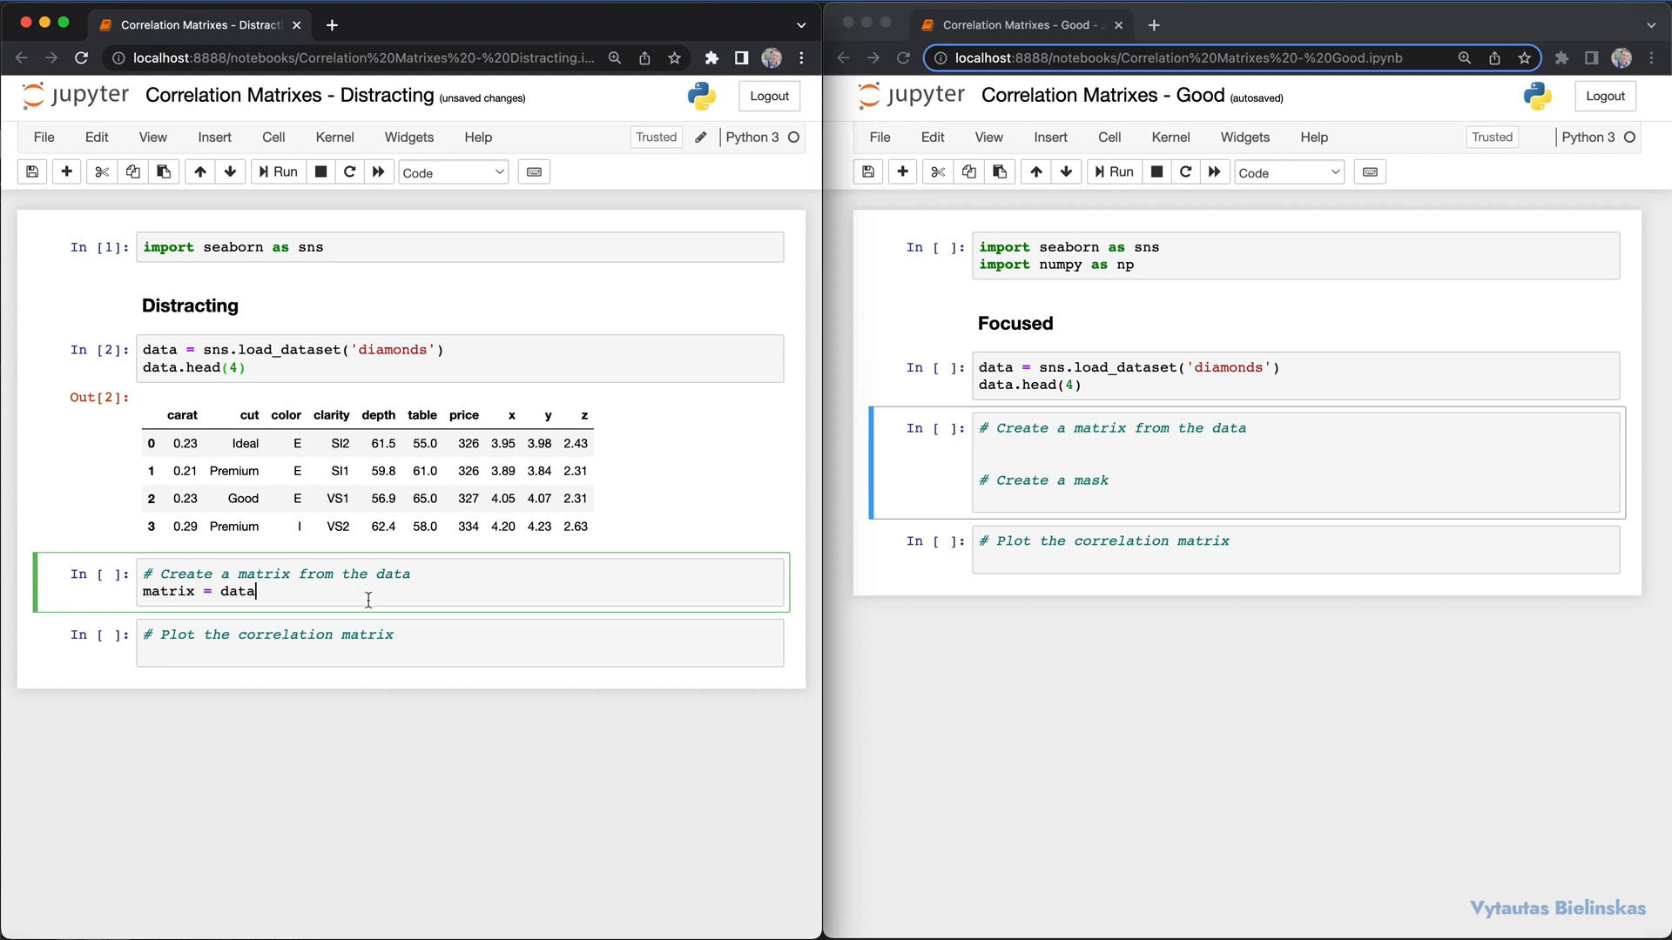
{"action": "type", "text": ".corr("}
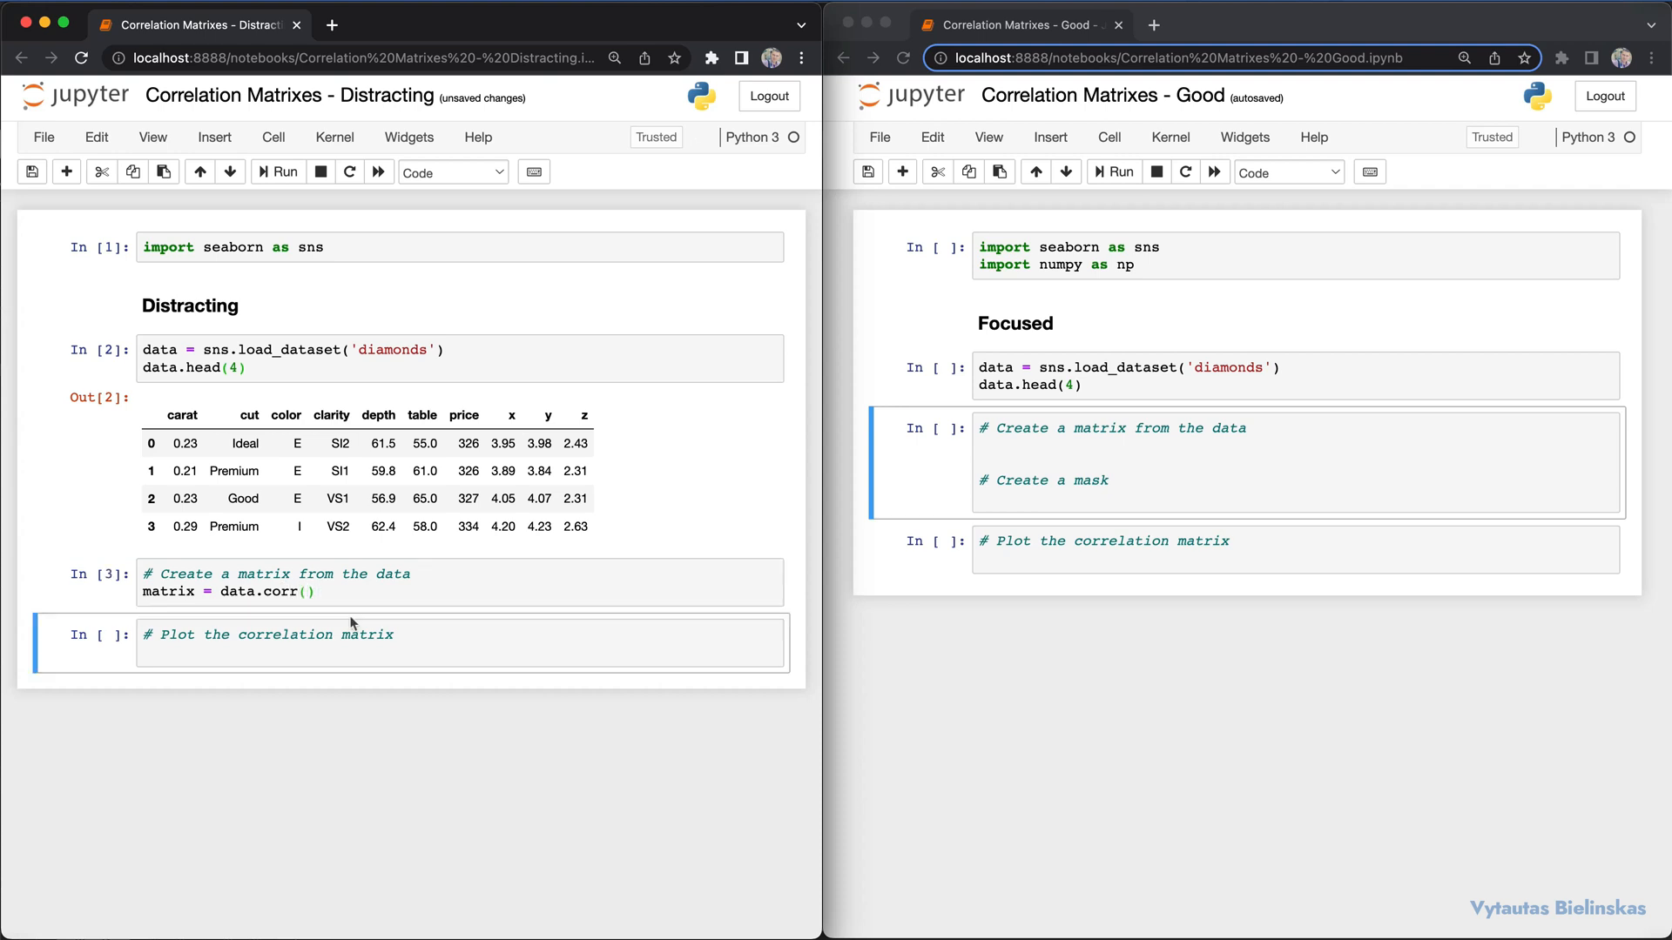
{"action": "type", "text": "matrix"}
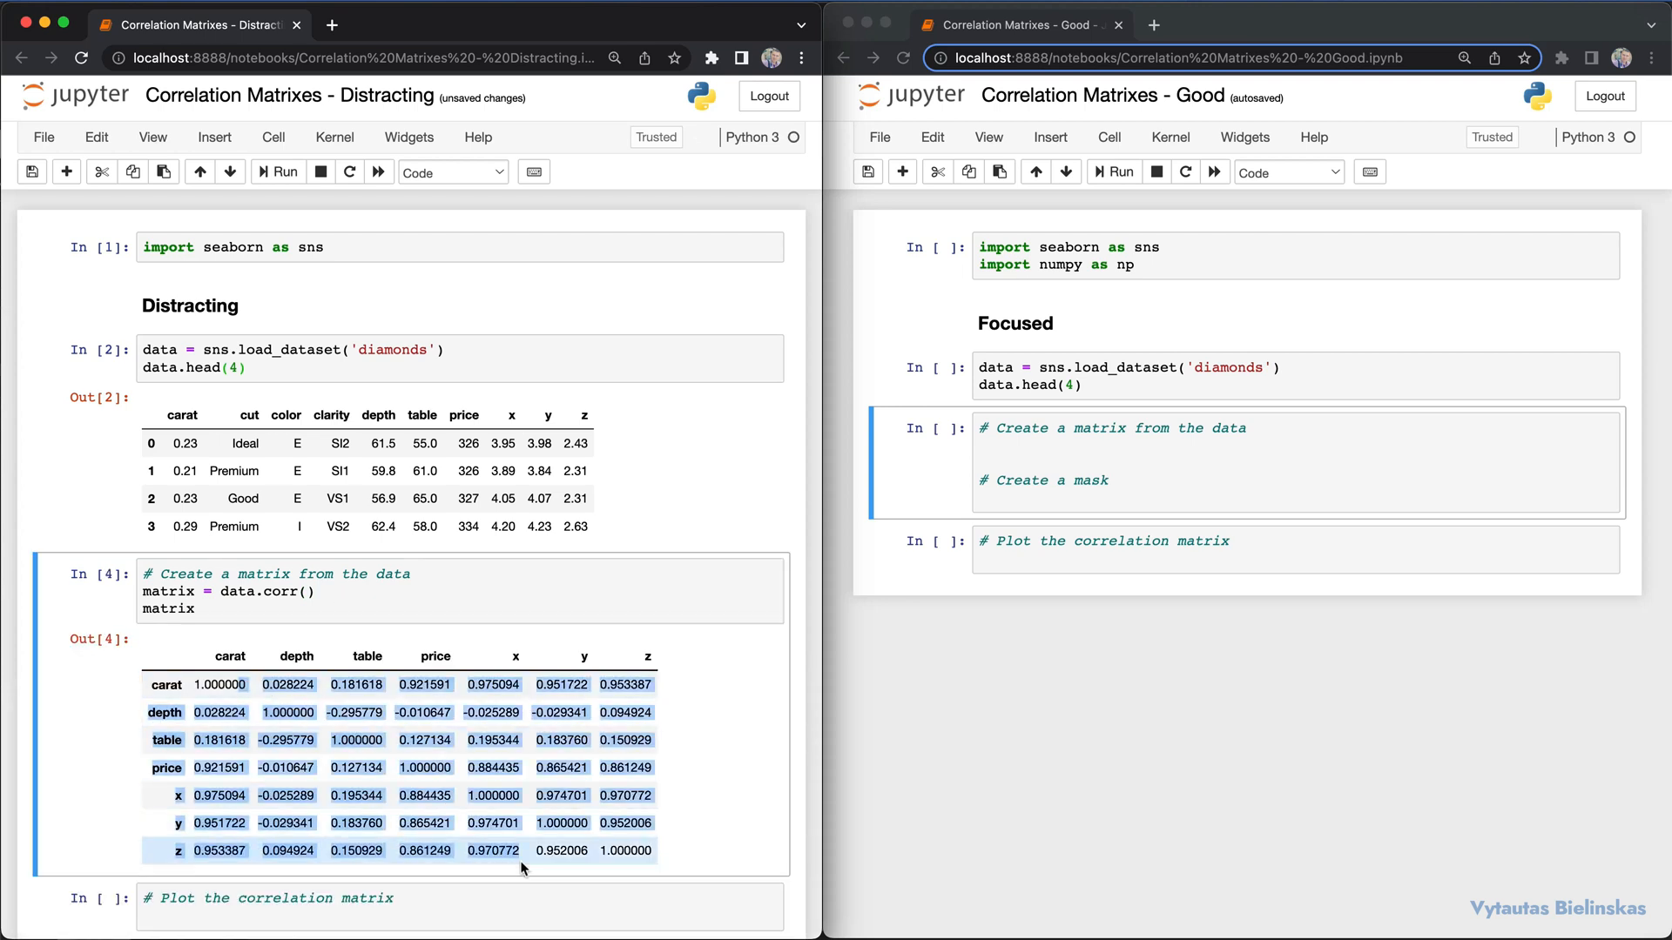
{"action": "left_click", "coordinate": [310, 592]}
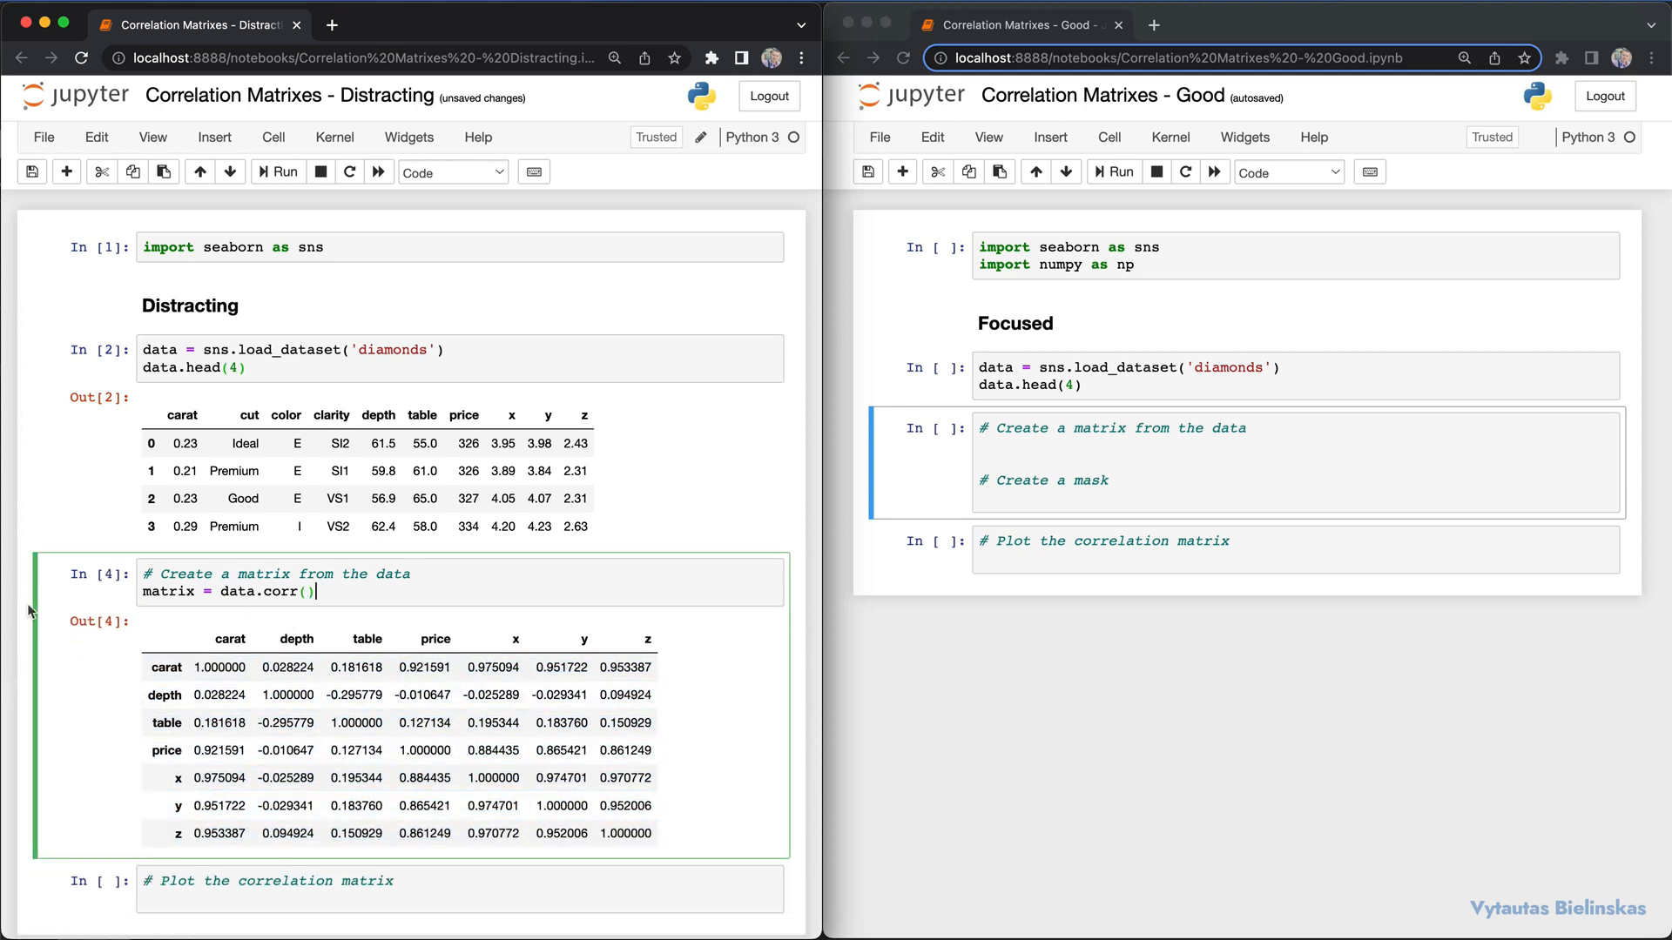
{"action": "left_click", "coordinate": [249, 592]}
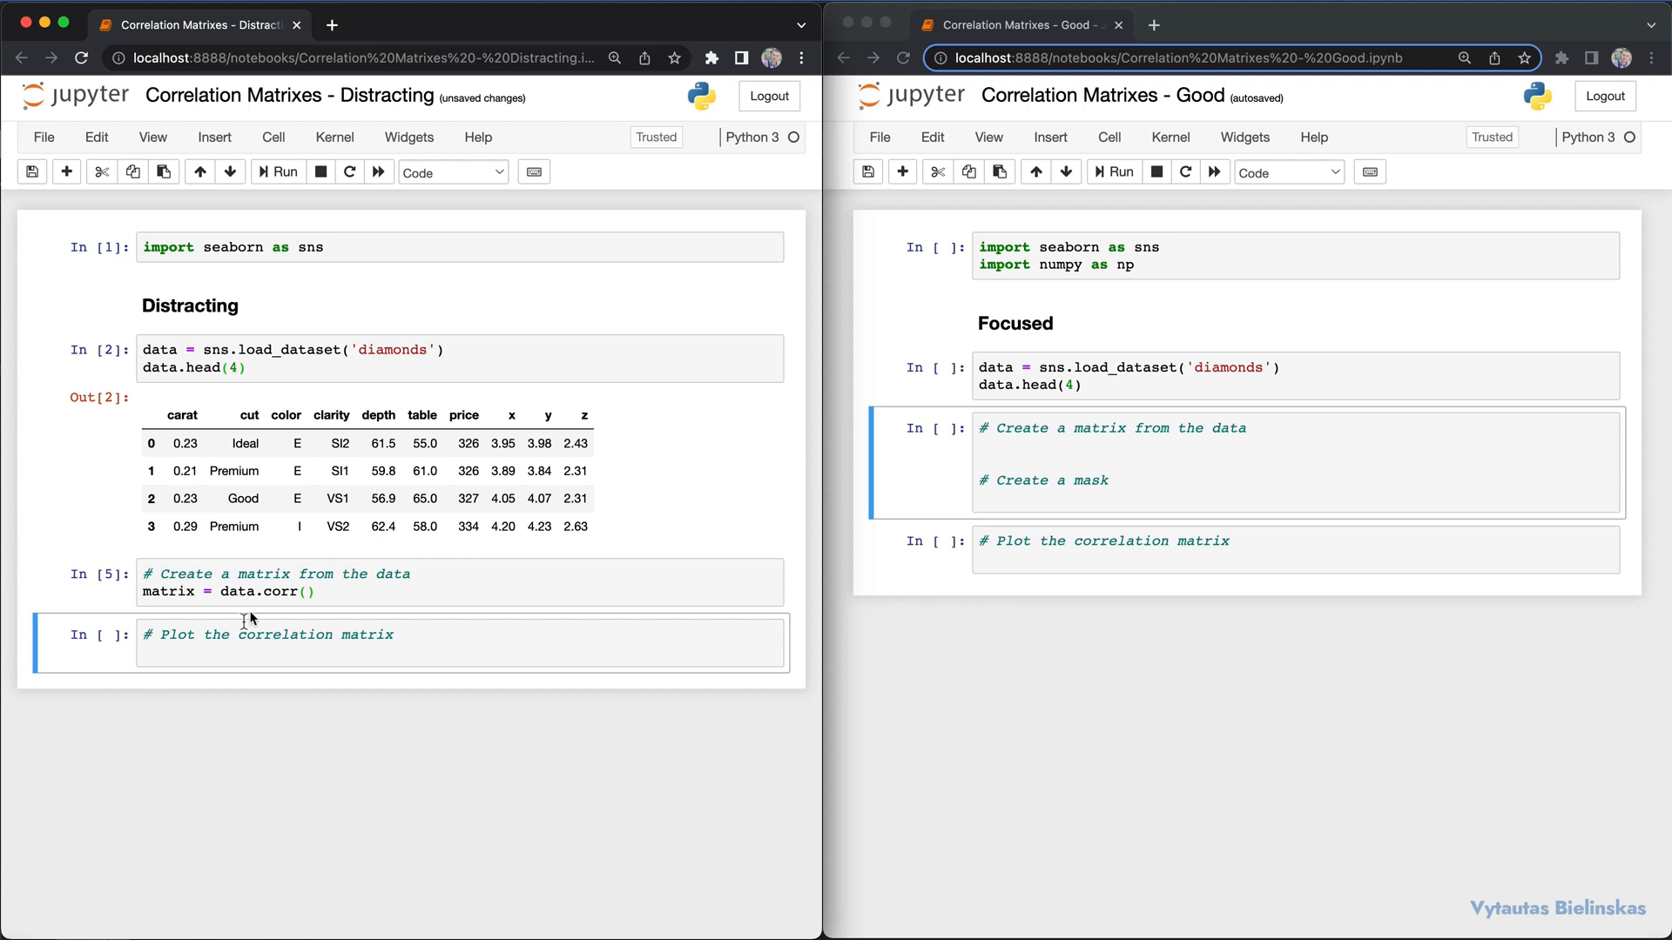
- Begin sns.heatmap(matrix, center=0, fmt='.3f', in the plotting cell
{"action": "type", "text": "sns."}
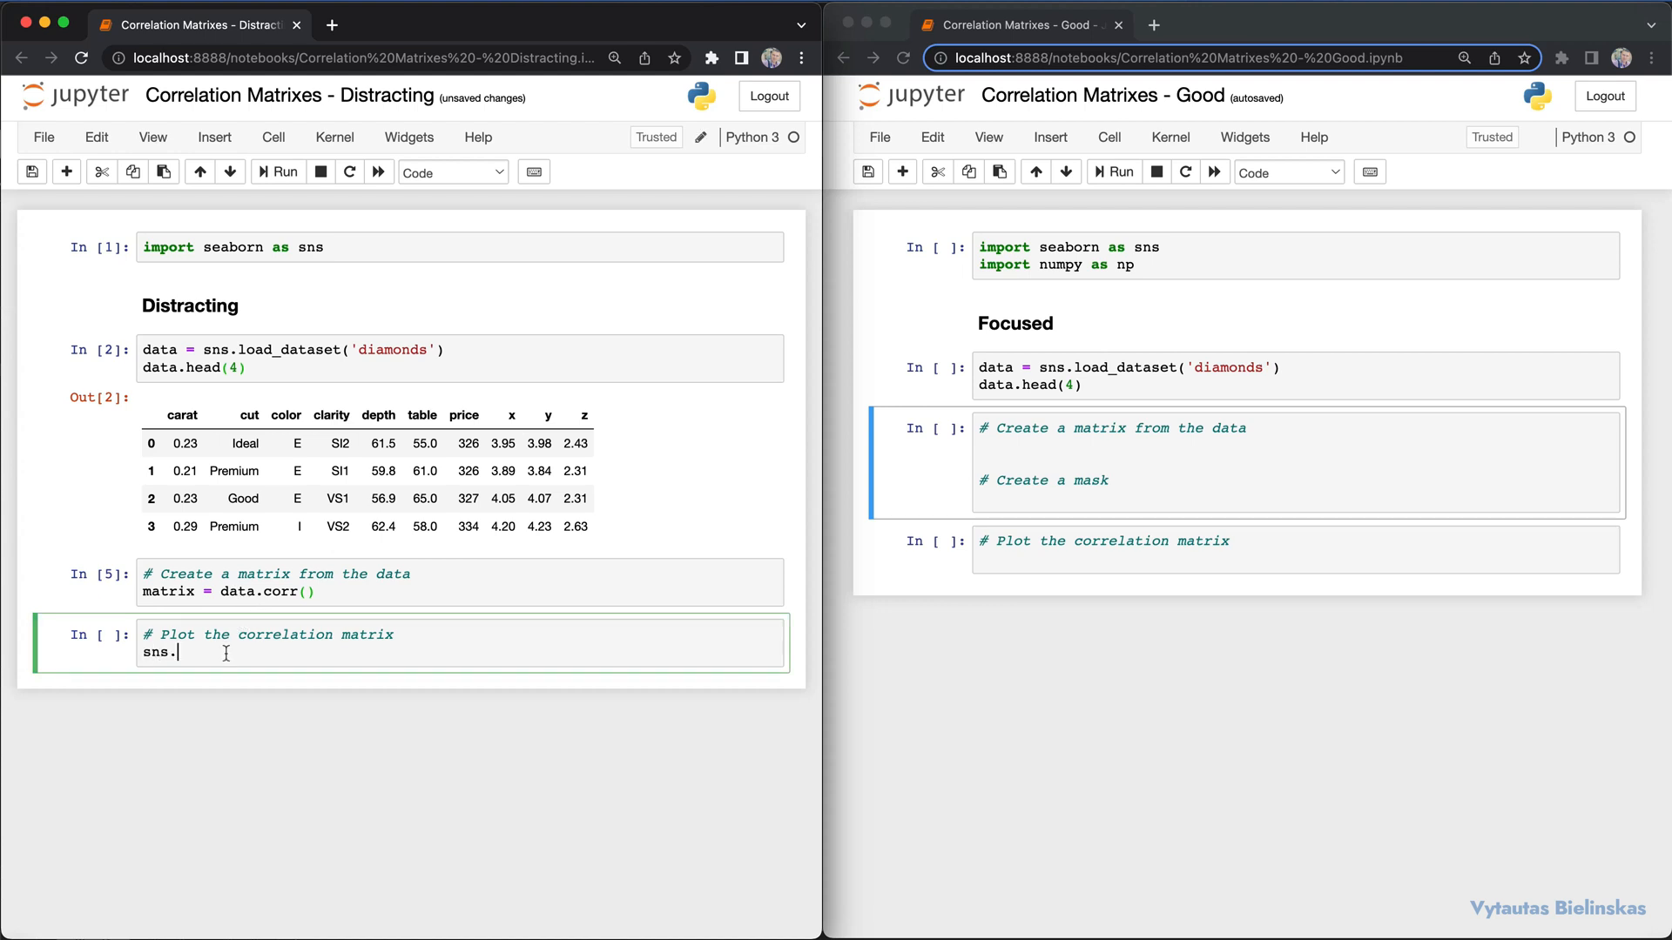
{"action": "type", "text": "heatmap"}
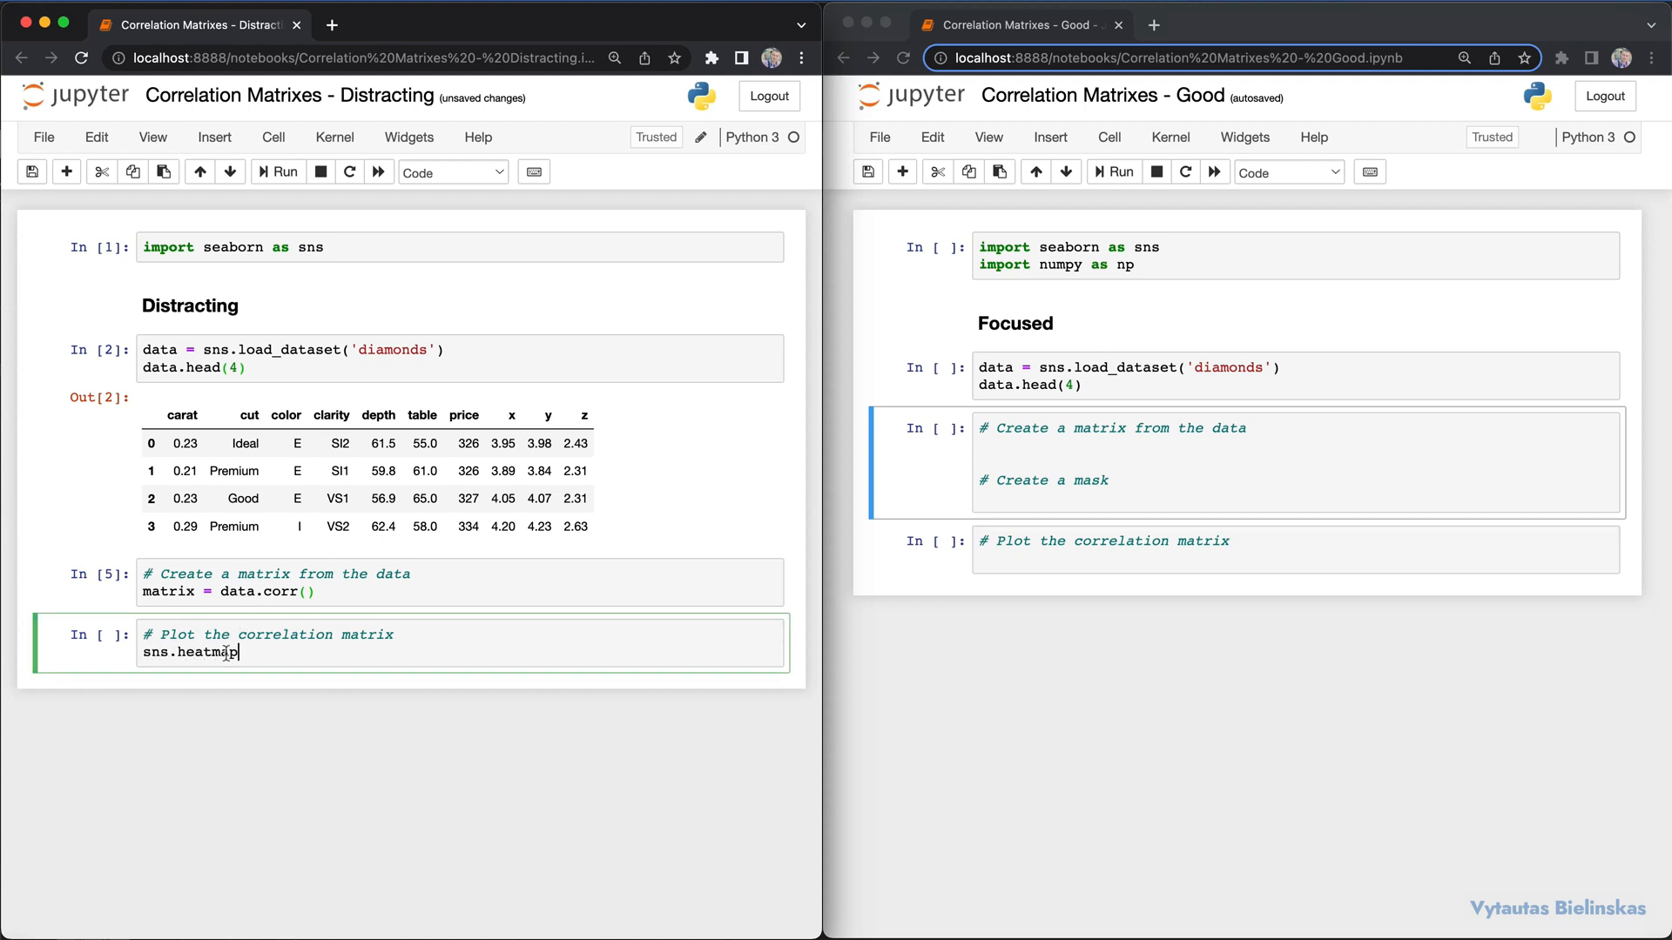
{"action": "type", "text": "("}
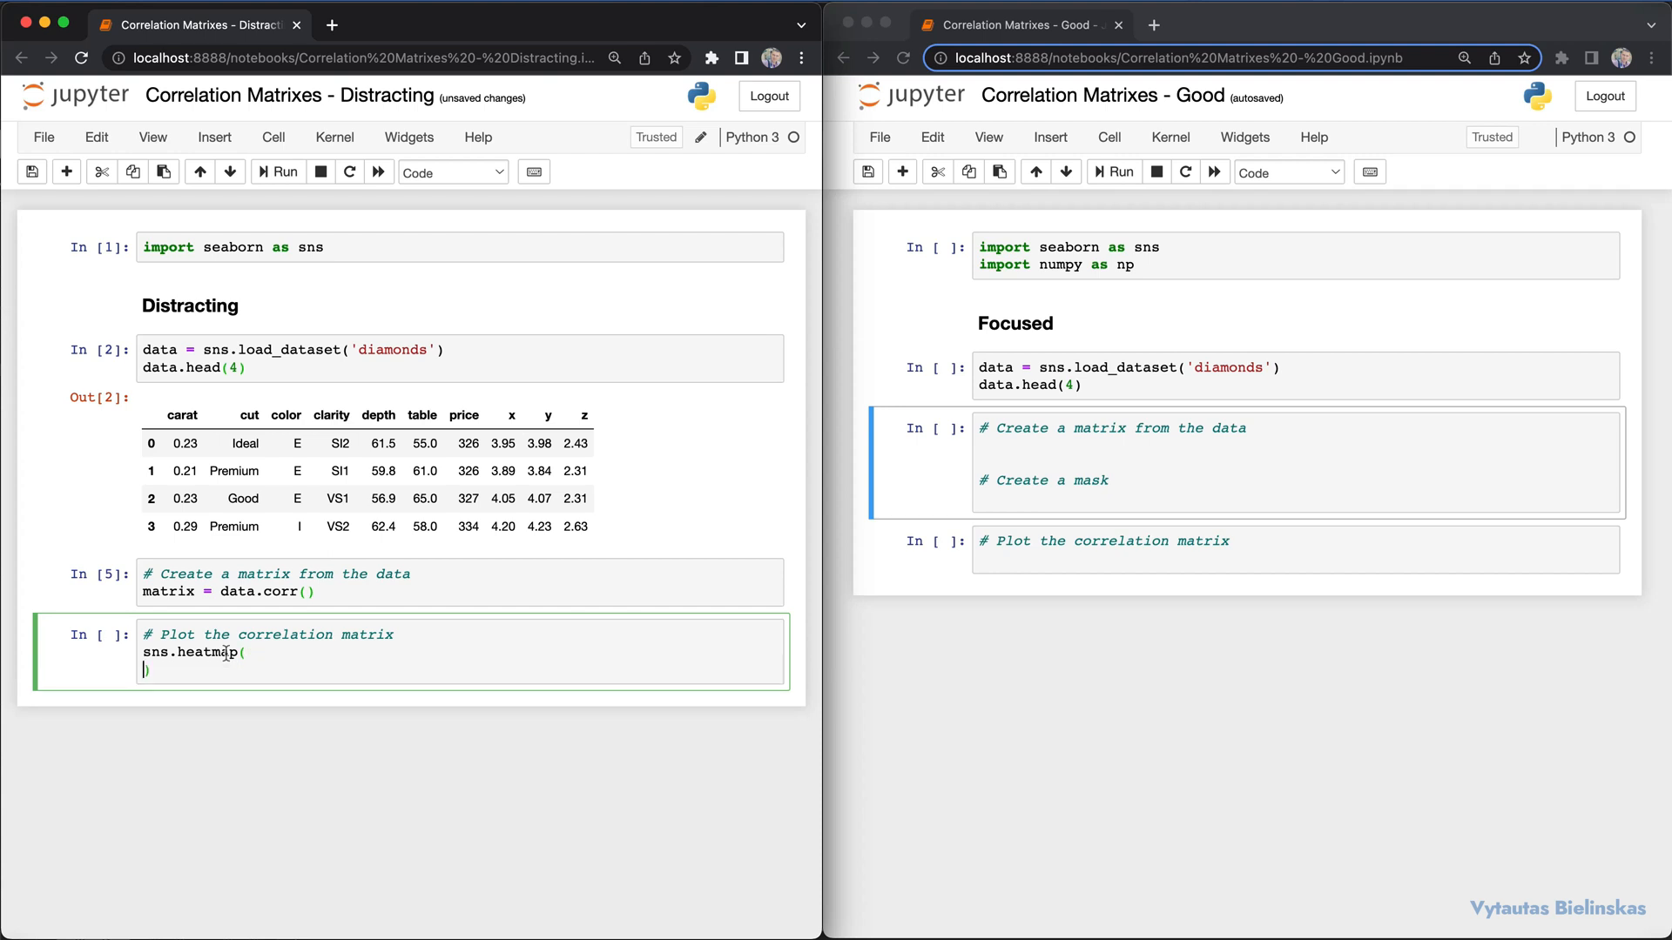
{"action": "key", "text": "Enter"}
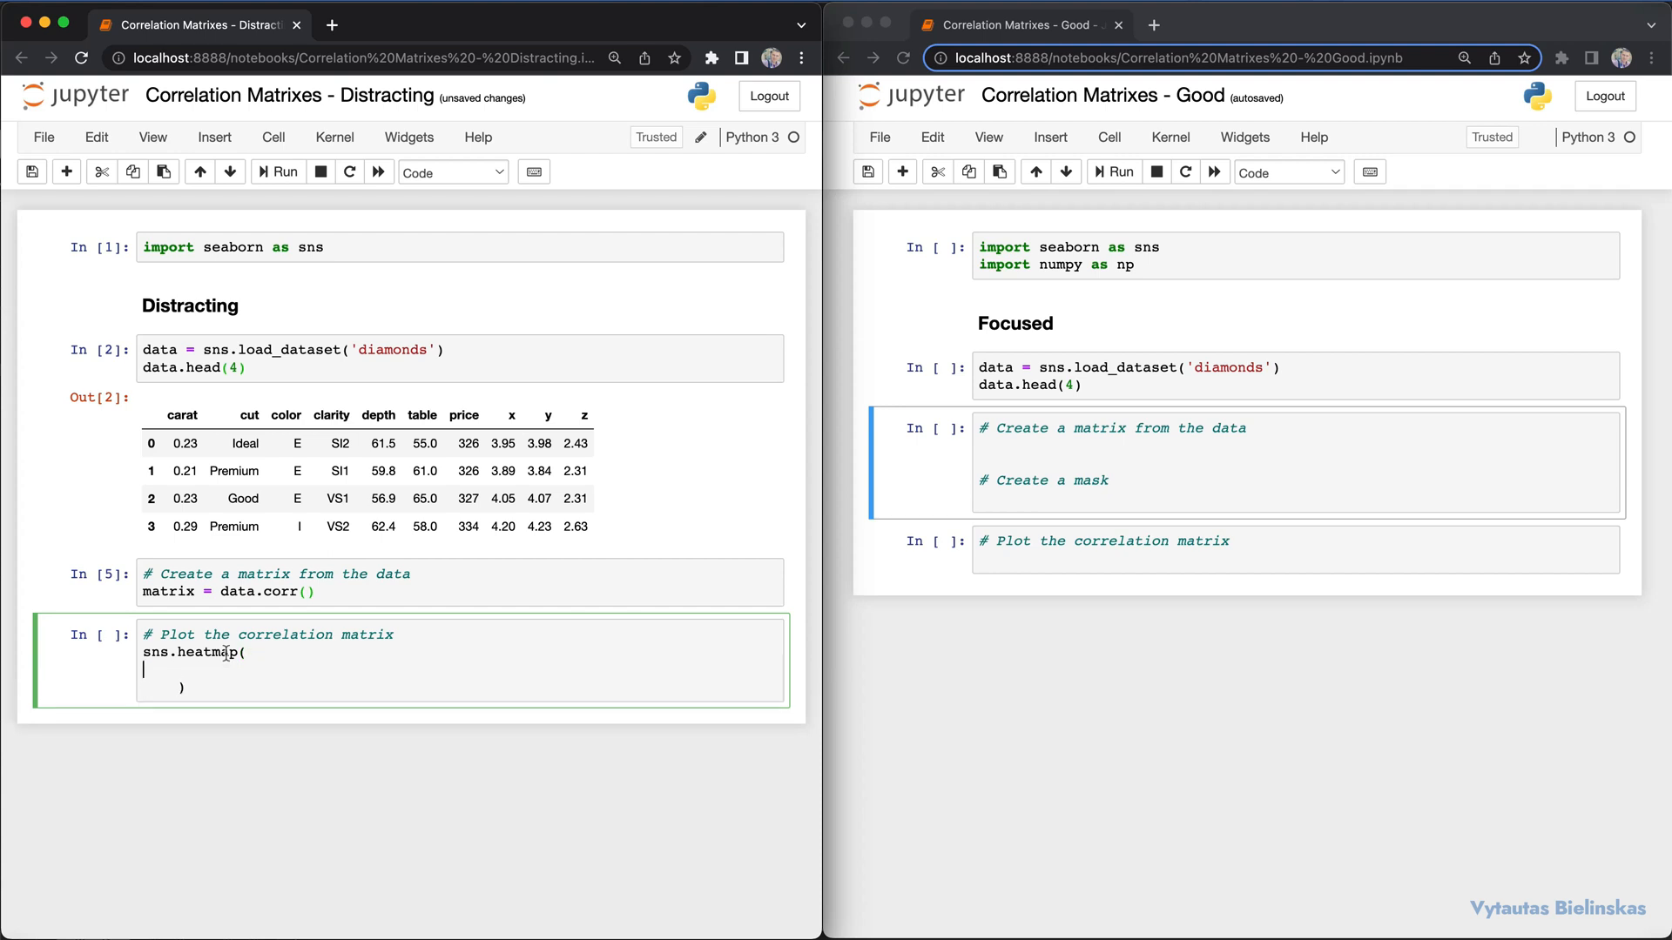
{"action": "type", "text": "matrix"}
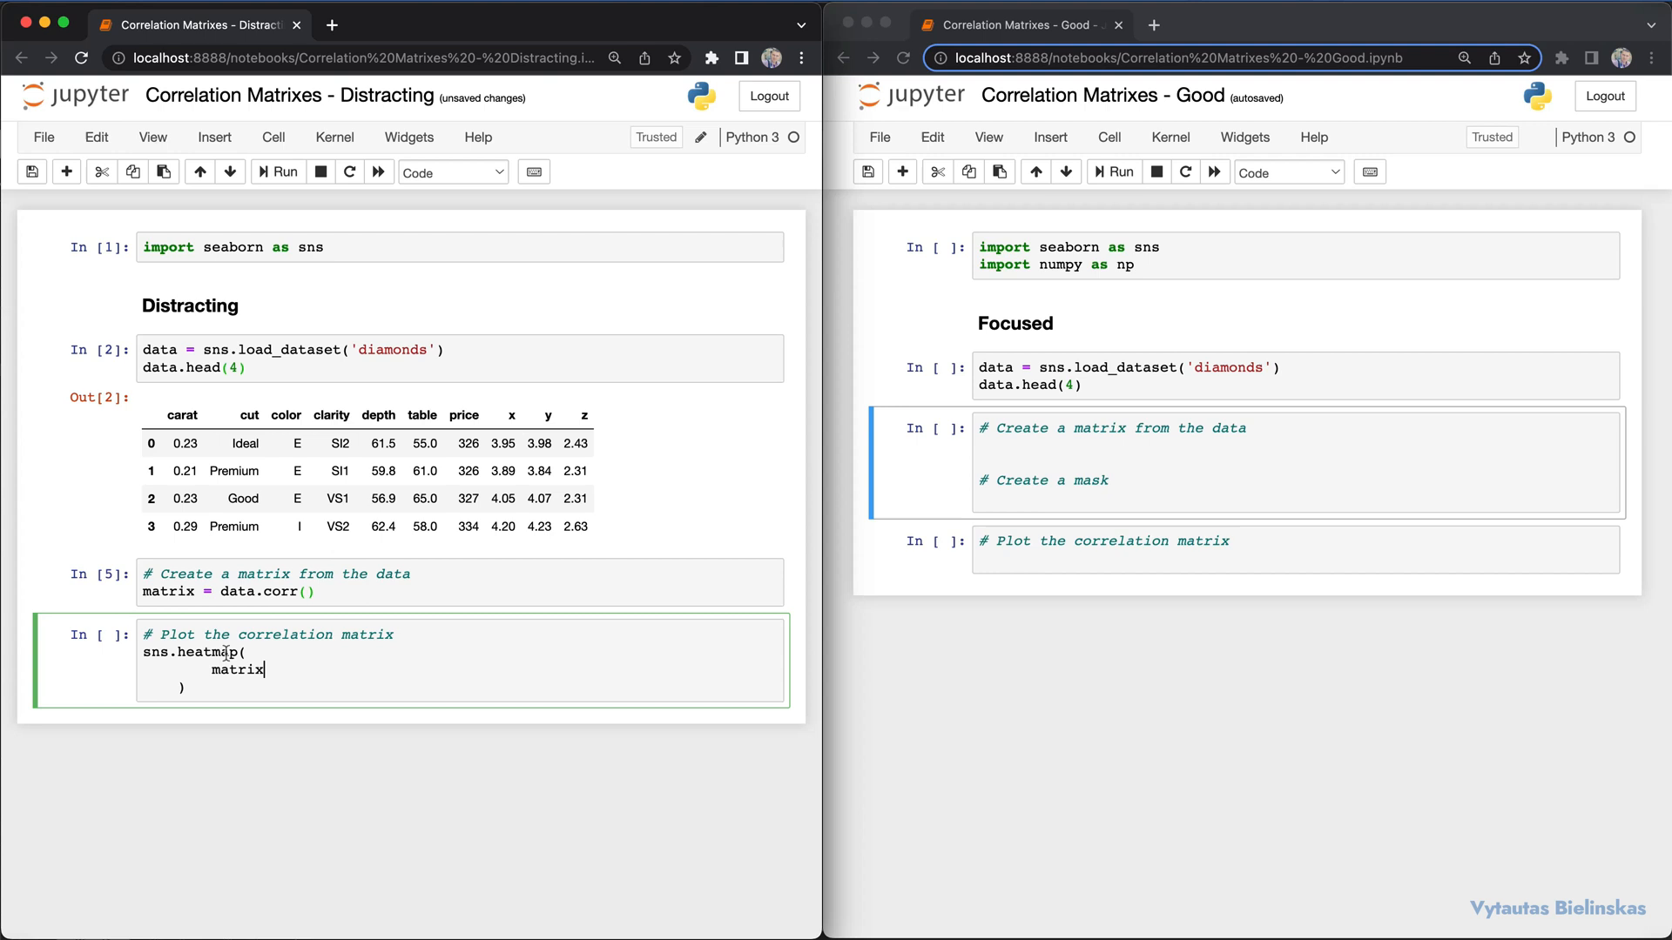
{"action": "type", "text": ","}
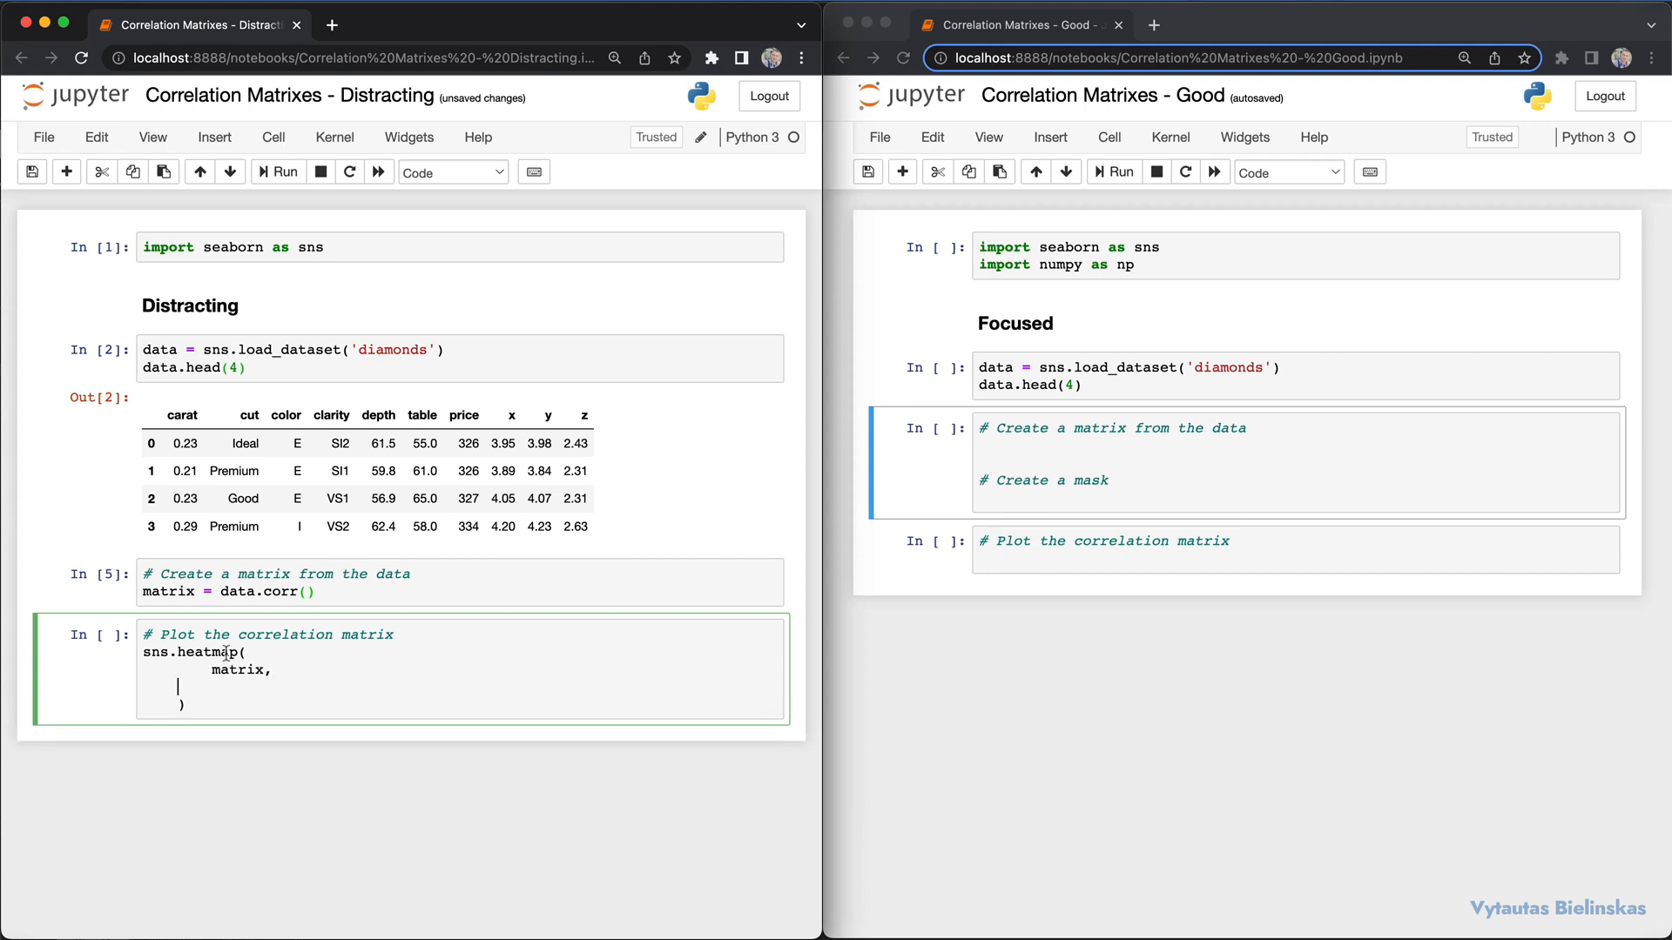
{"action": "type", "text": "center"}
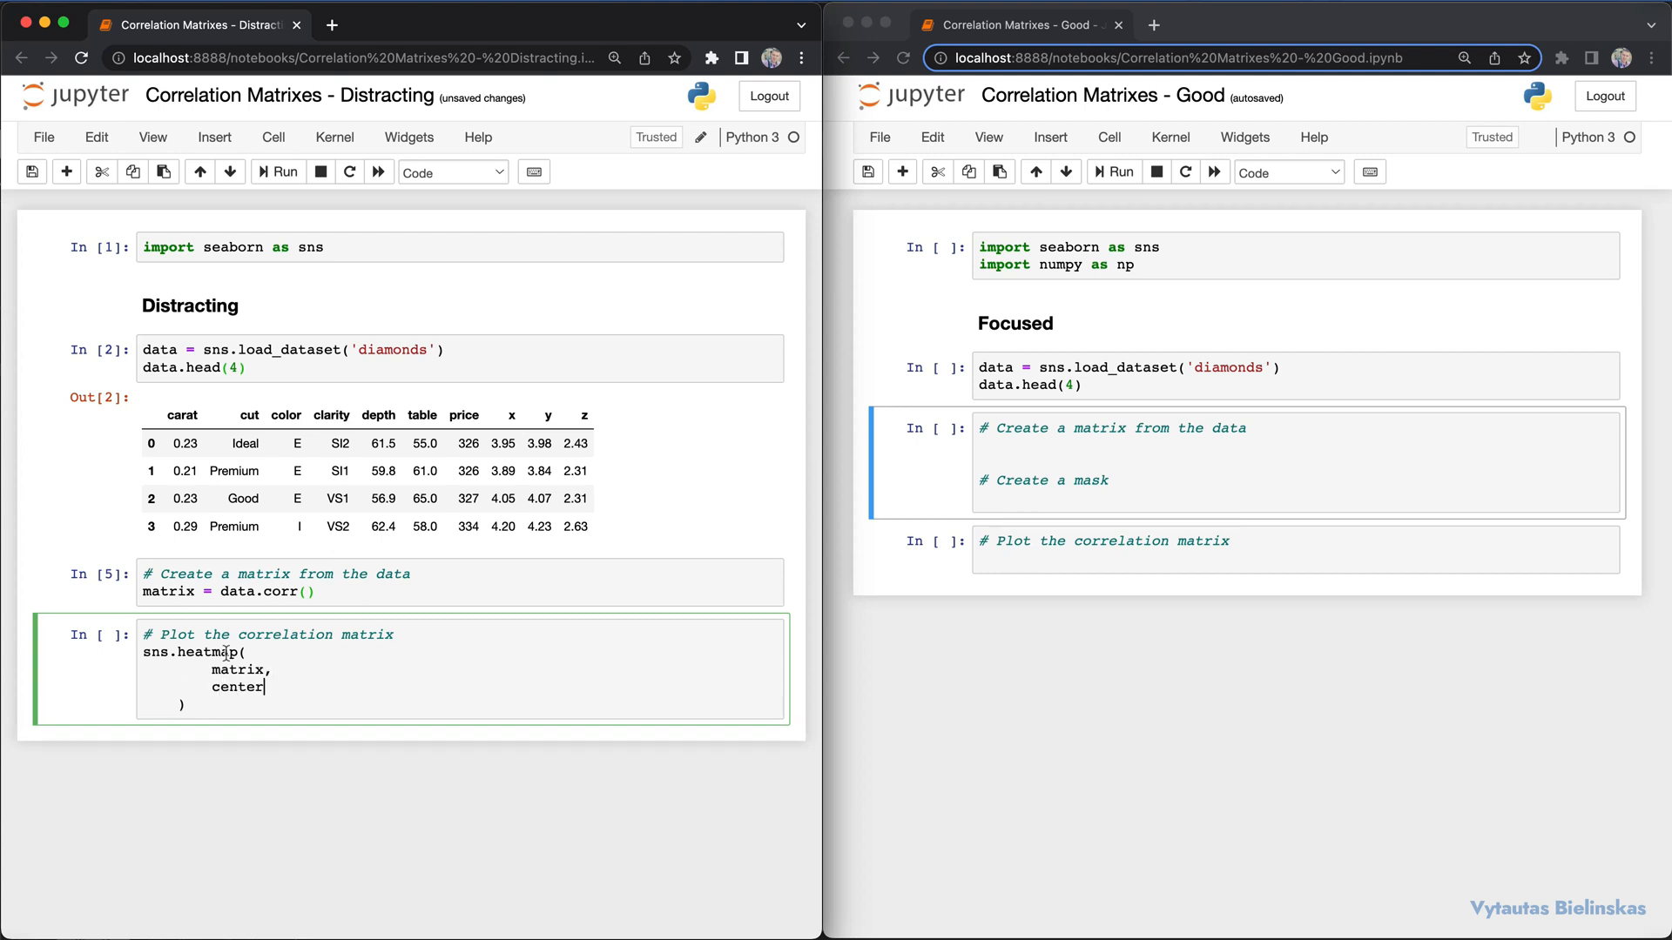
{"action": "type", "text": "=0,"}
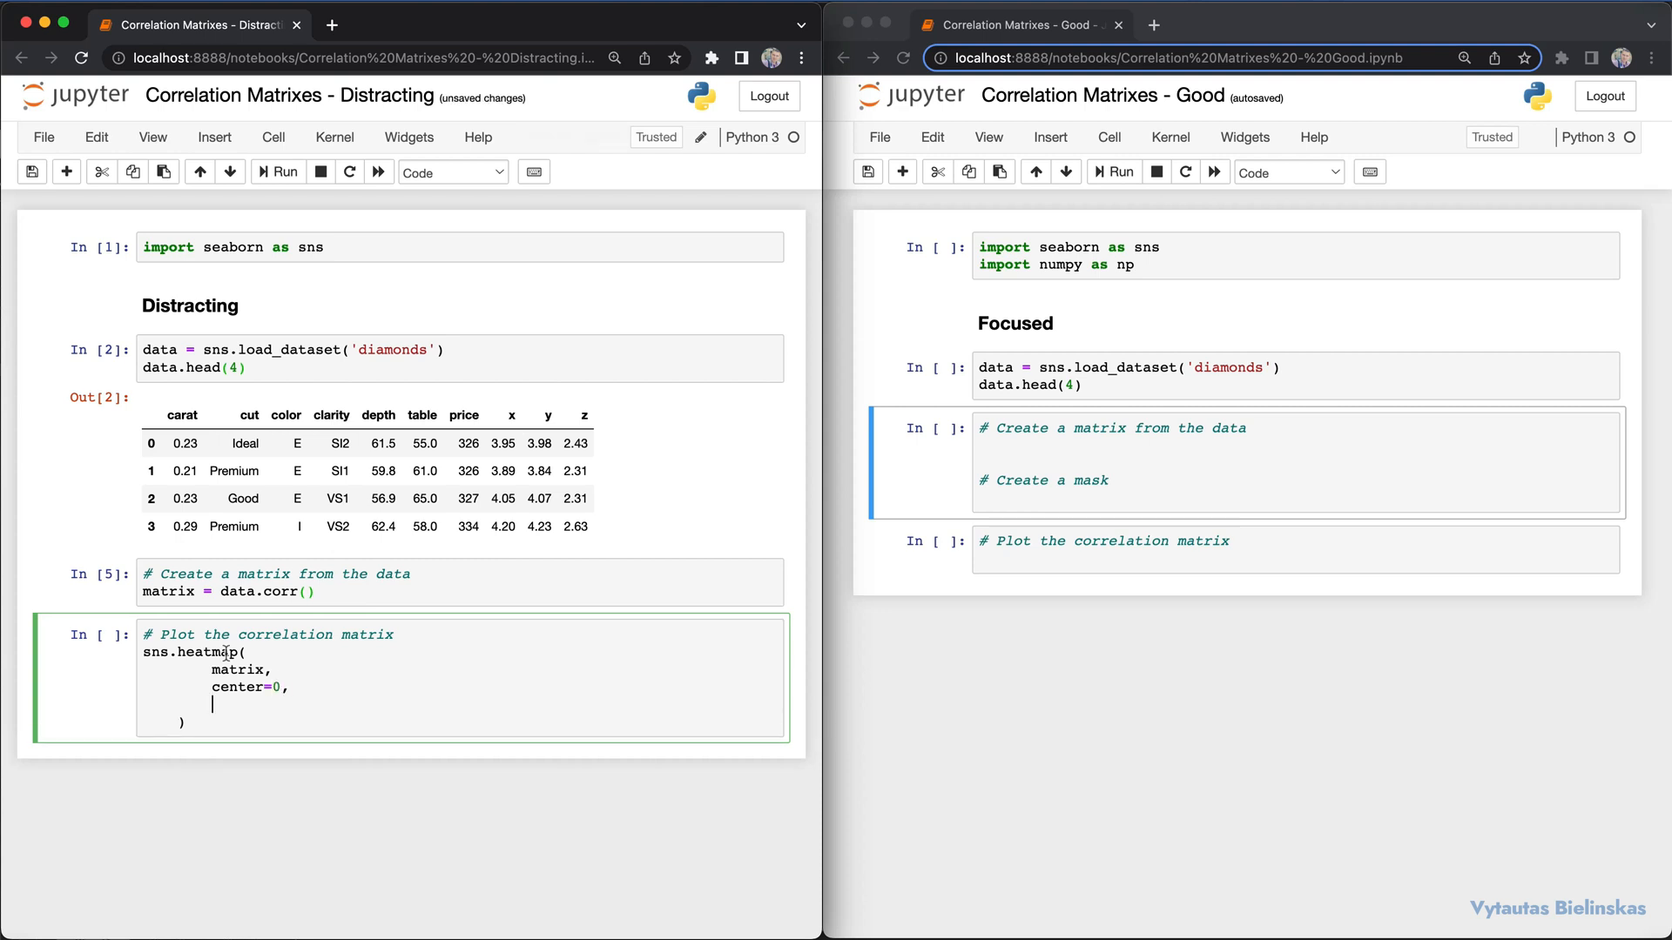
{"action": "type", "text": "fmt='"}
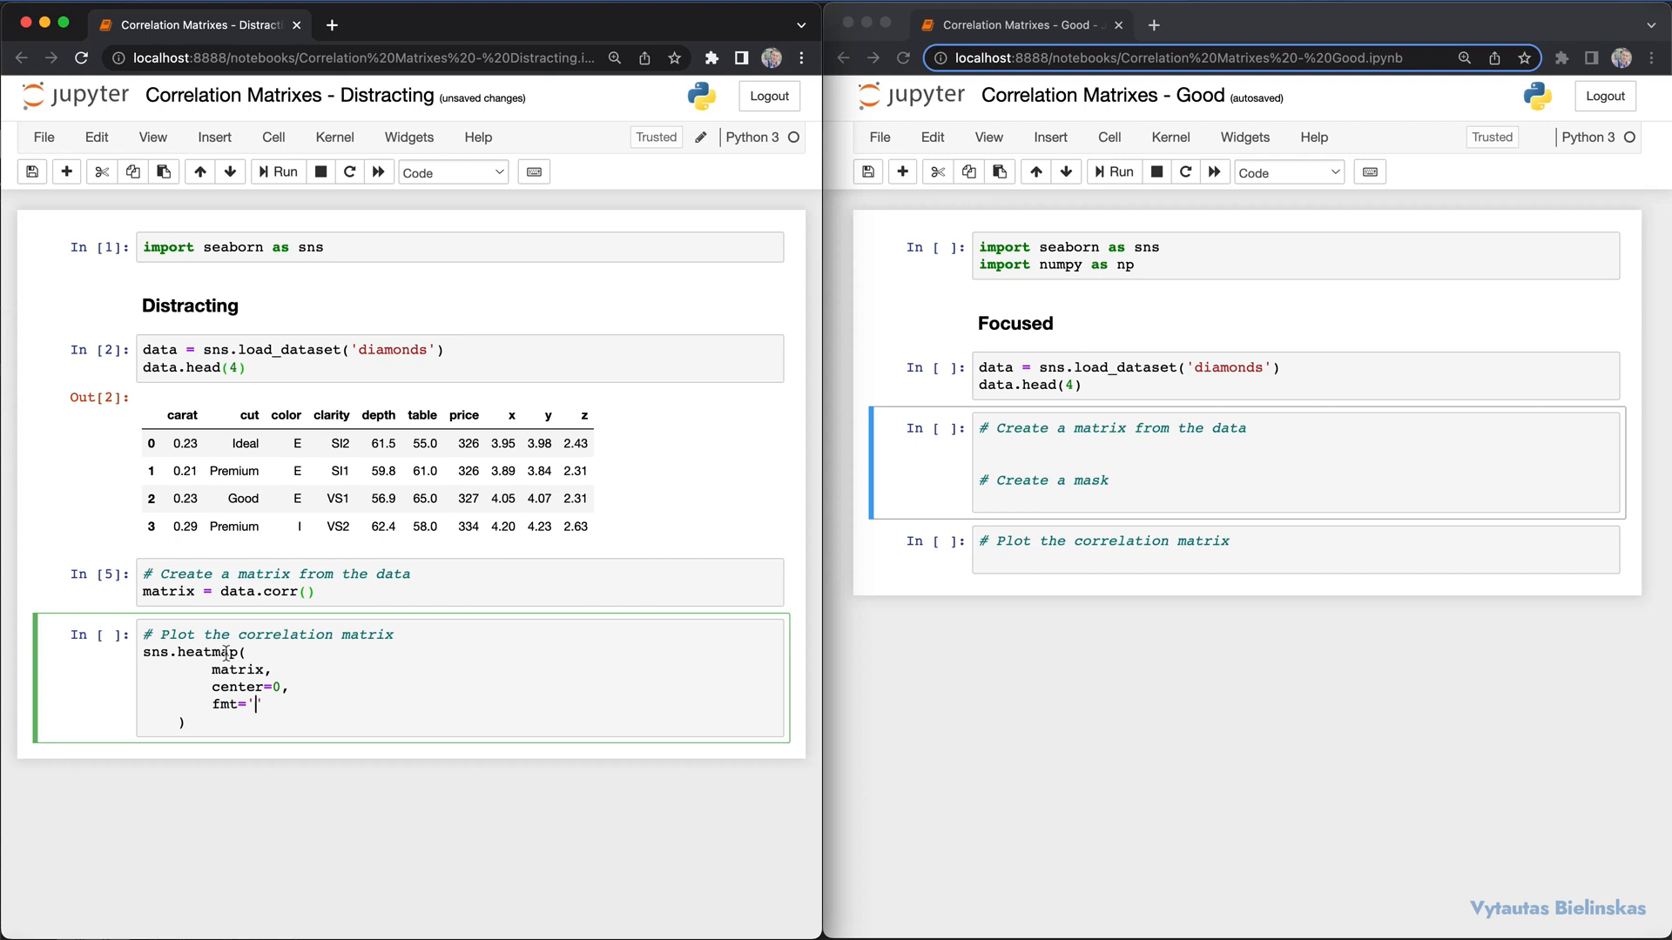
{"action": "type", "text": ".3f"}
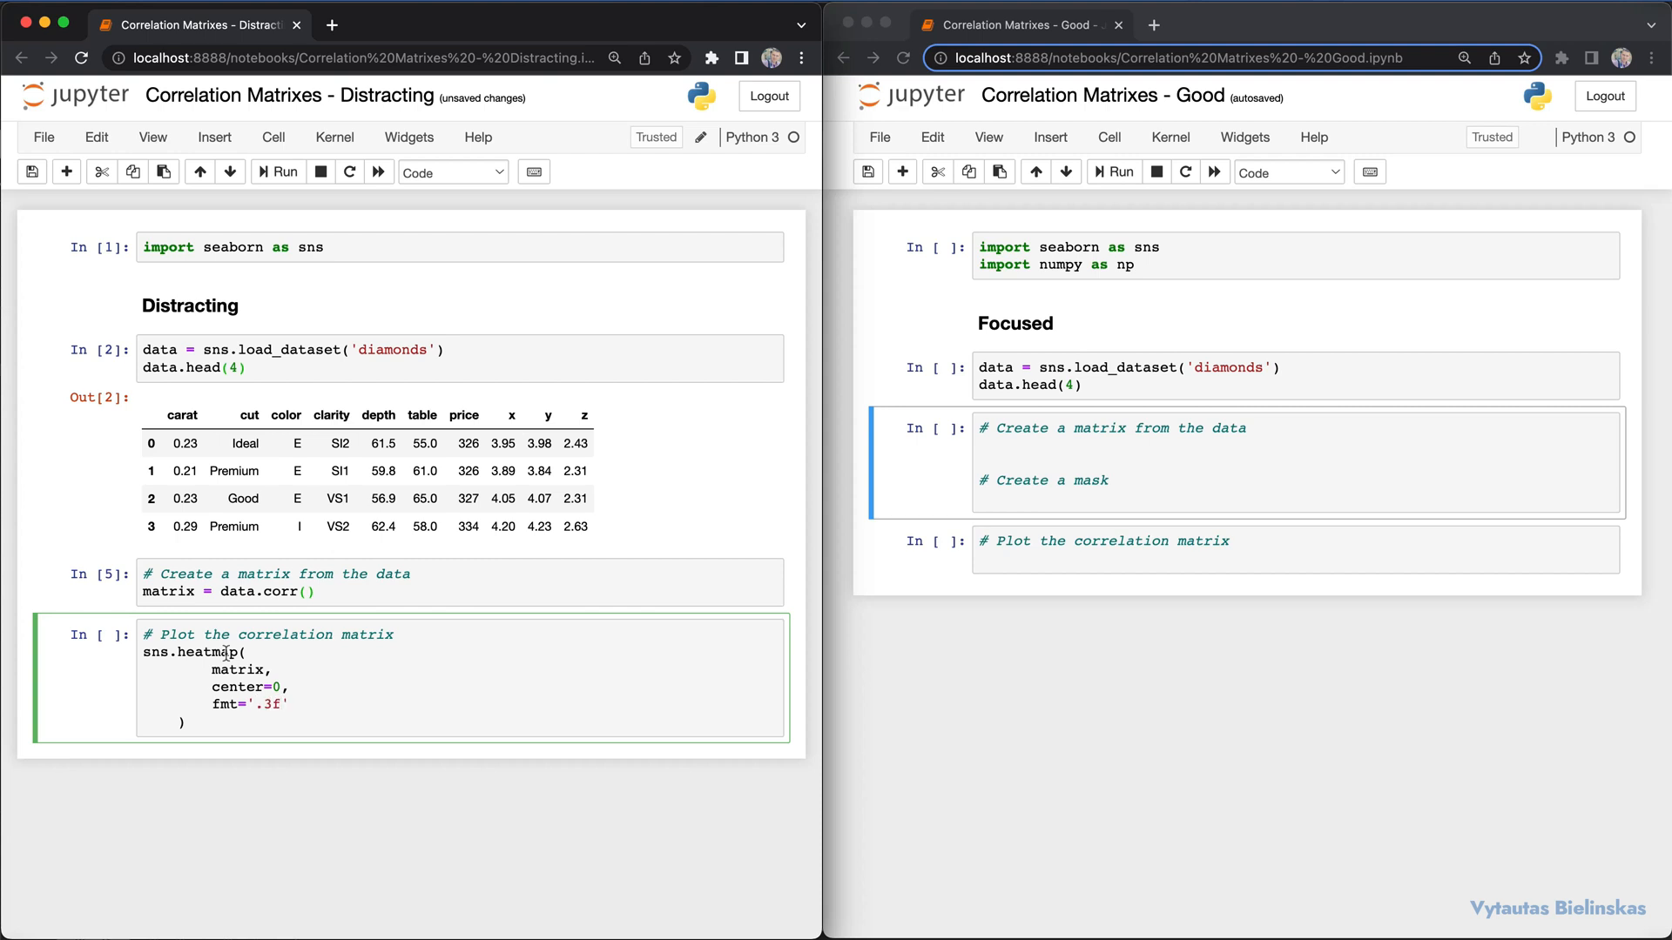
{"action": "type", "text": ","}
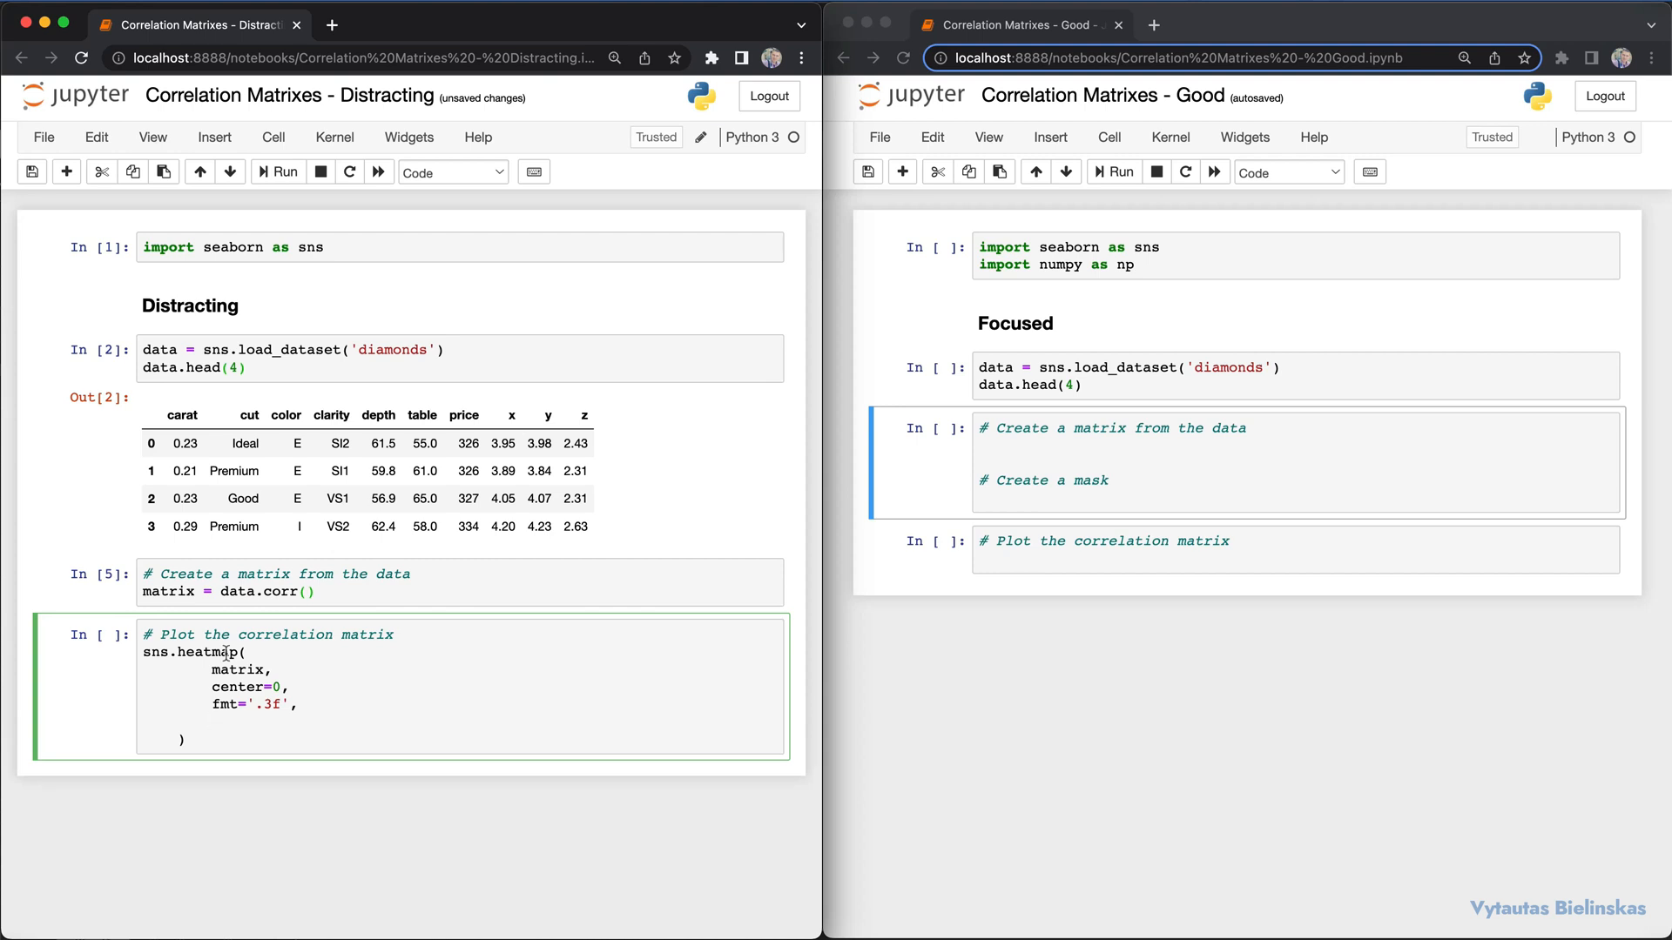
- Add the square=True, annot=True and linewidth=.3 arguments to the heatmap call
{"action": "type", "text": "square=True,"}
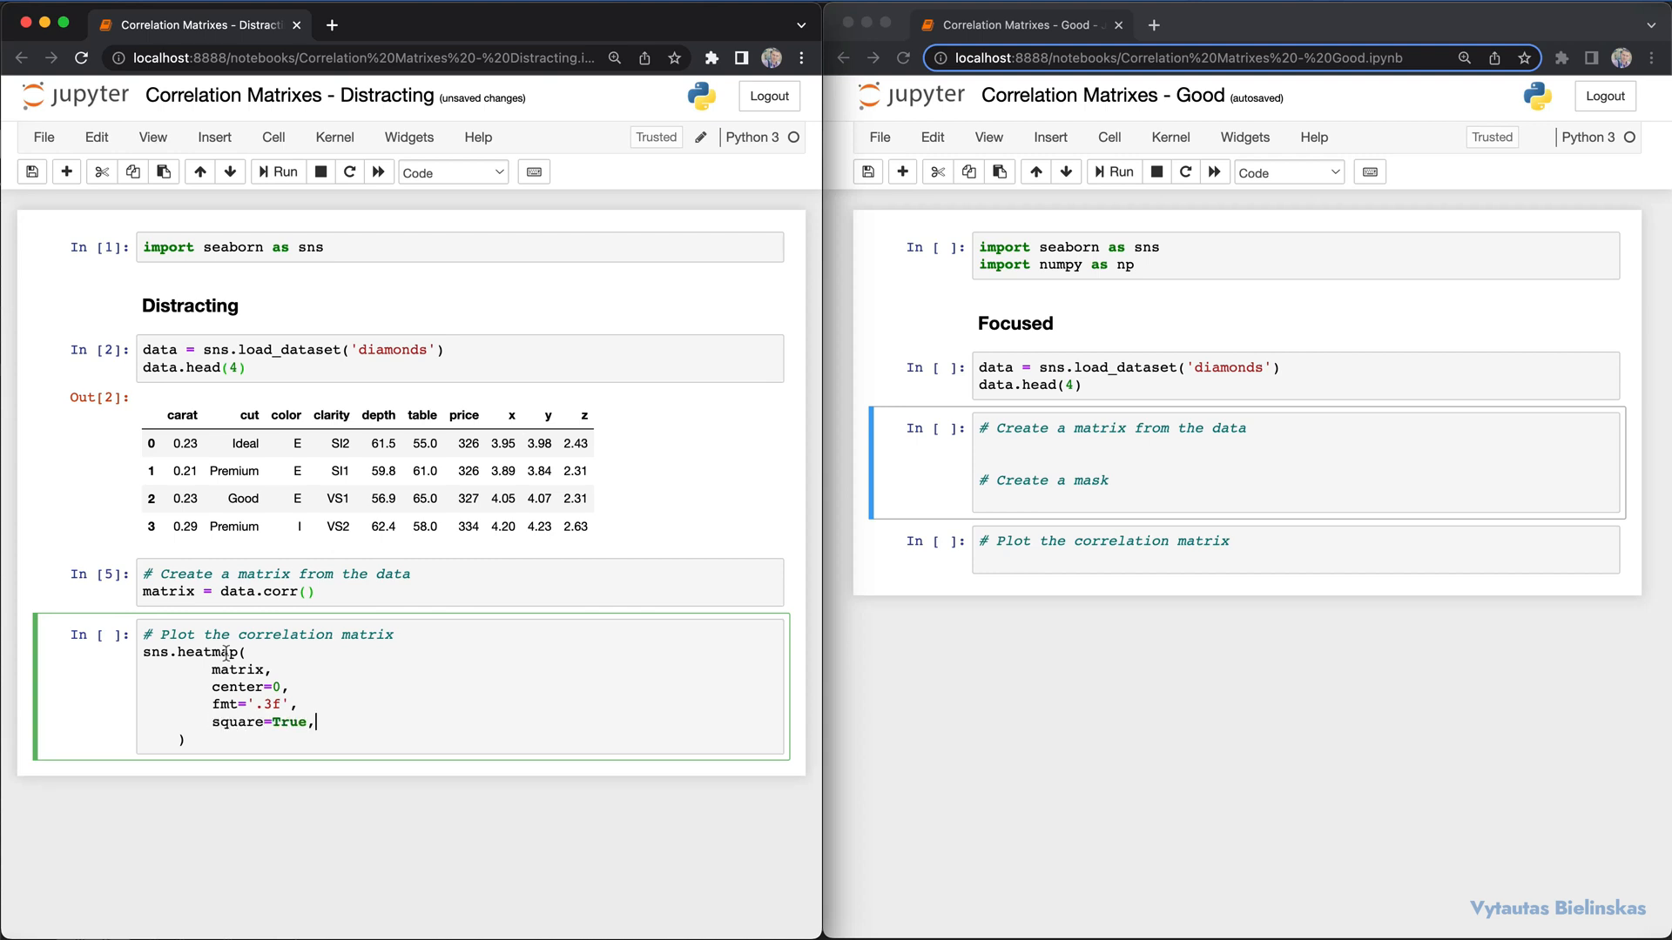
{"action": "key", "text": "Enter"}
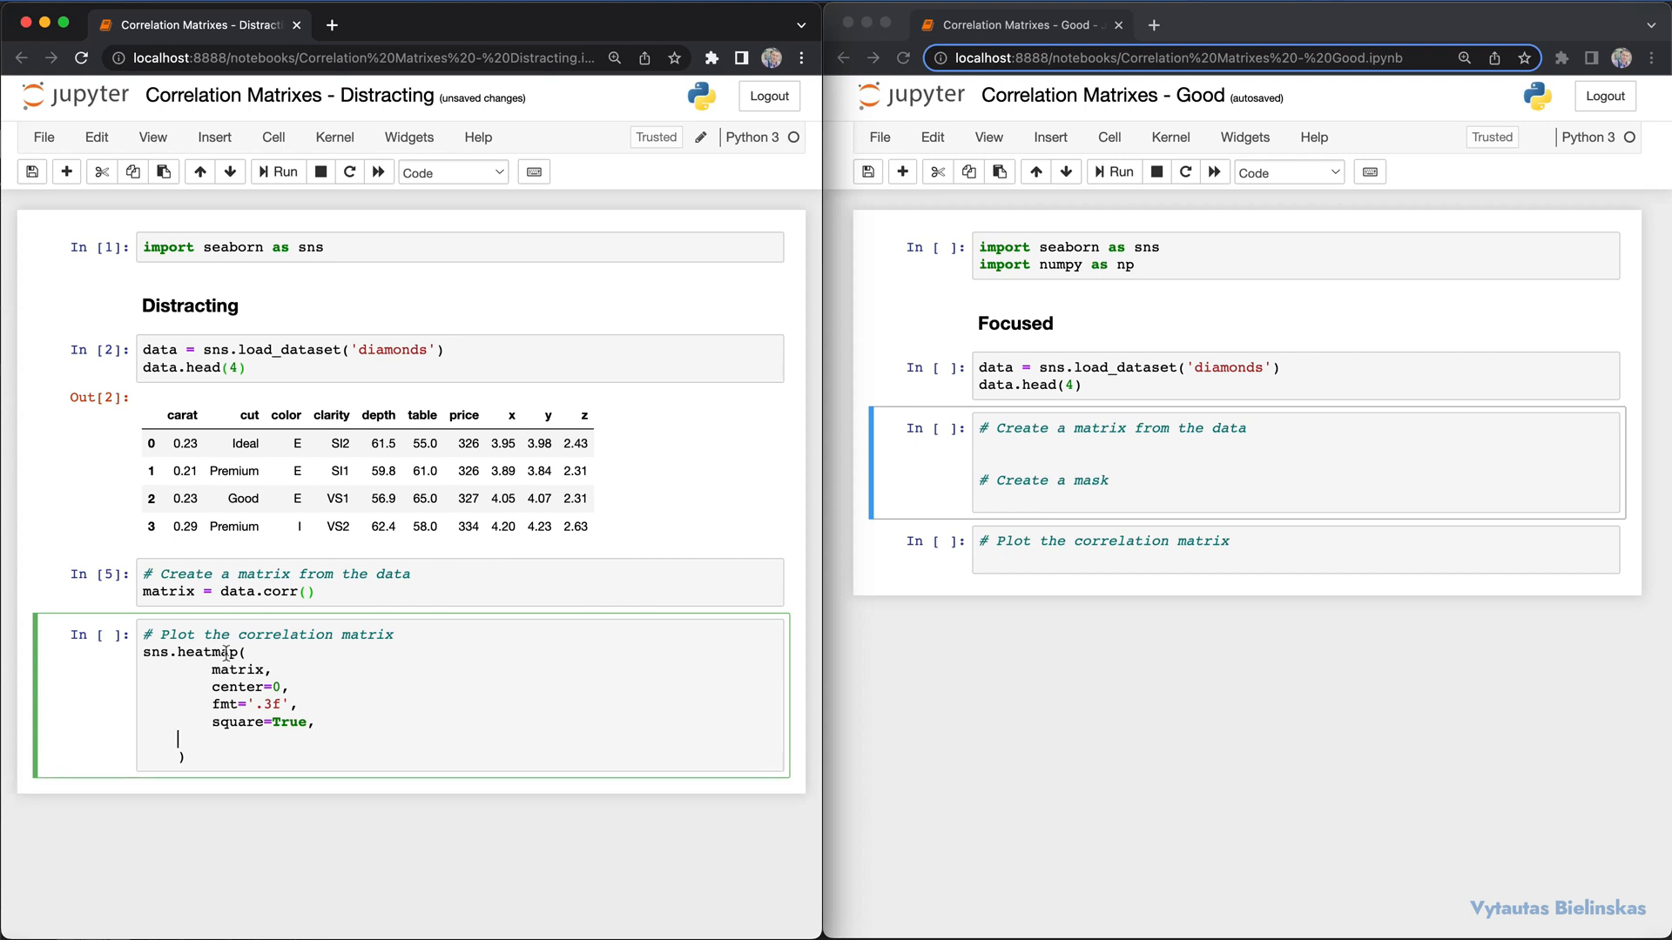
{"action": "type", "text": "annot="}
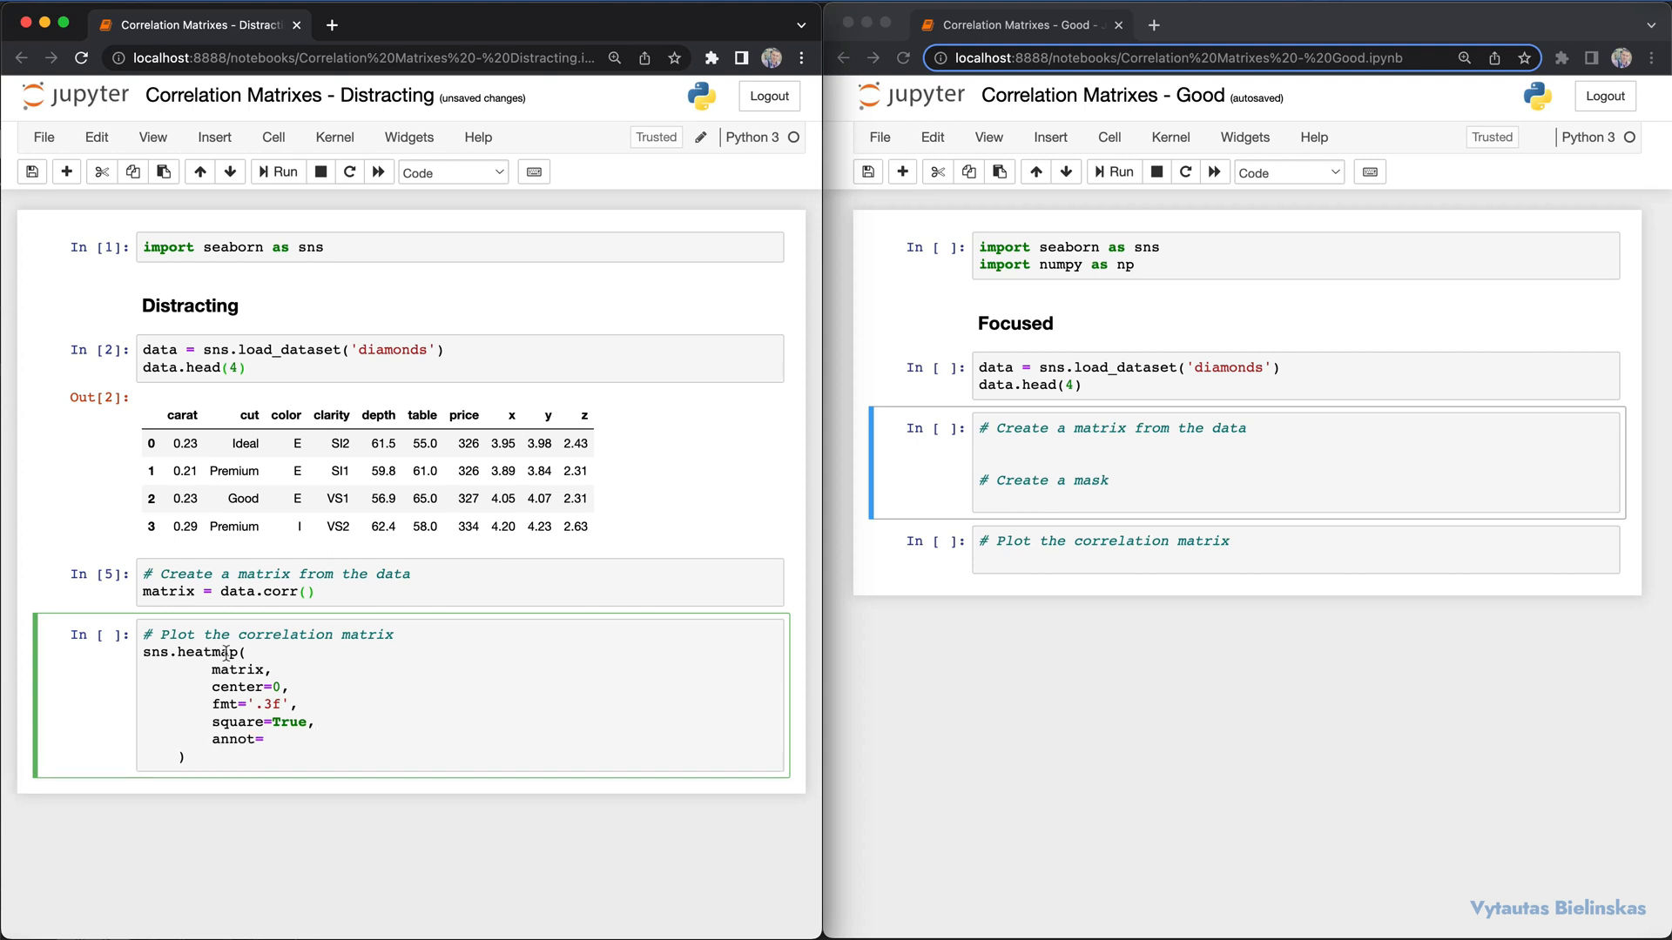
{"action": "type", "text": "True,"}
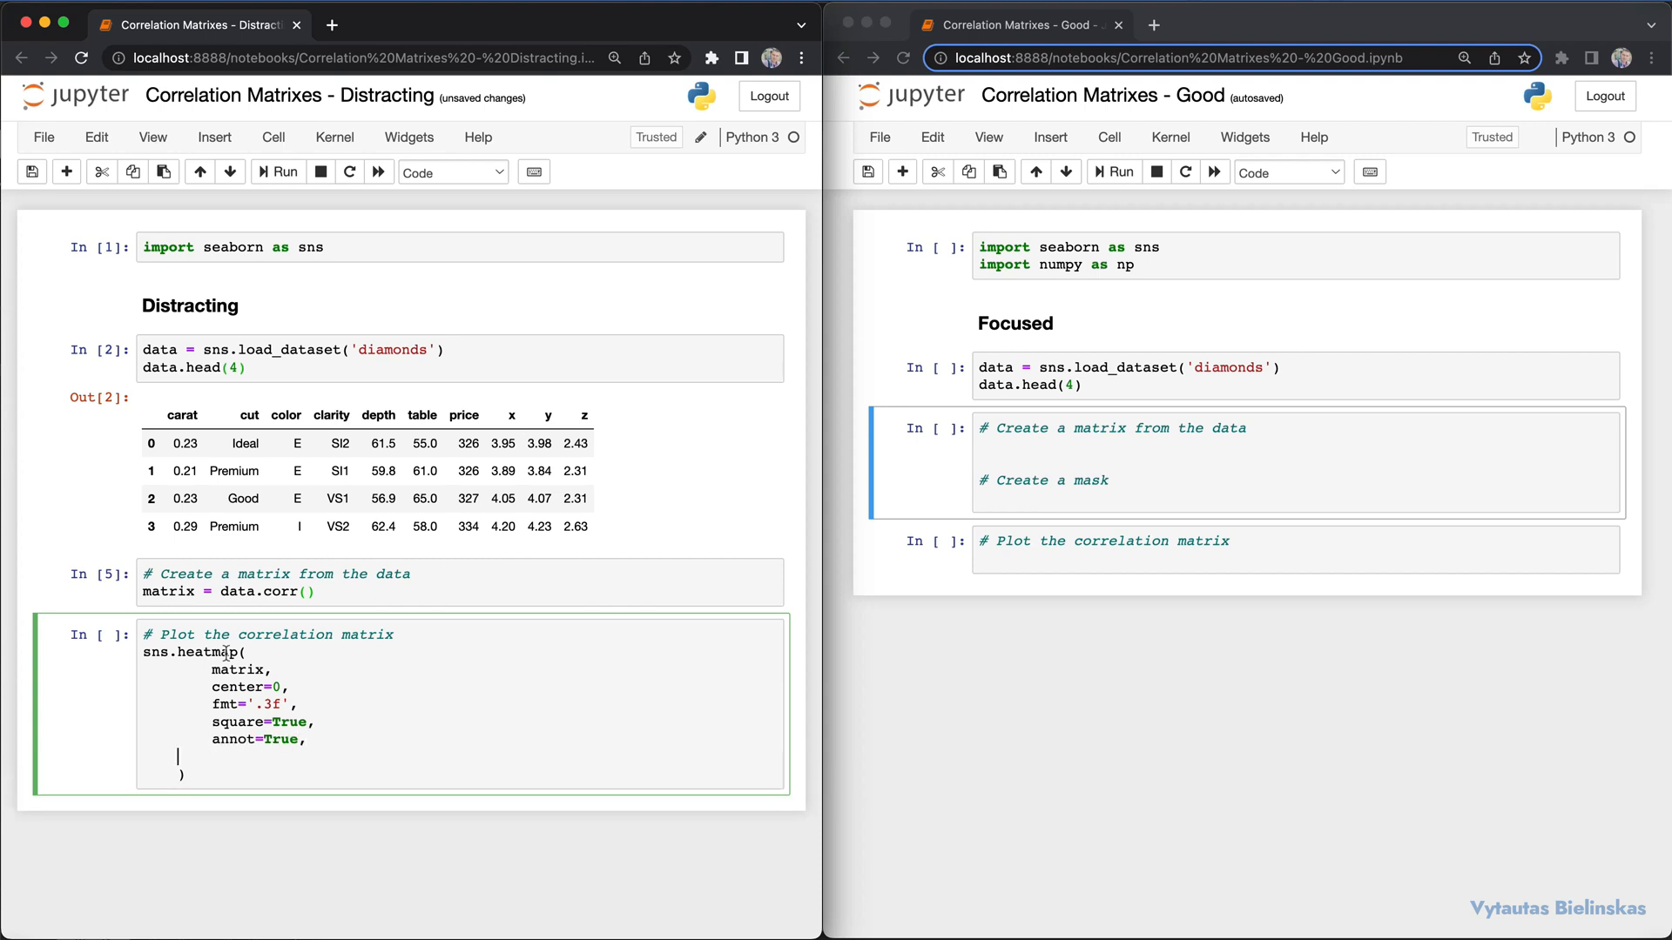
{"action": "type", "text": "linewidth"}
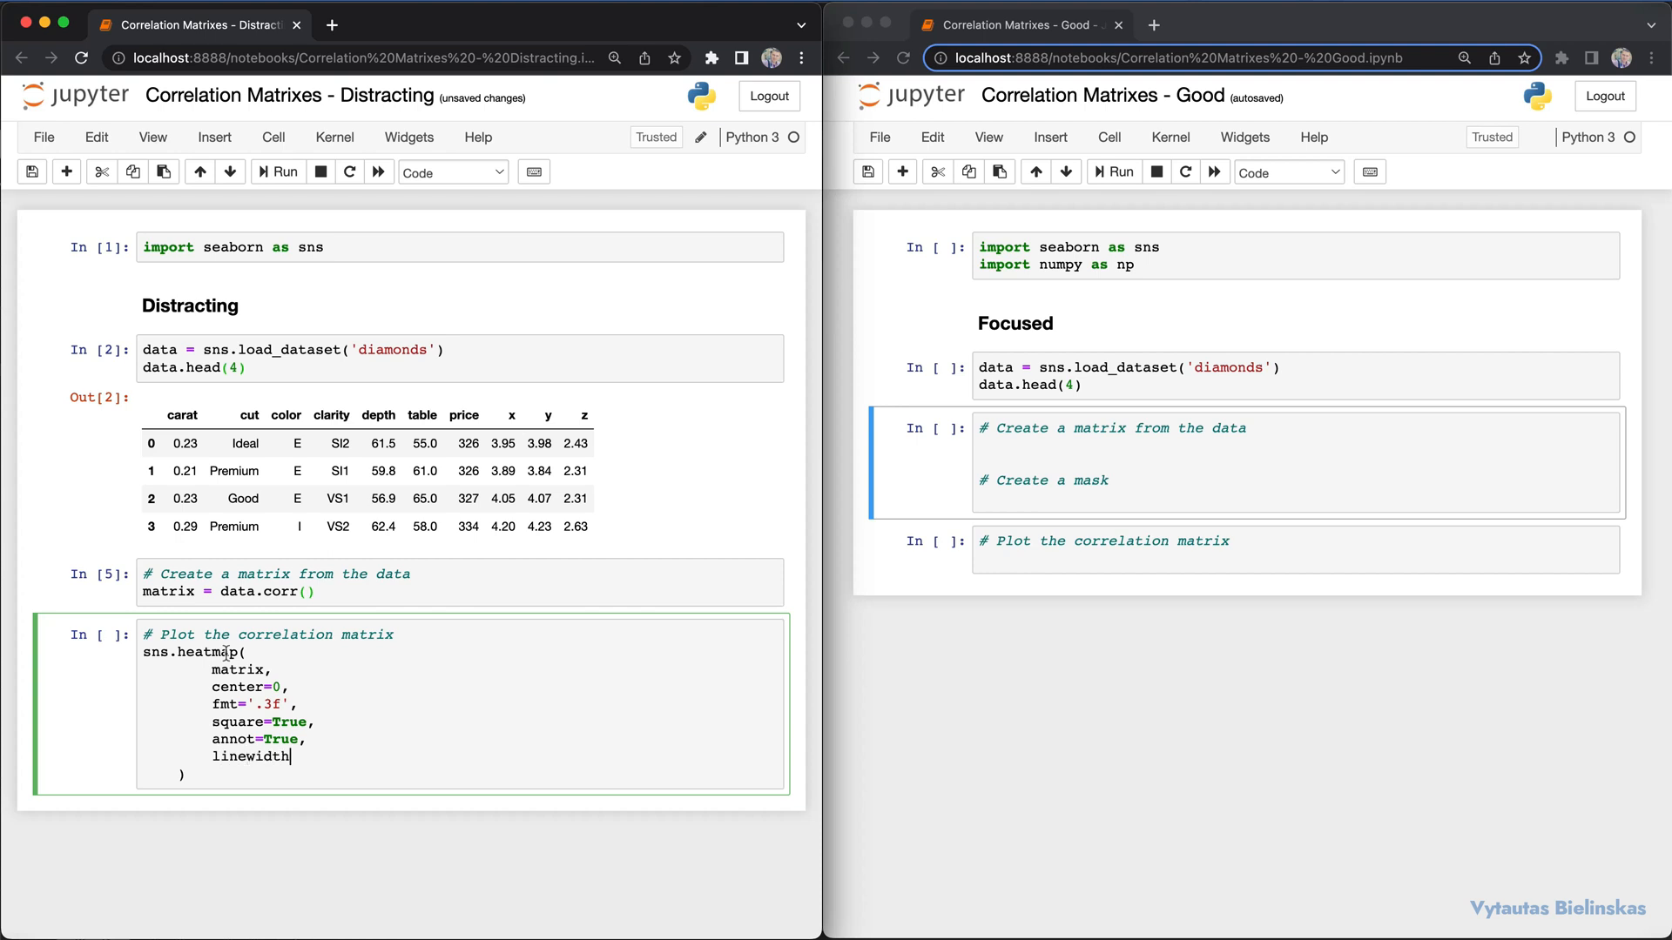
{"action": "type", "text": "=.3"}
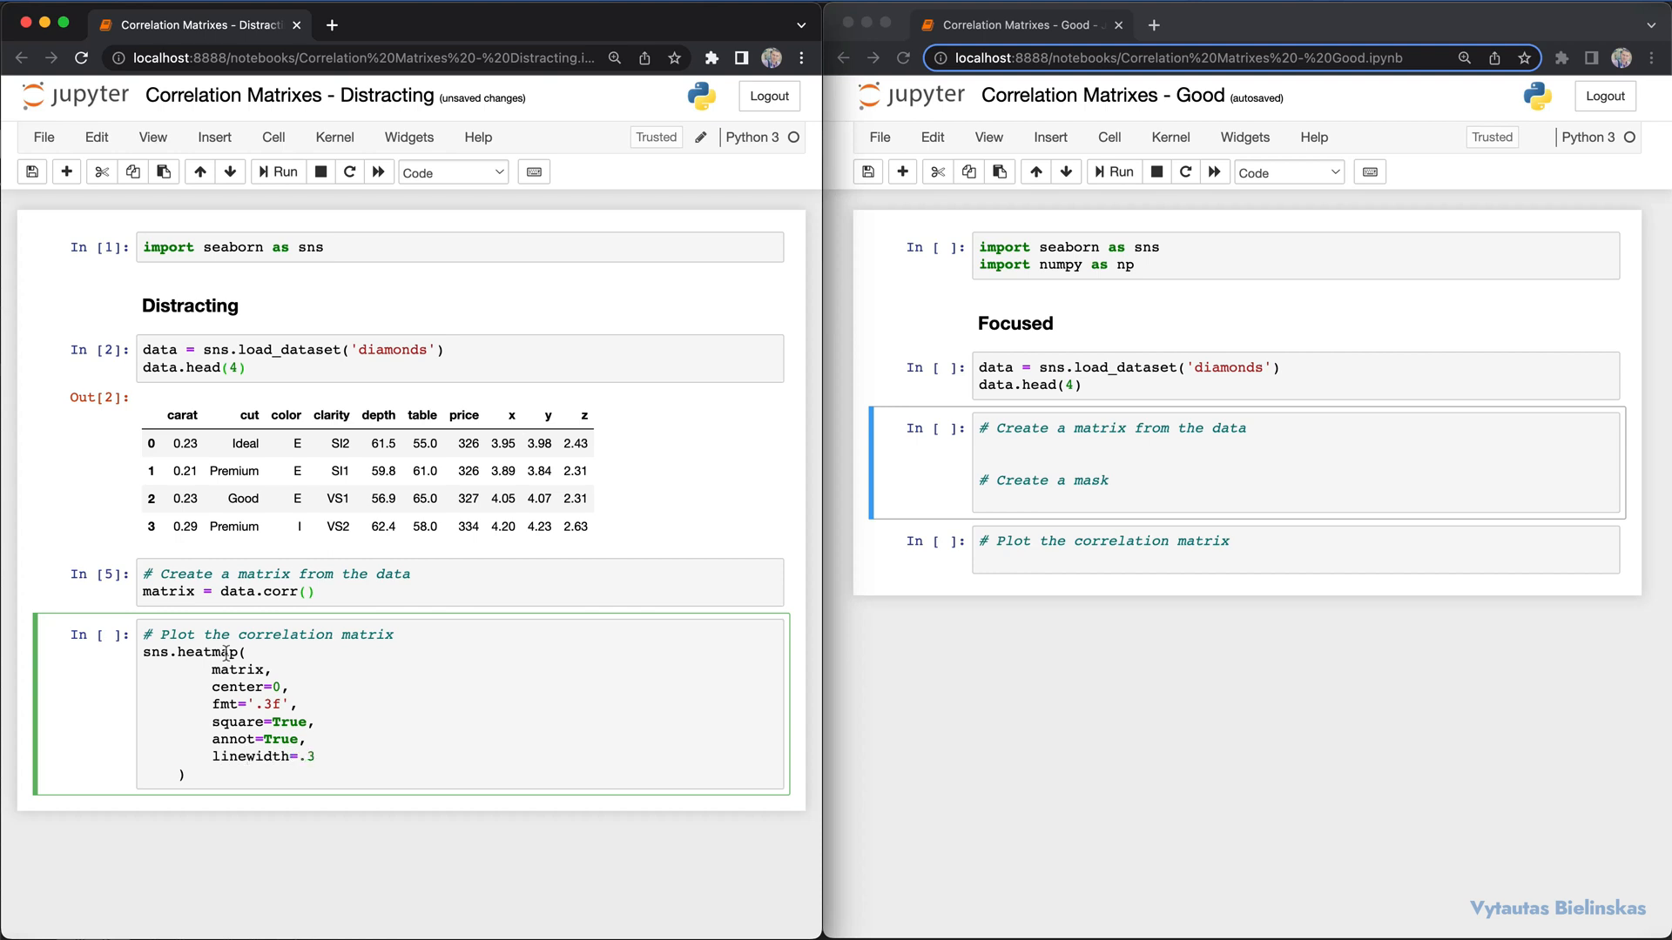
- Run the heatmap cell and view the annotated diamonds correlation heatmap below it
{"action": "left_click", "coordinate": [278, 171]}
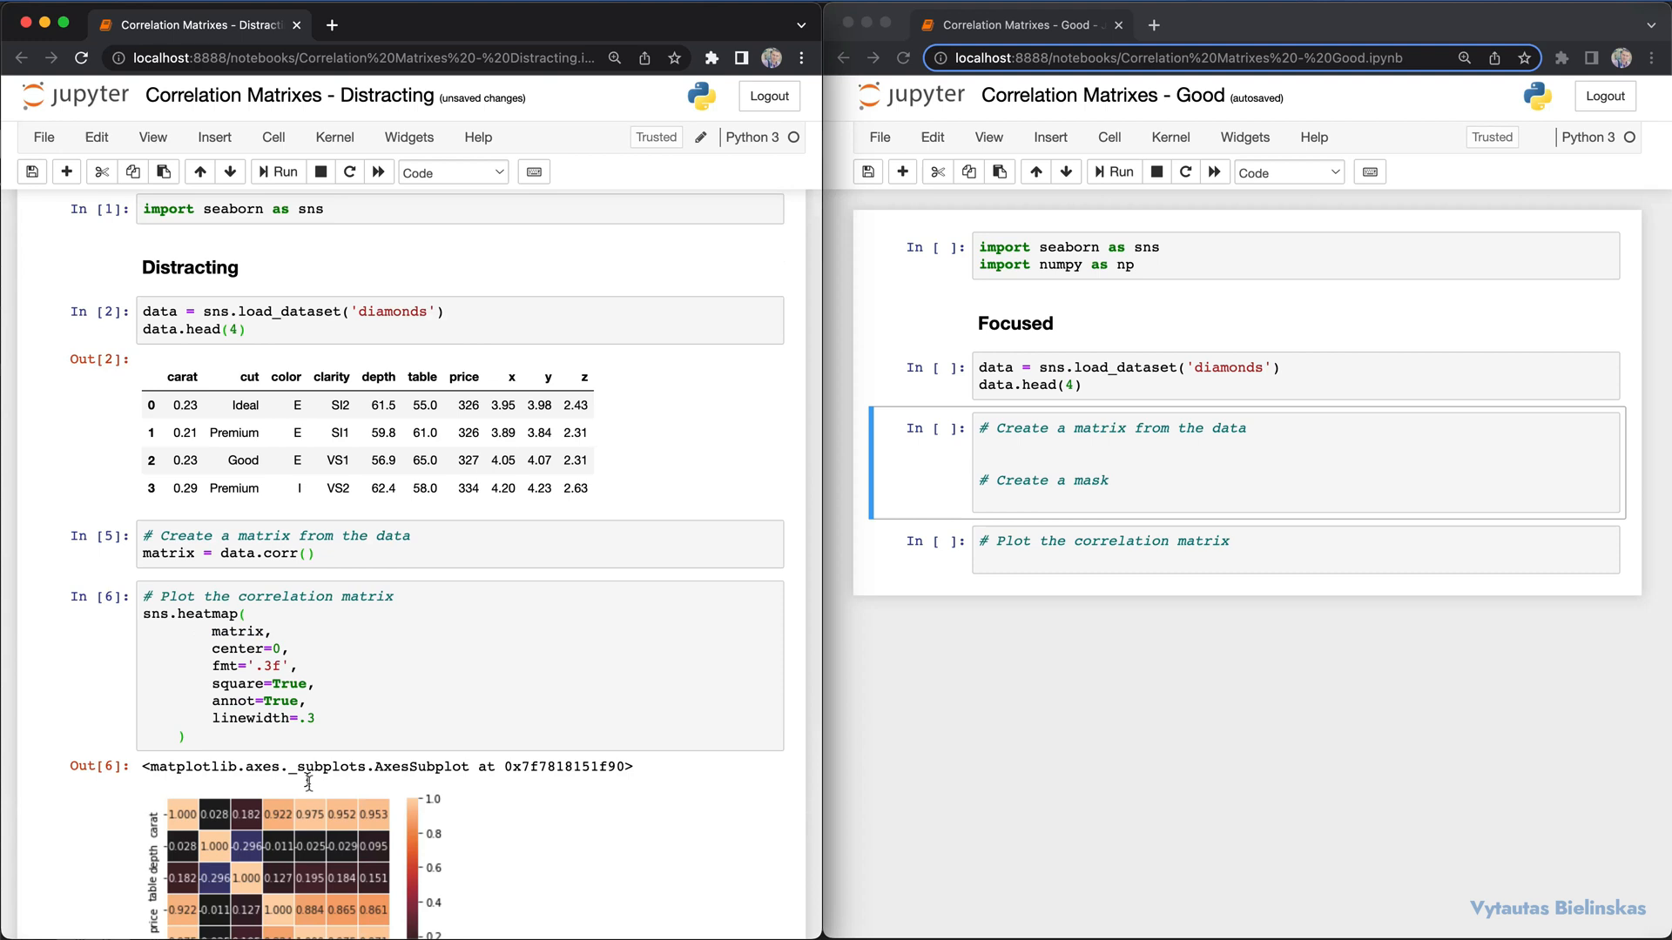
{"action": "scroll", "scroll_direction": "down", "scroll_amount": 3}
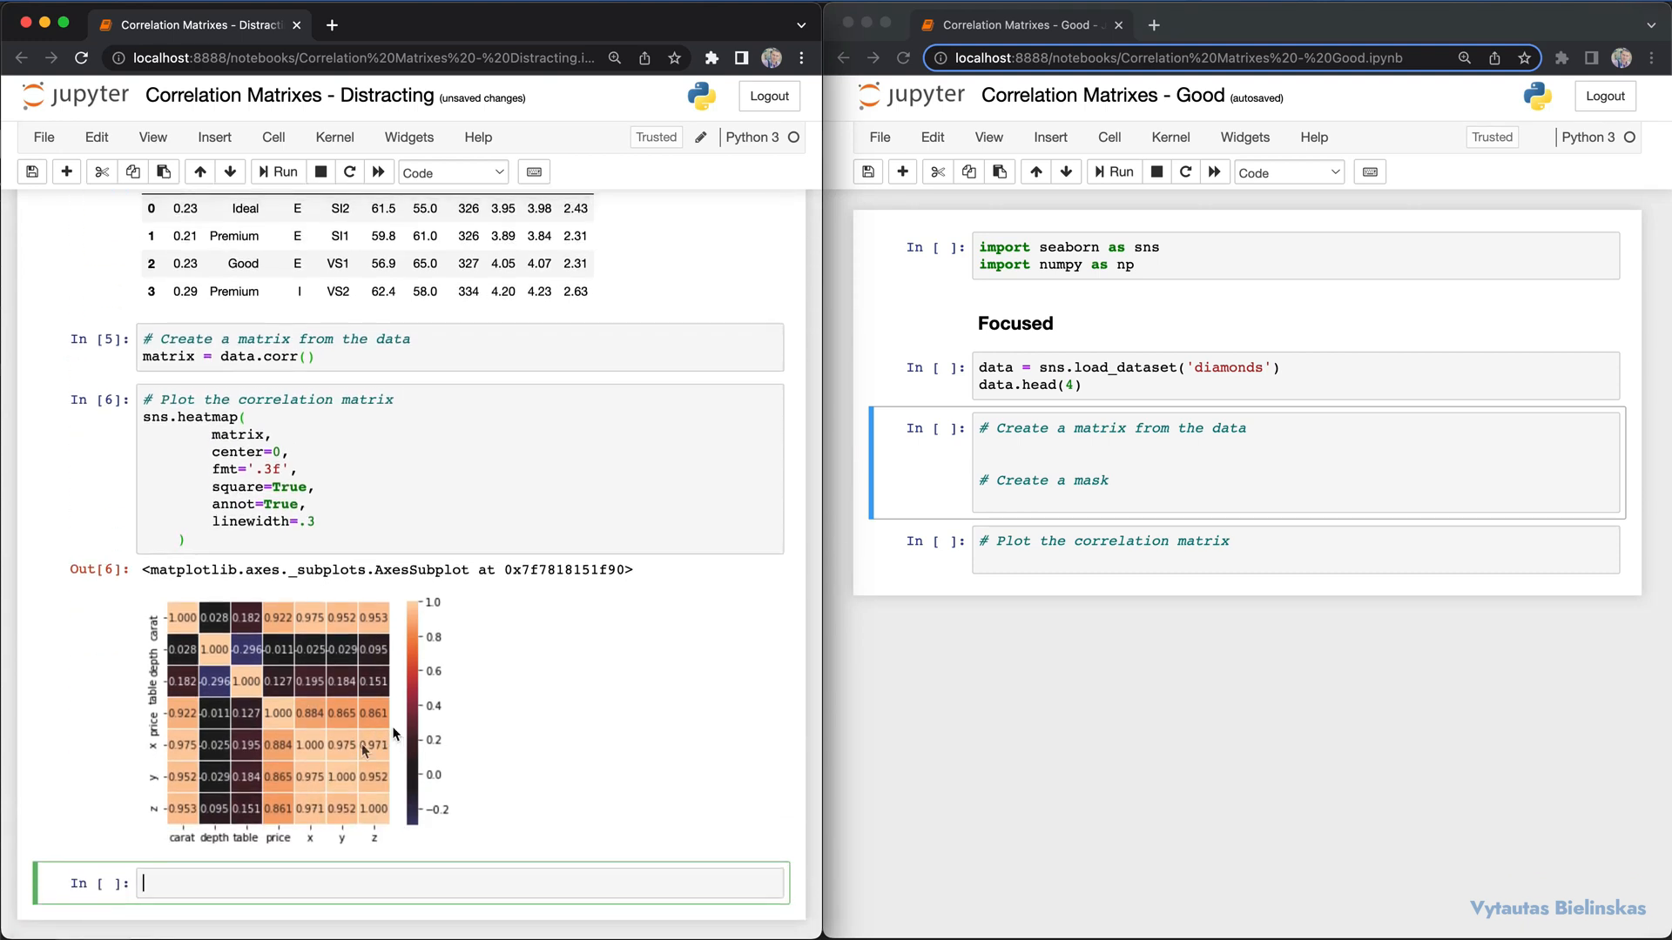
{"action": "scroll", "scroll_direction": "down", "scroll_amount": 3}
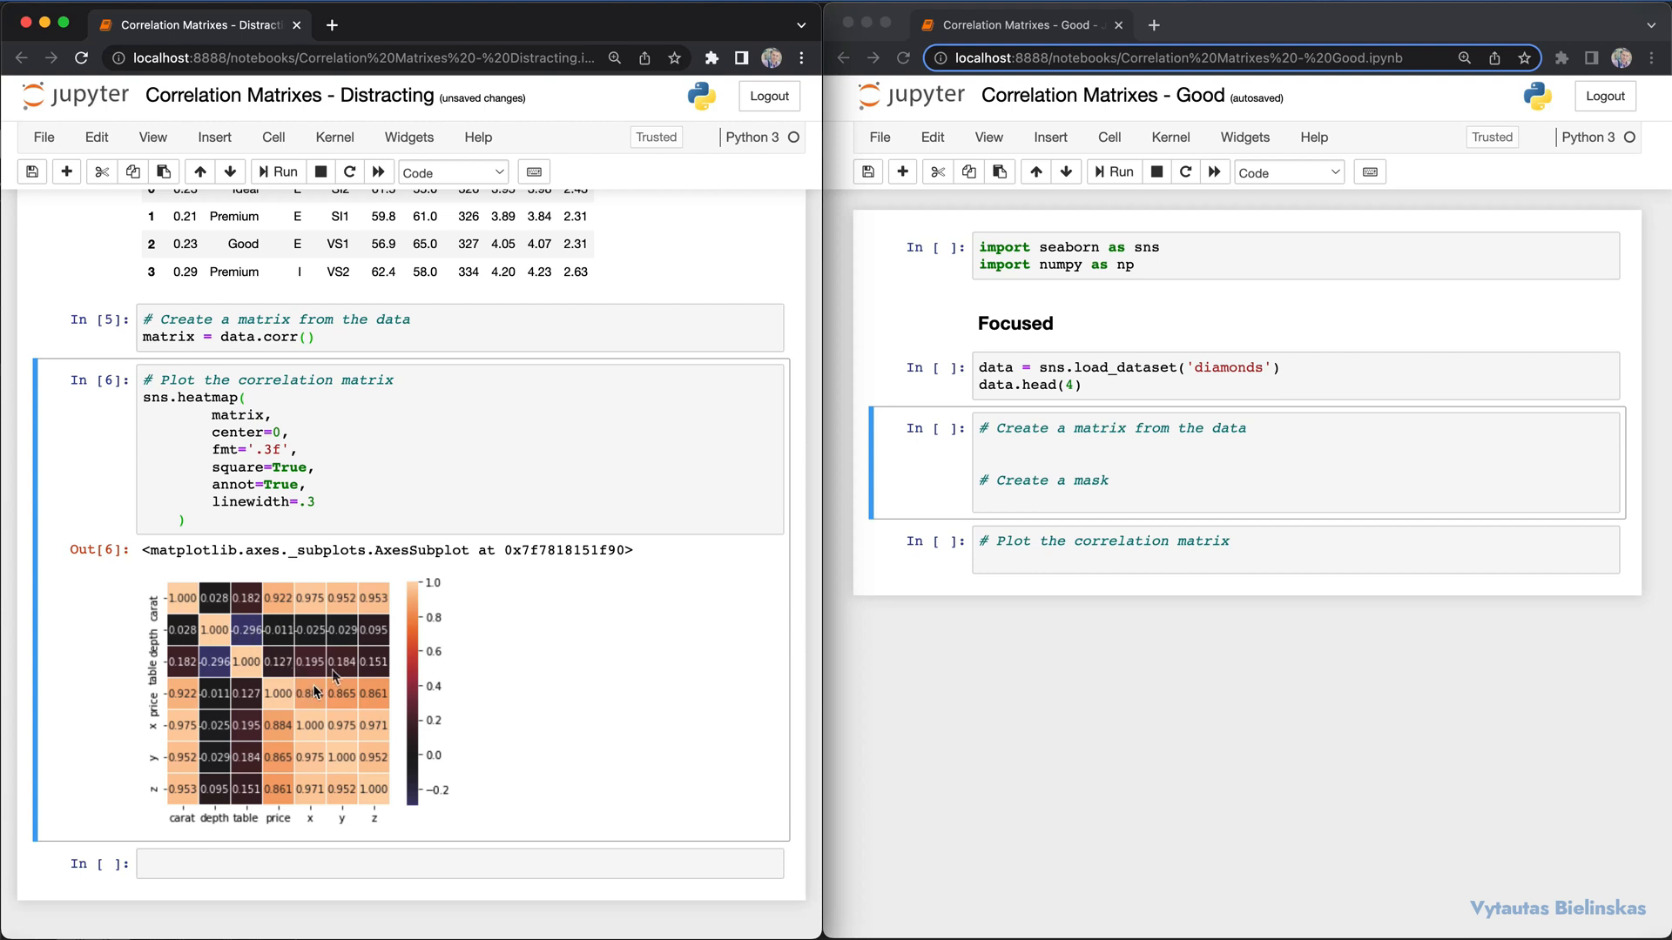
{"action": "scroll", "scroll_direction": "down", "scroll_amount": 3}
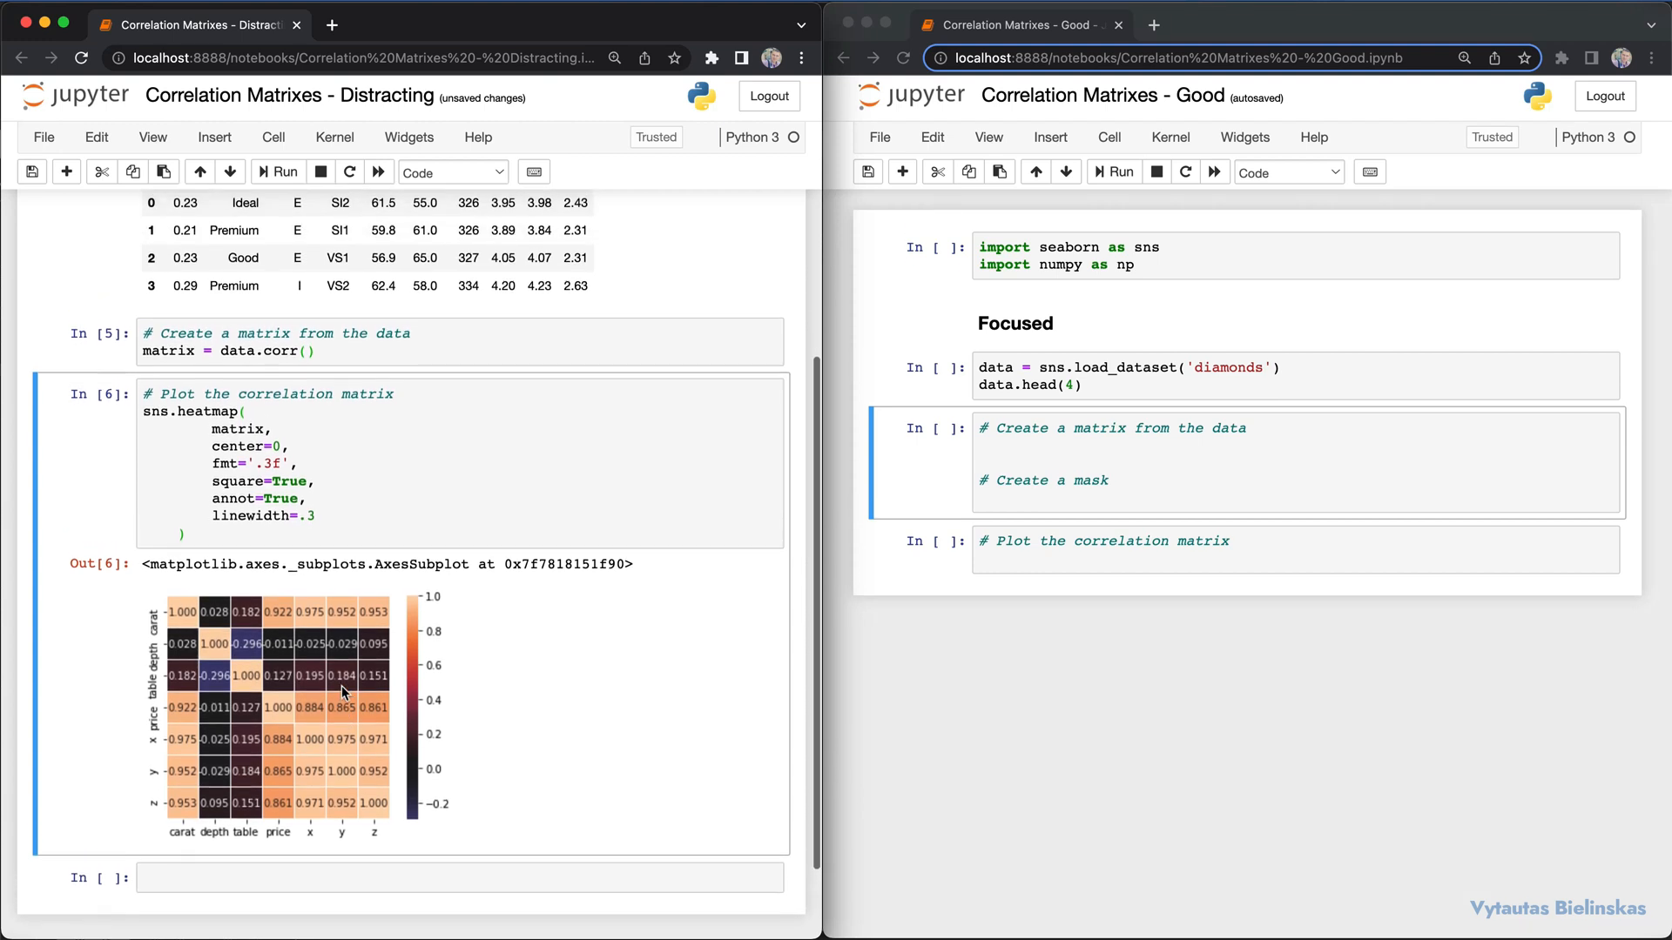
{"action": "left_click", "coordinate": [1073, 446]}
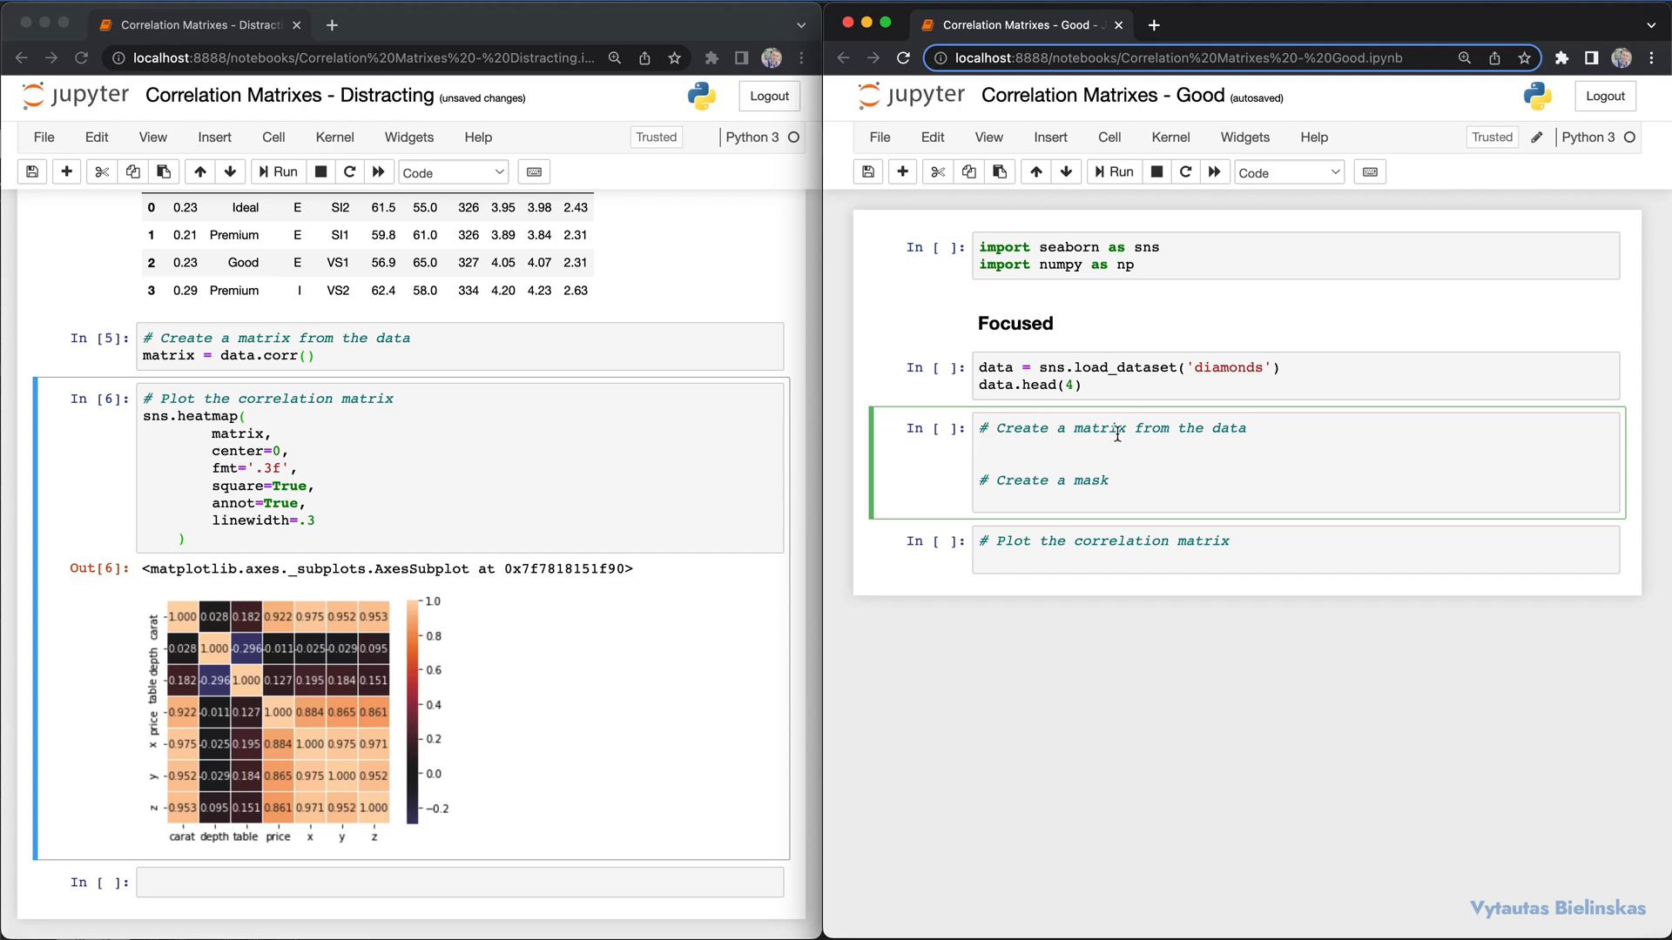
- Write matrix = data.corr() and run the Good notebook's import and dataset cells
{"action": "type", "text": "matrix ="}
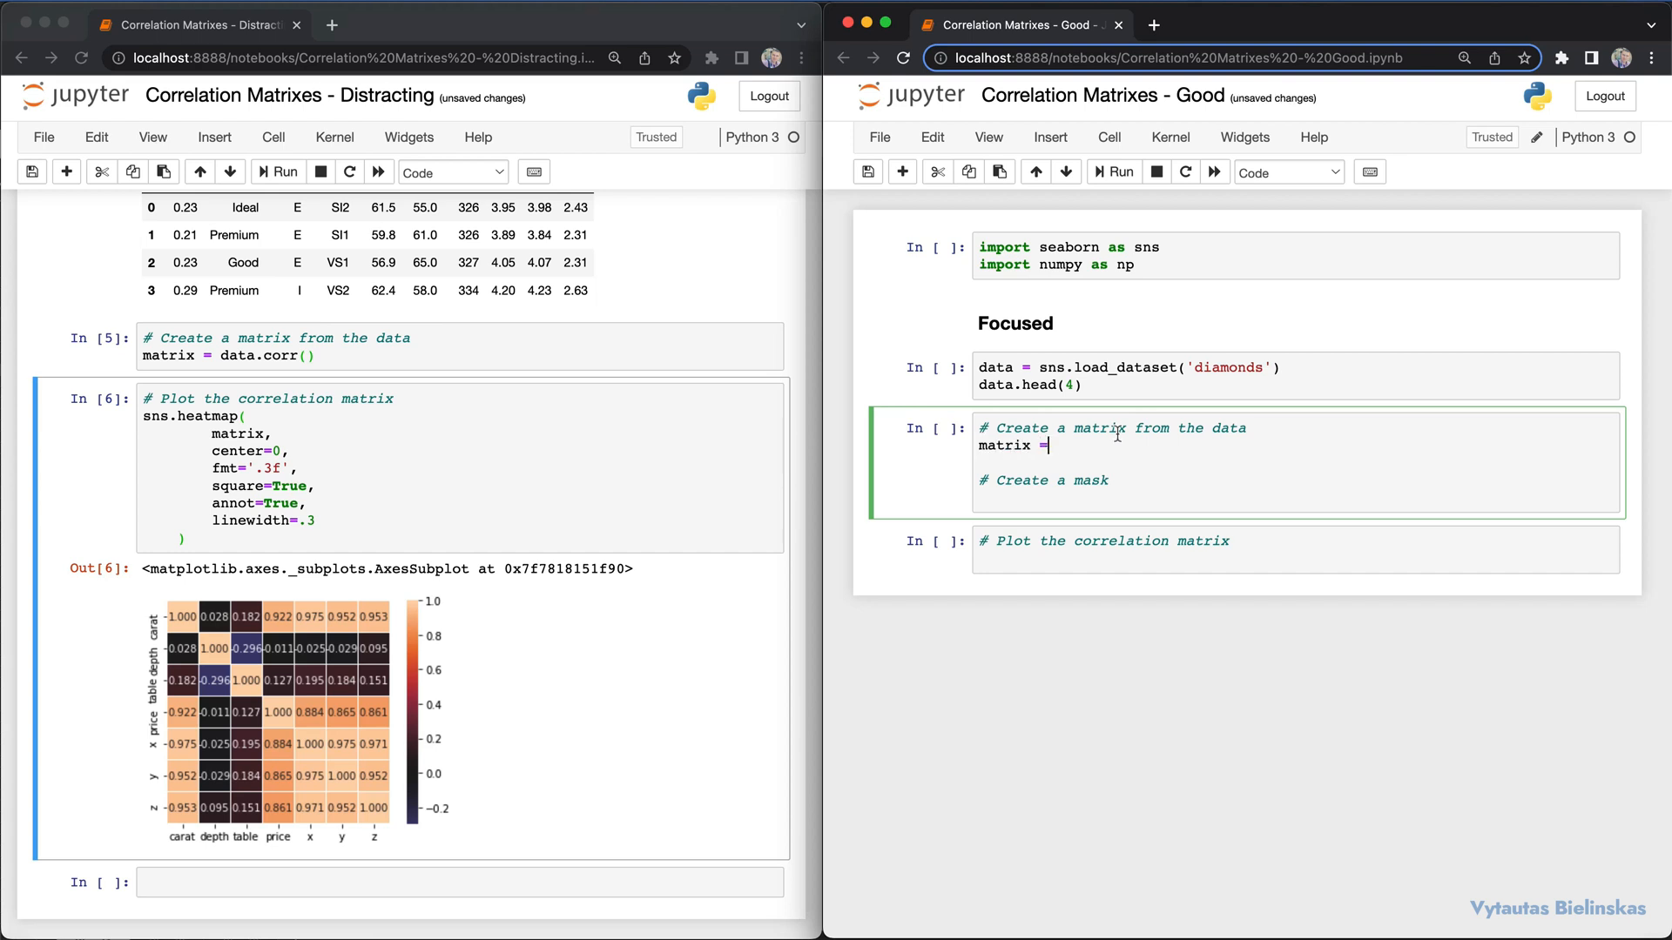
{"action": "type", "text": "data.corr()"}
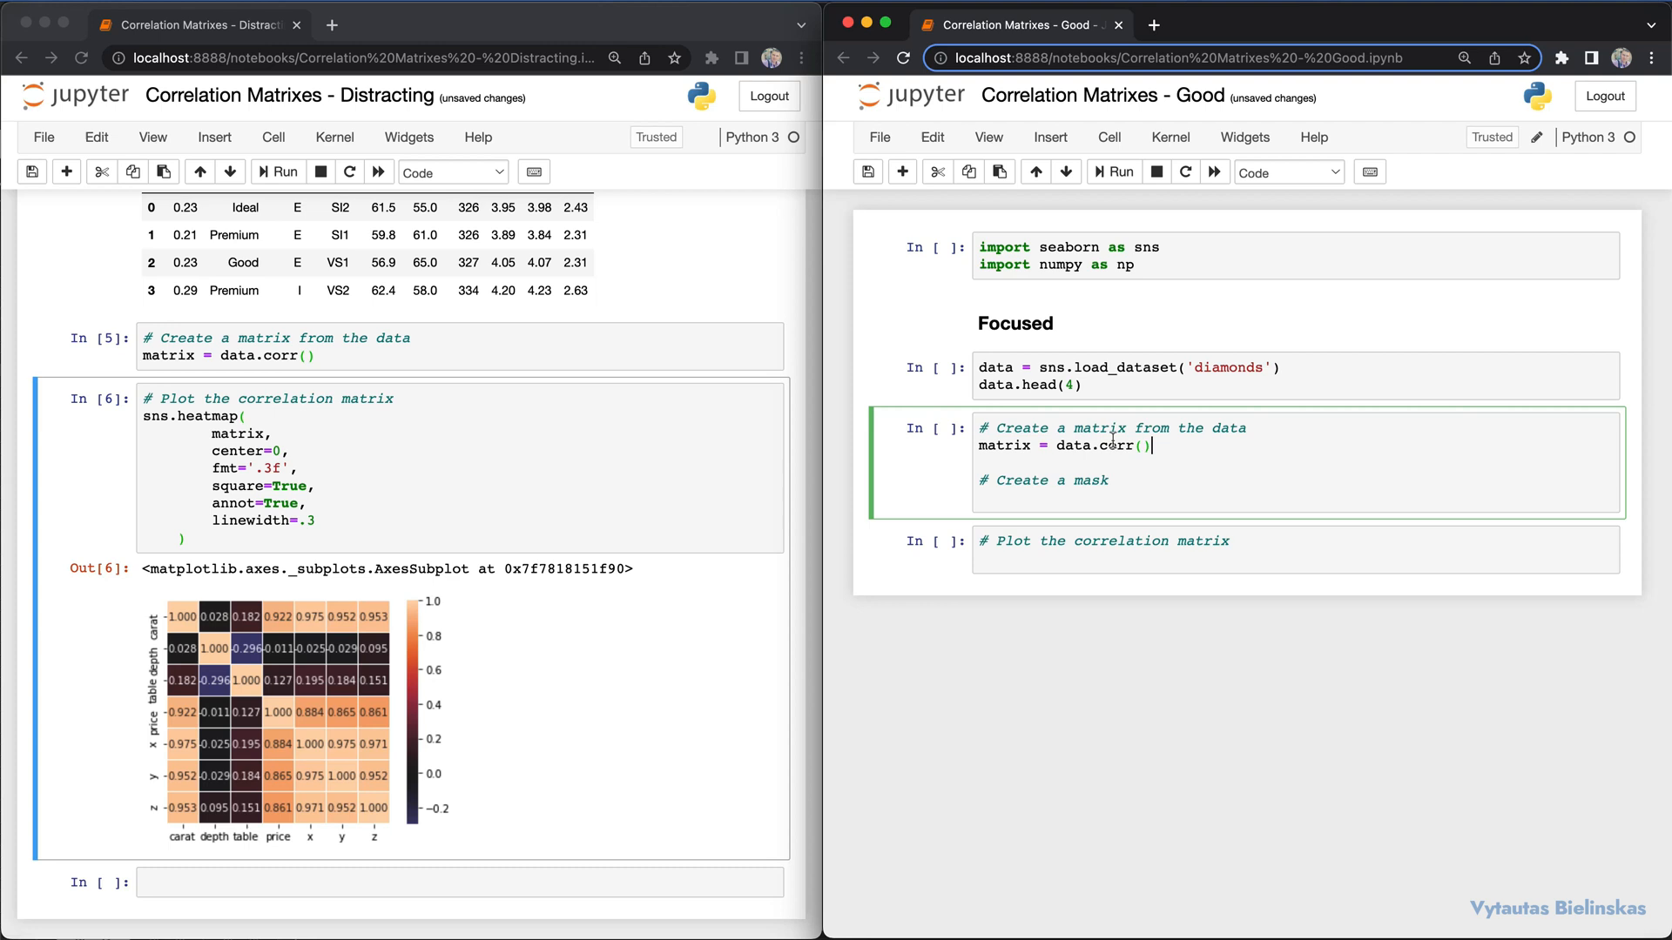
{"action": "double_click", "coordinate": [1027, 481]}
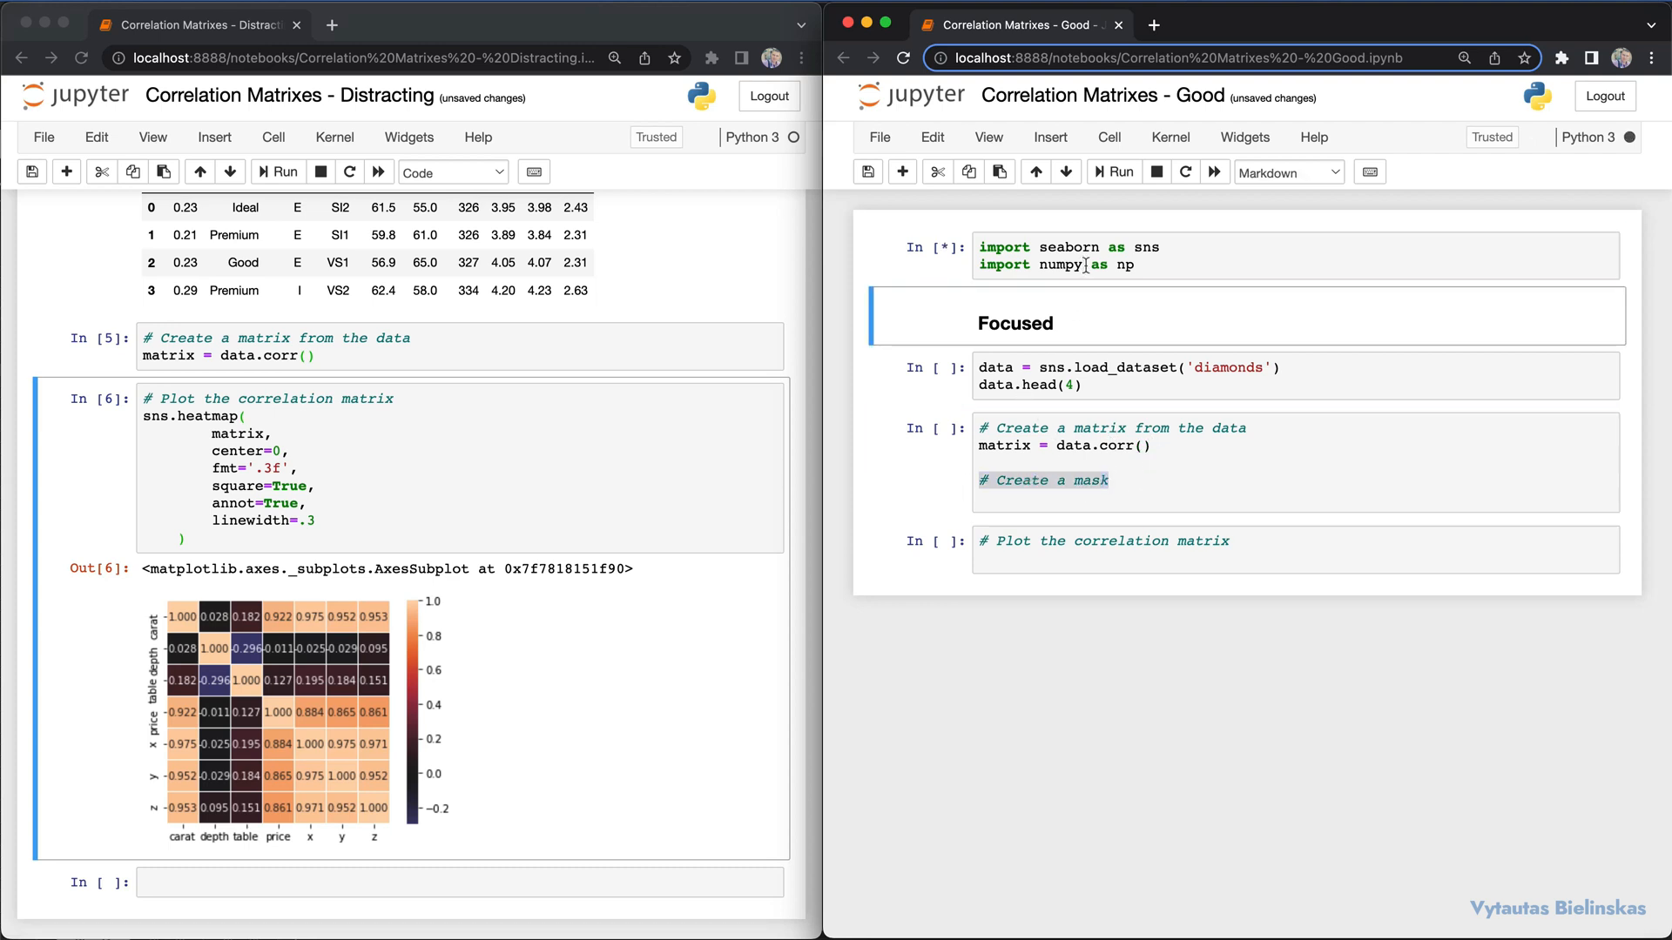
{"action": "left_click", "coordinate": [1113, 171]}
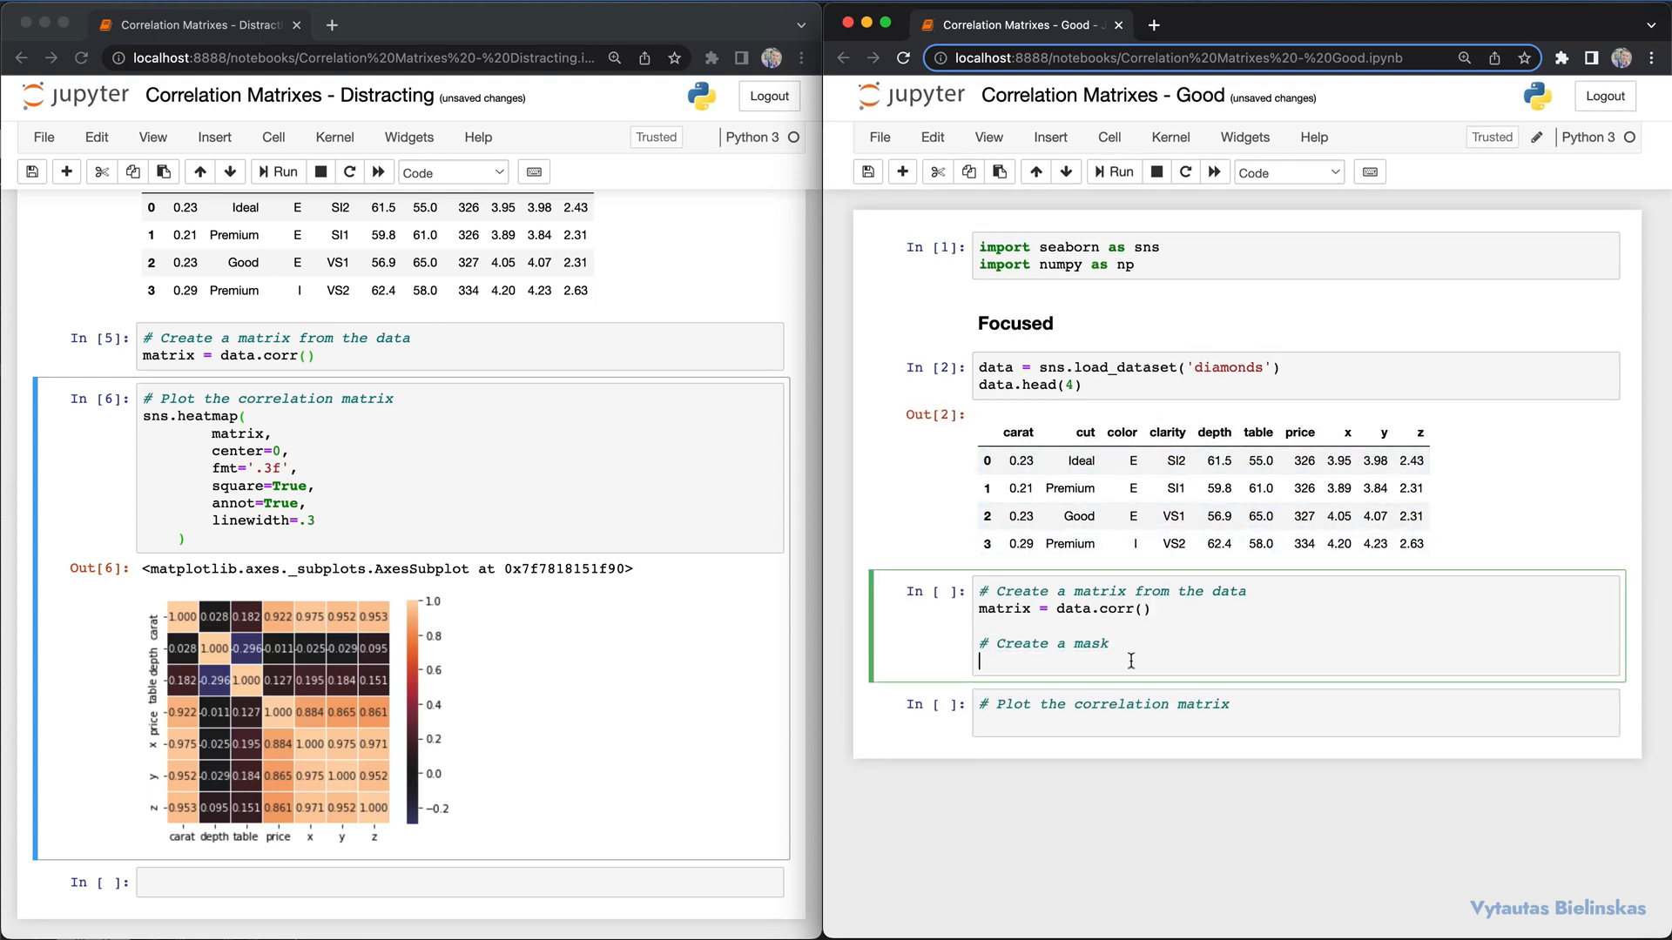
- Add mask = np.zeros_like(matrix) under the mask comment
{"action": "type", "text": "mask = np"}
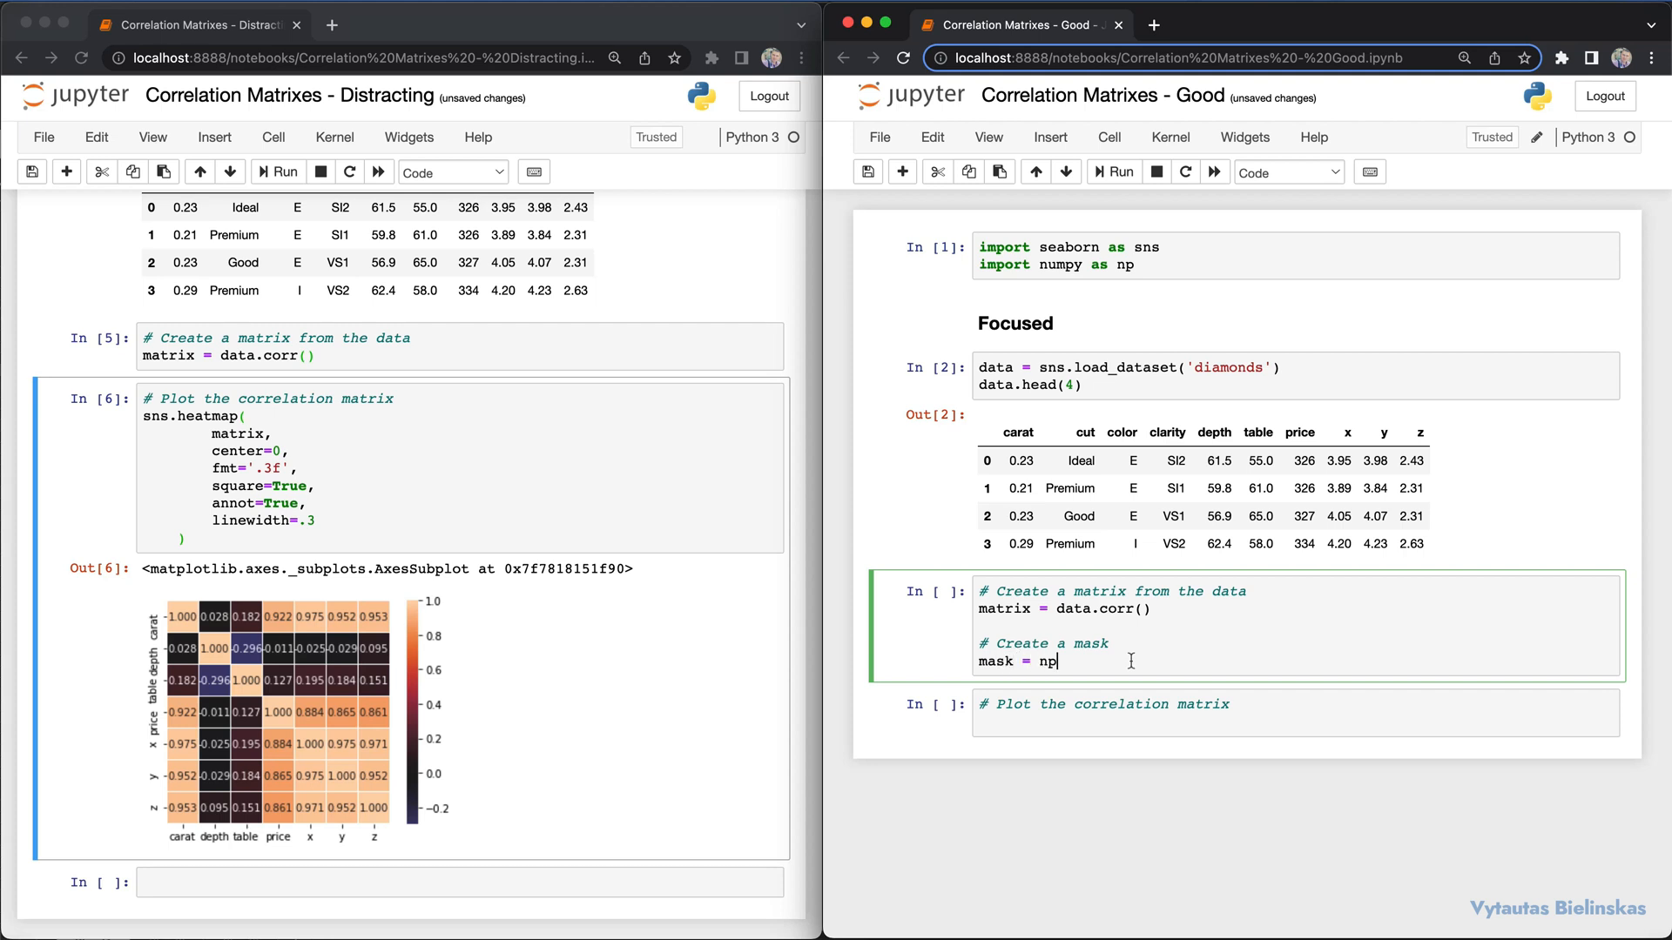
{"action": "type", "text": ".zeros"}
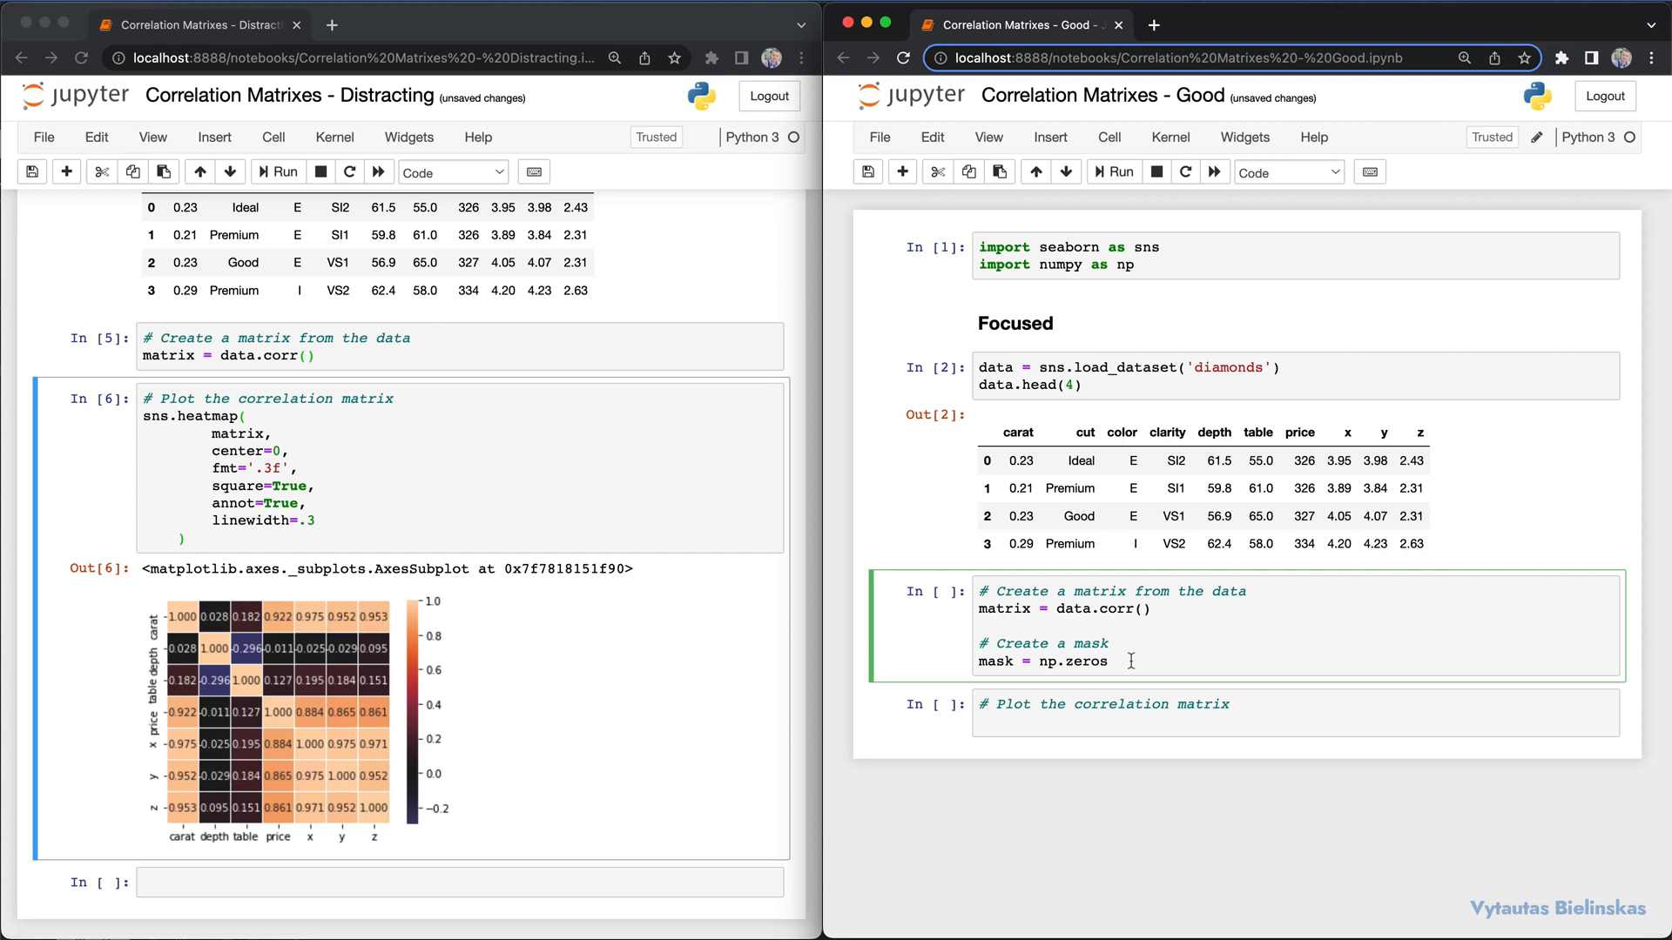
{"action": "type", "text": "_like"}
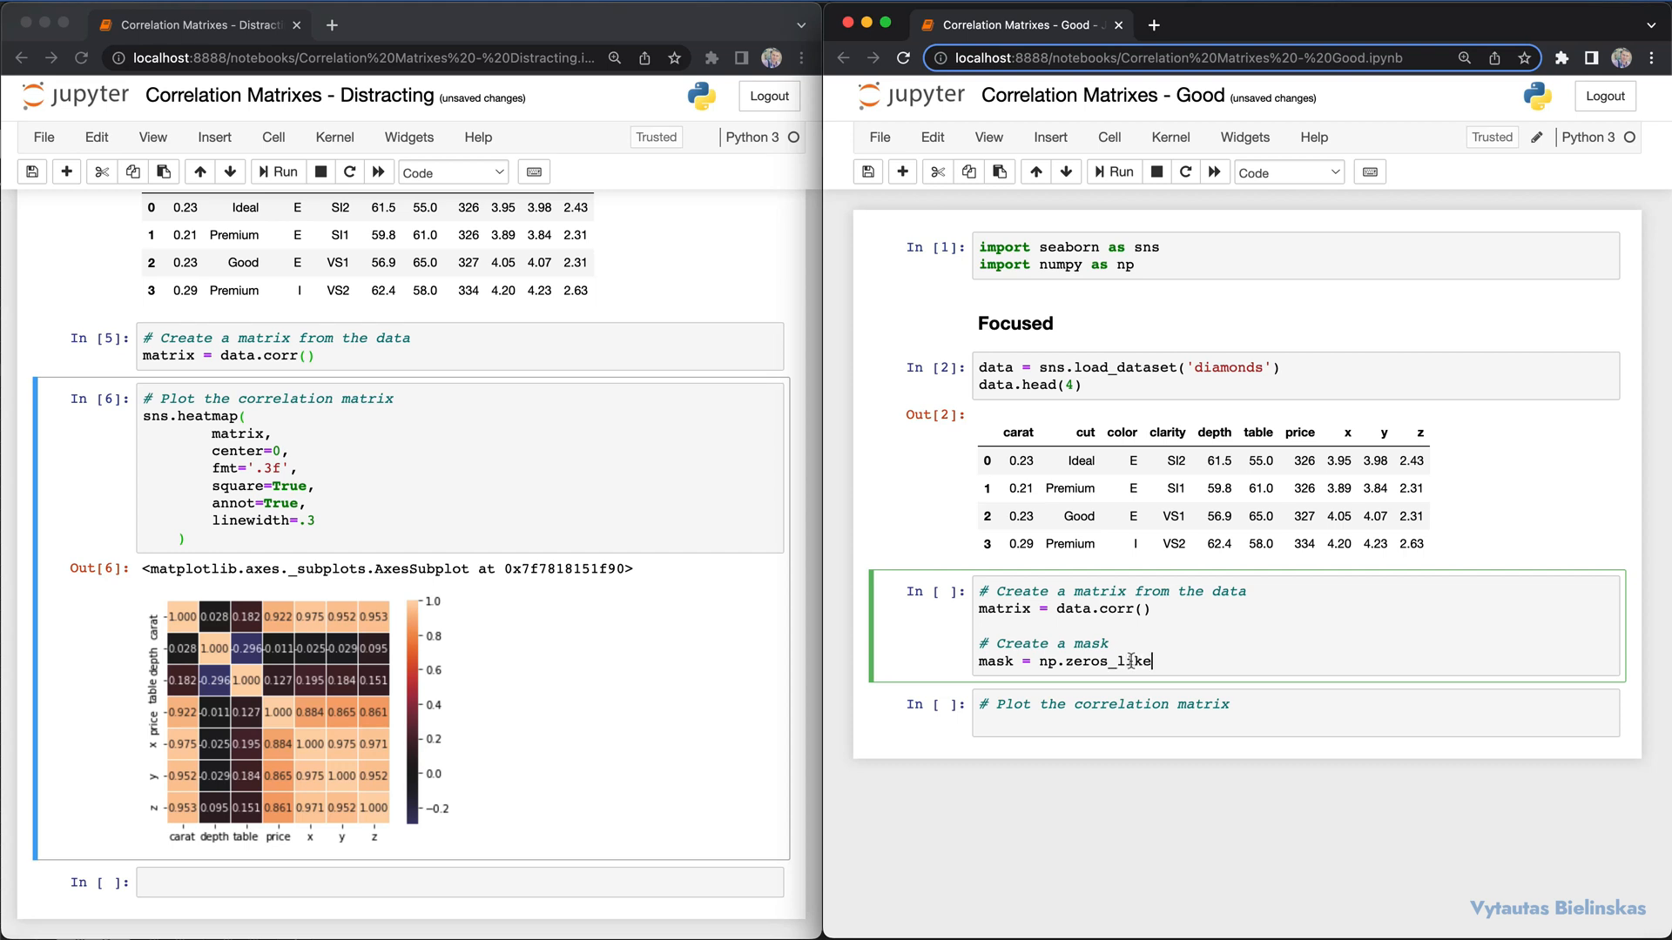
{"action": "type", "text": "(matrix)"}
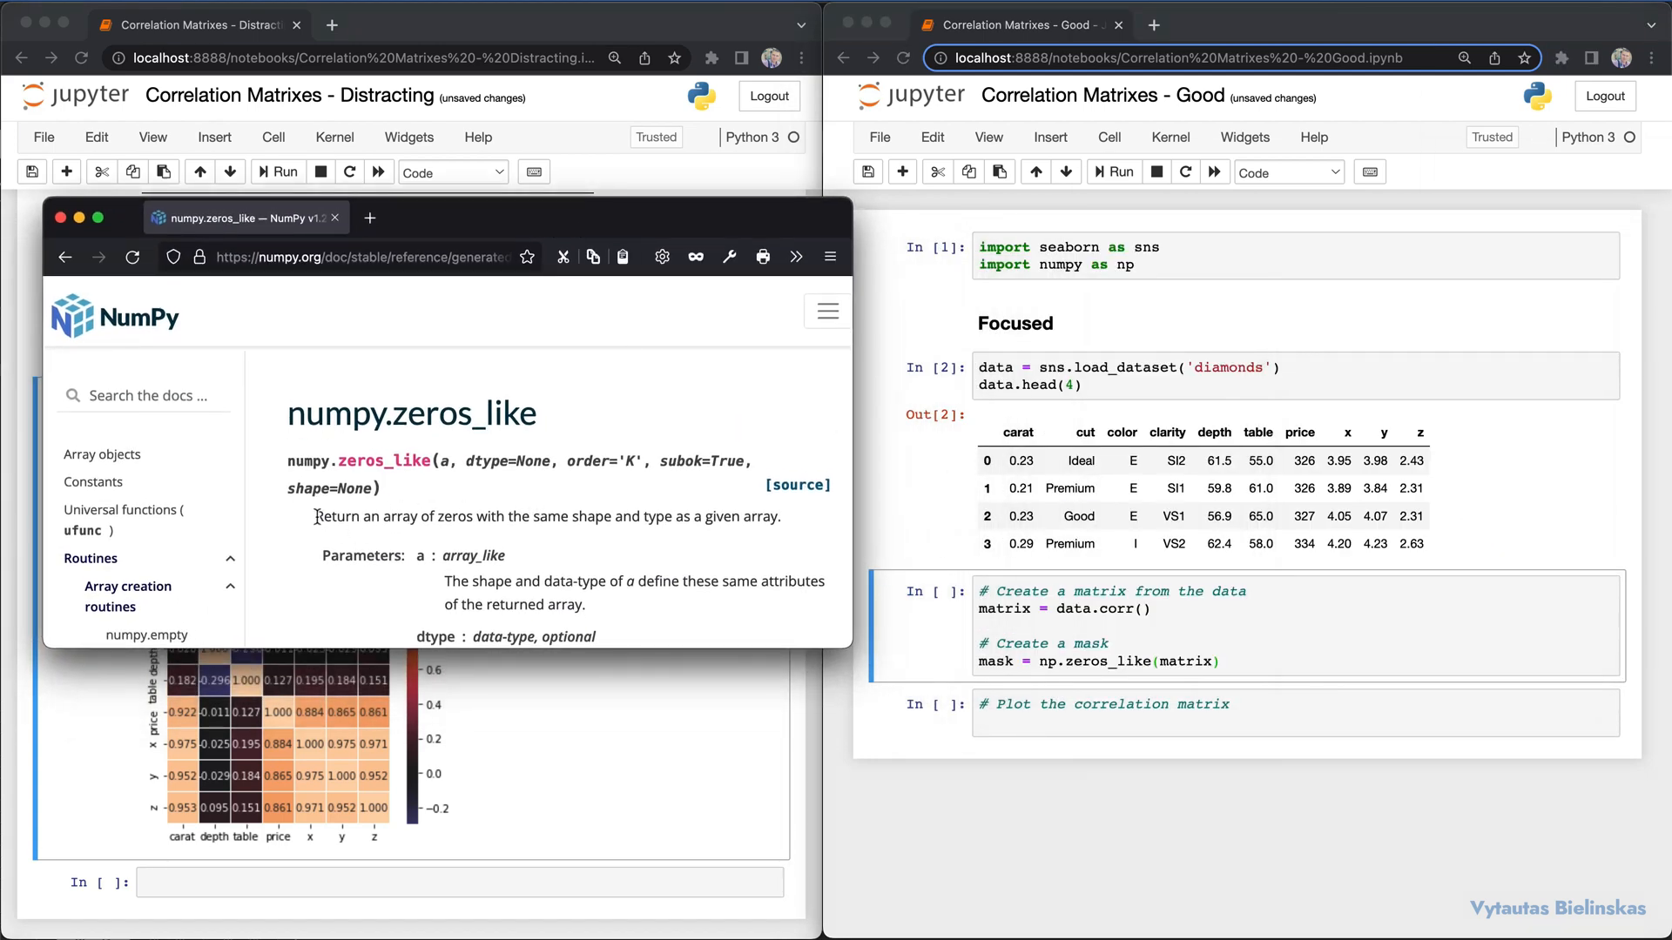
{"action": "left_click_drag", "start_coordinate": [316, 516], "coordinate": [780, 522]}
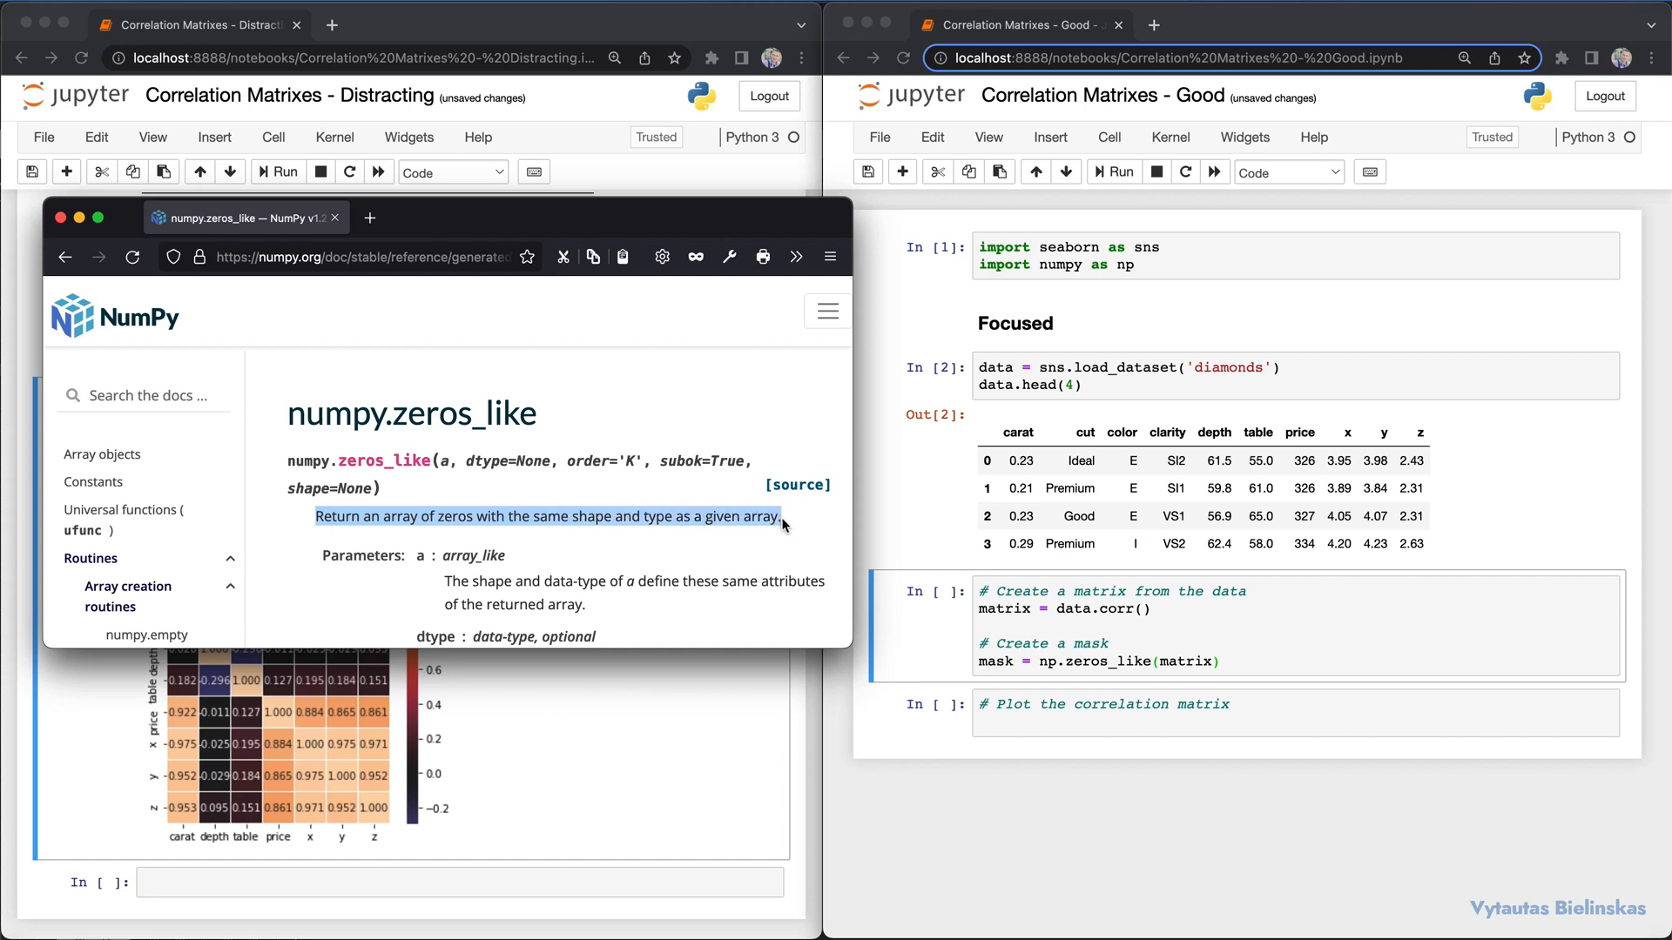
{"action": "scroll", "scroll_direction": "down", "scroll_amount": 3}
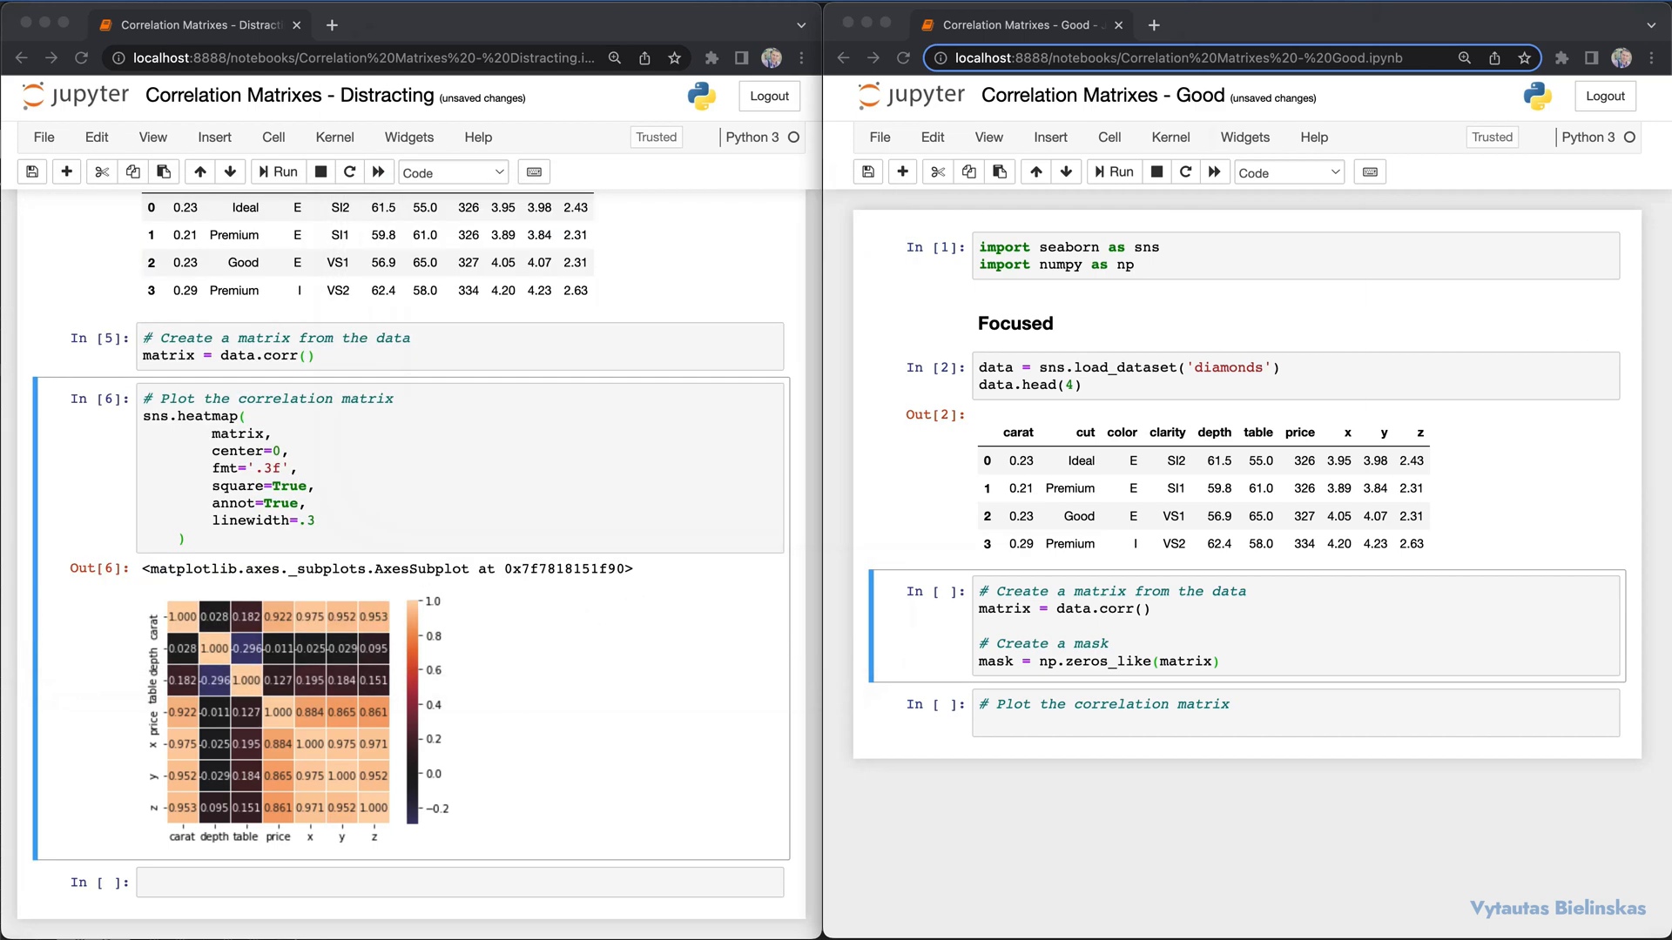
{"action": "mouse_move", "coordinate": [1242, 716]}
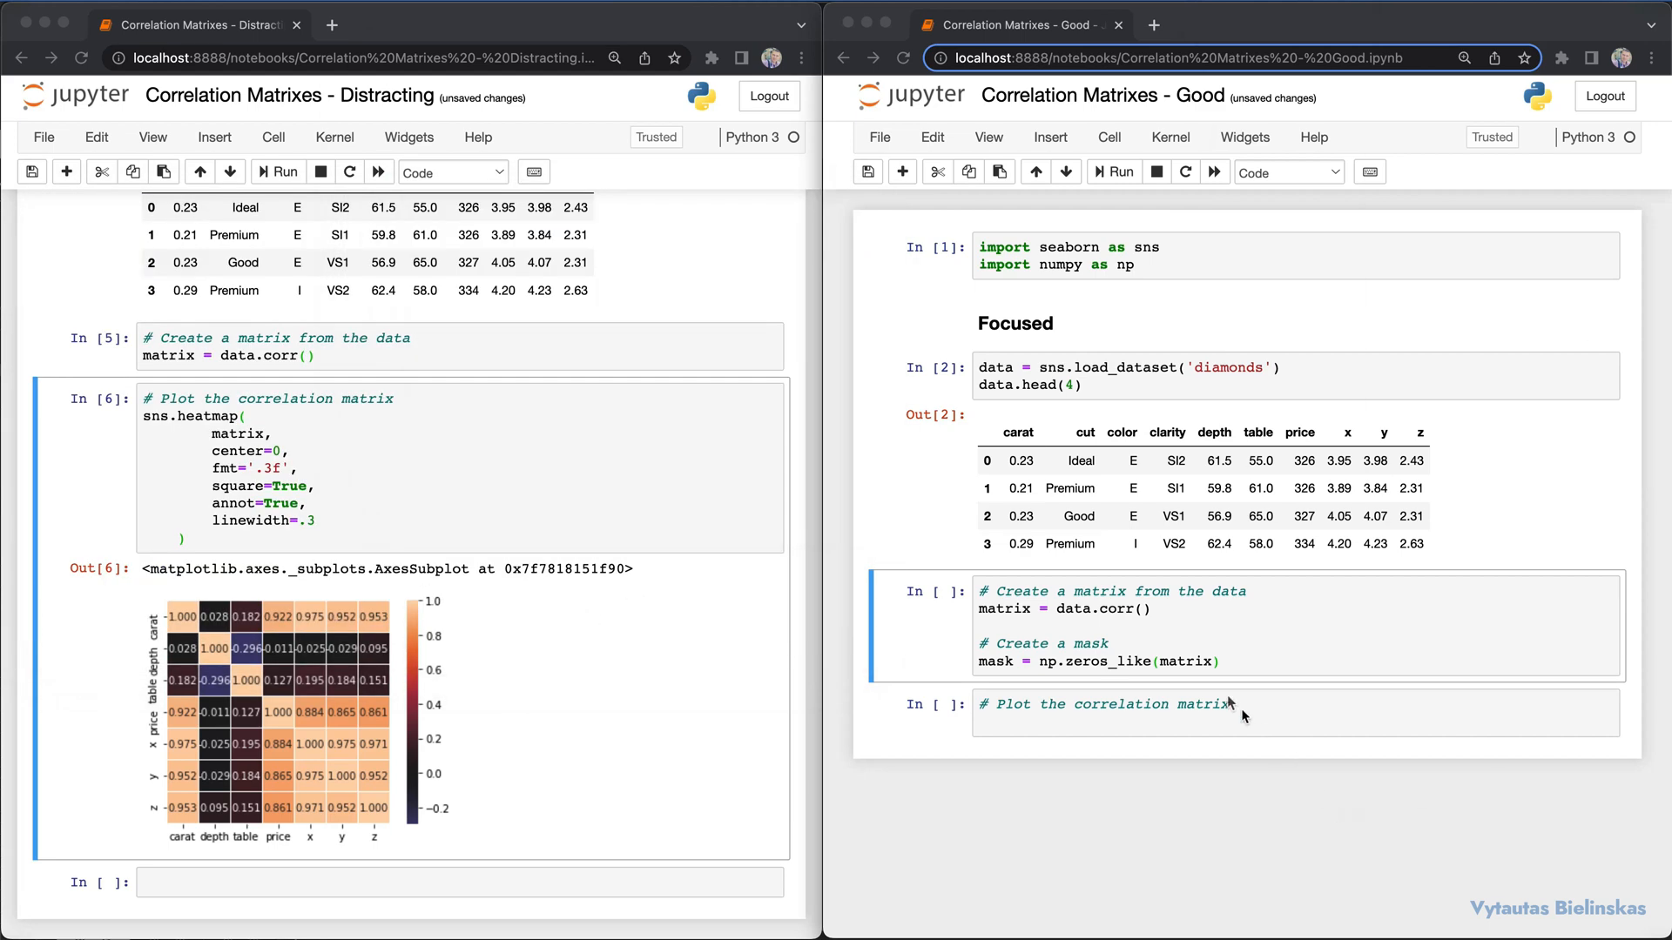
- Add the line mask[np.triu_indices_from(mask)] = True below the zeros_like line
{"action": "left_click", "coordinate": [1233, 662]}
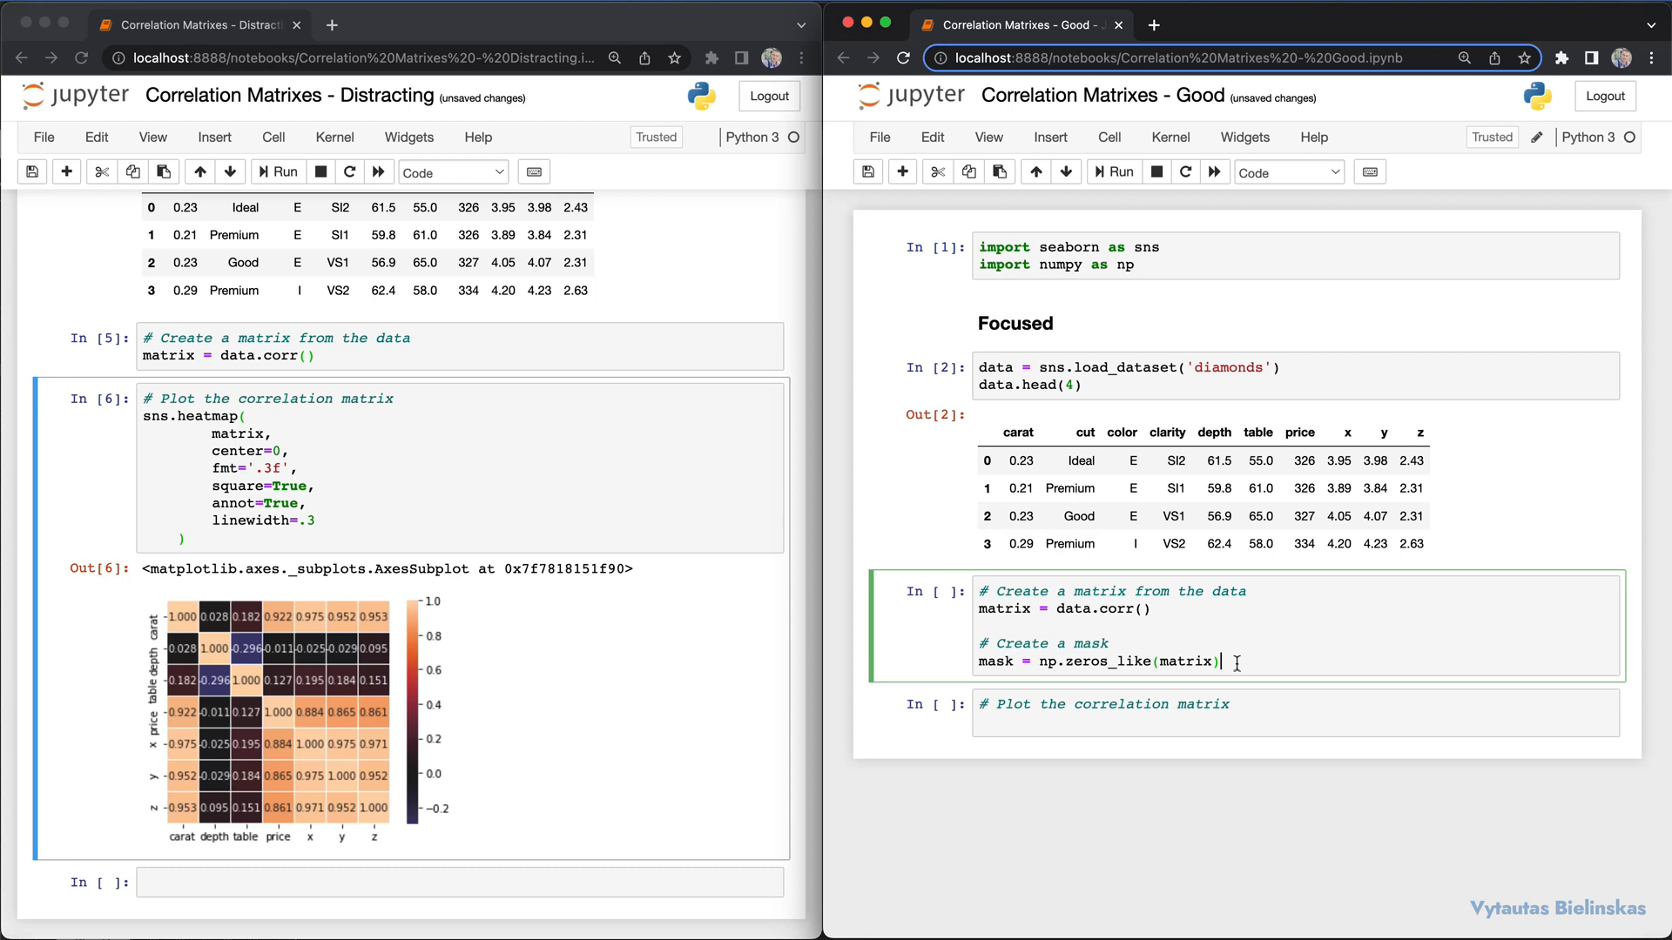
{"action": "type", "text": "mask"}
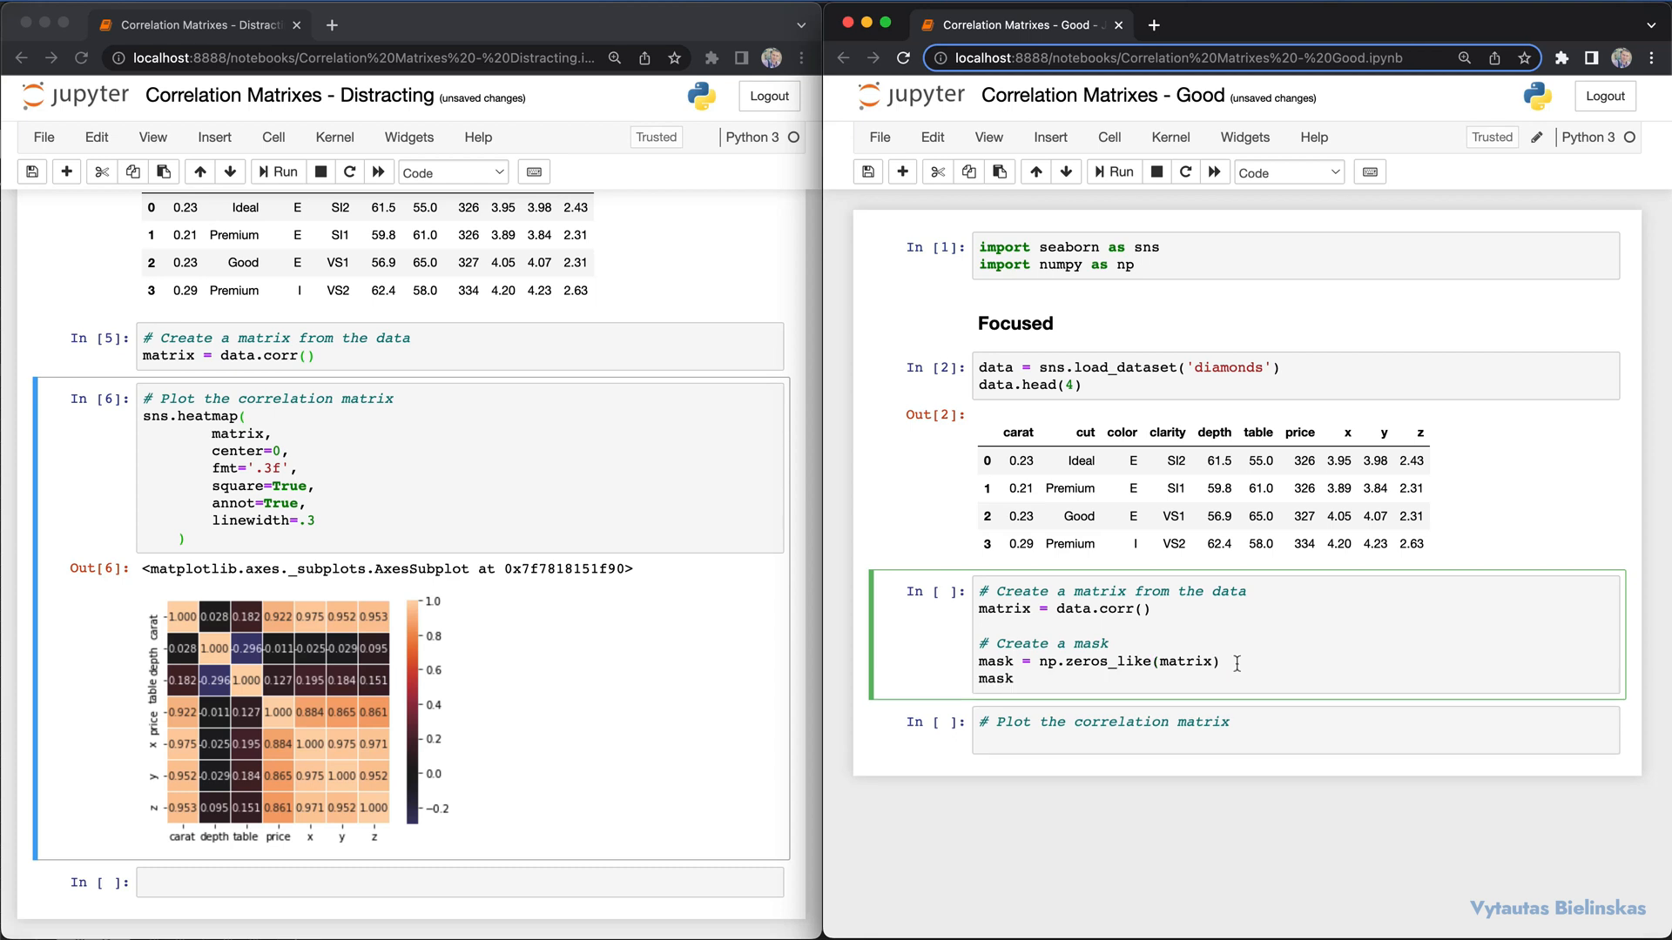
{"action": "type", "text": "[np."}
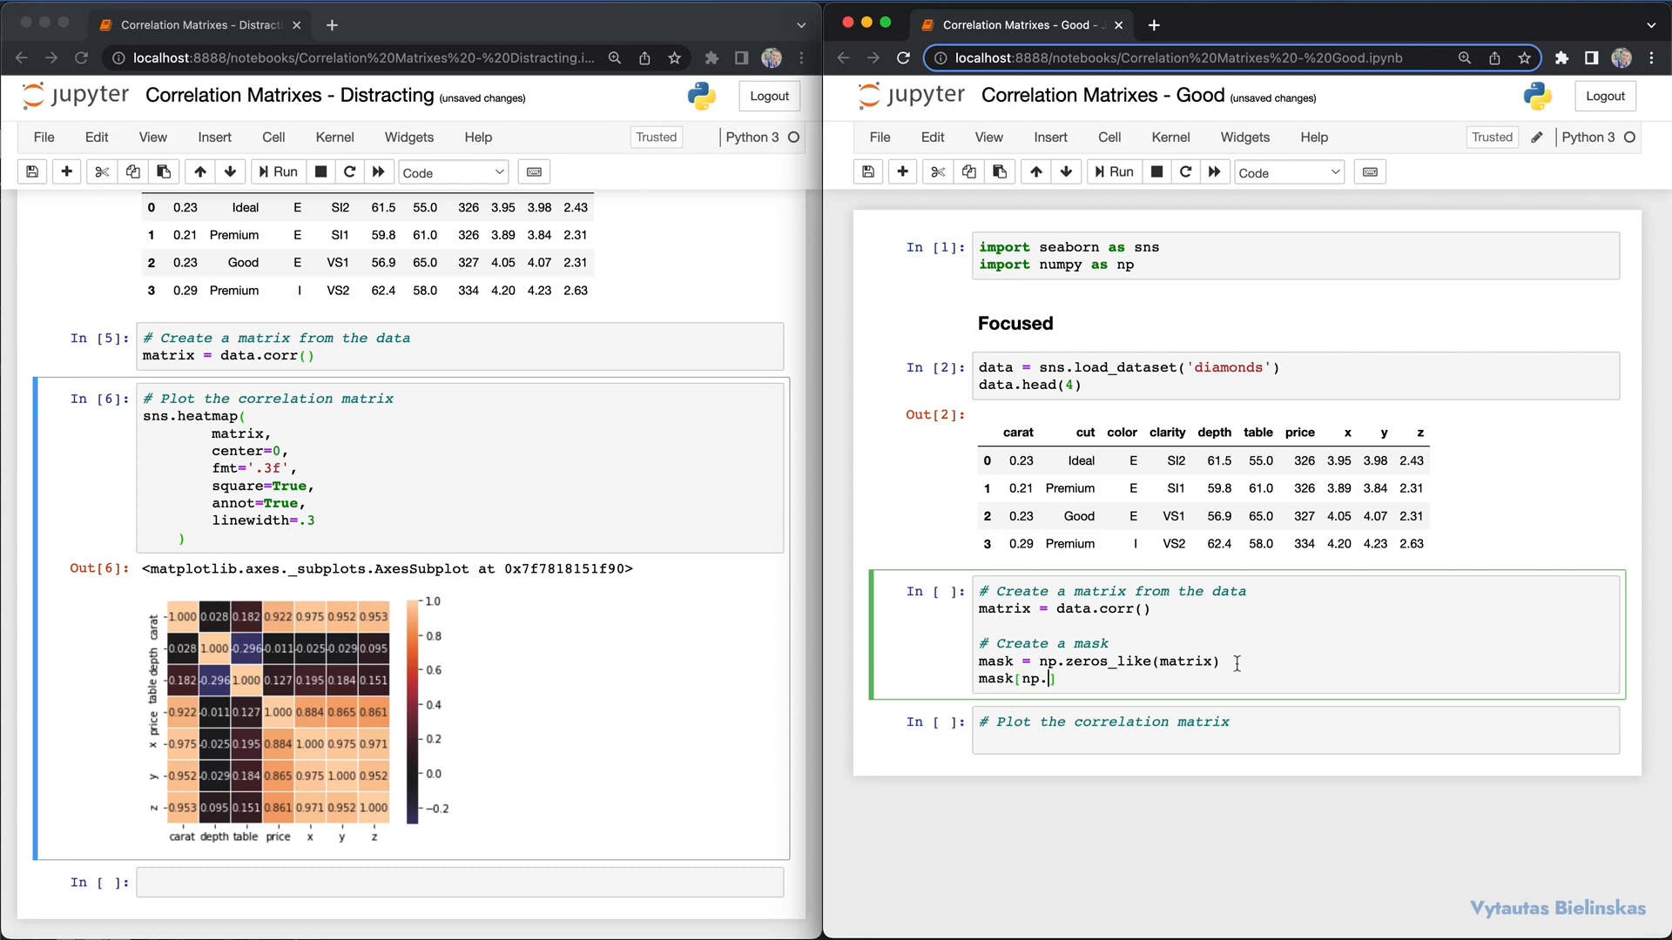
{"action": "type", "text": "triu_"}
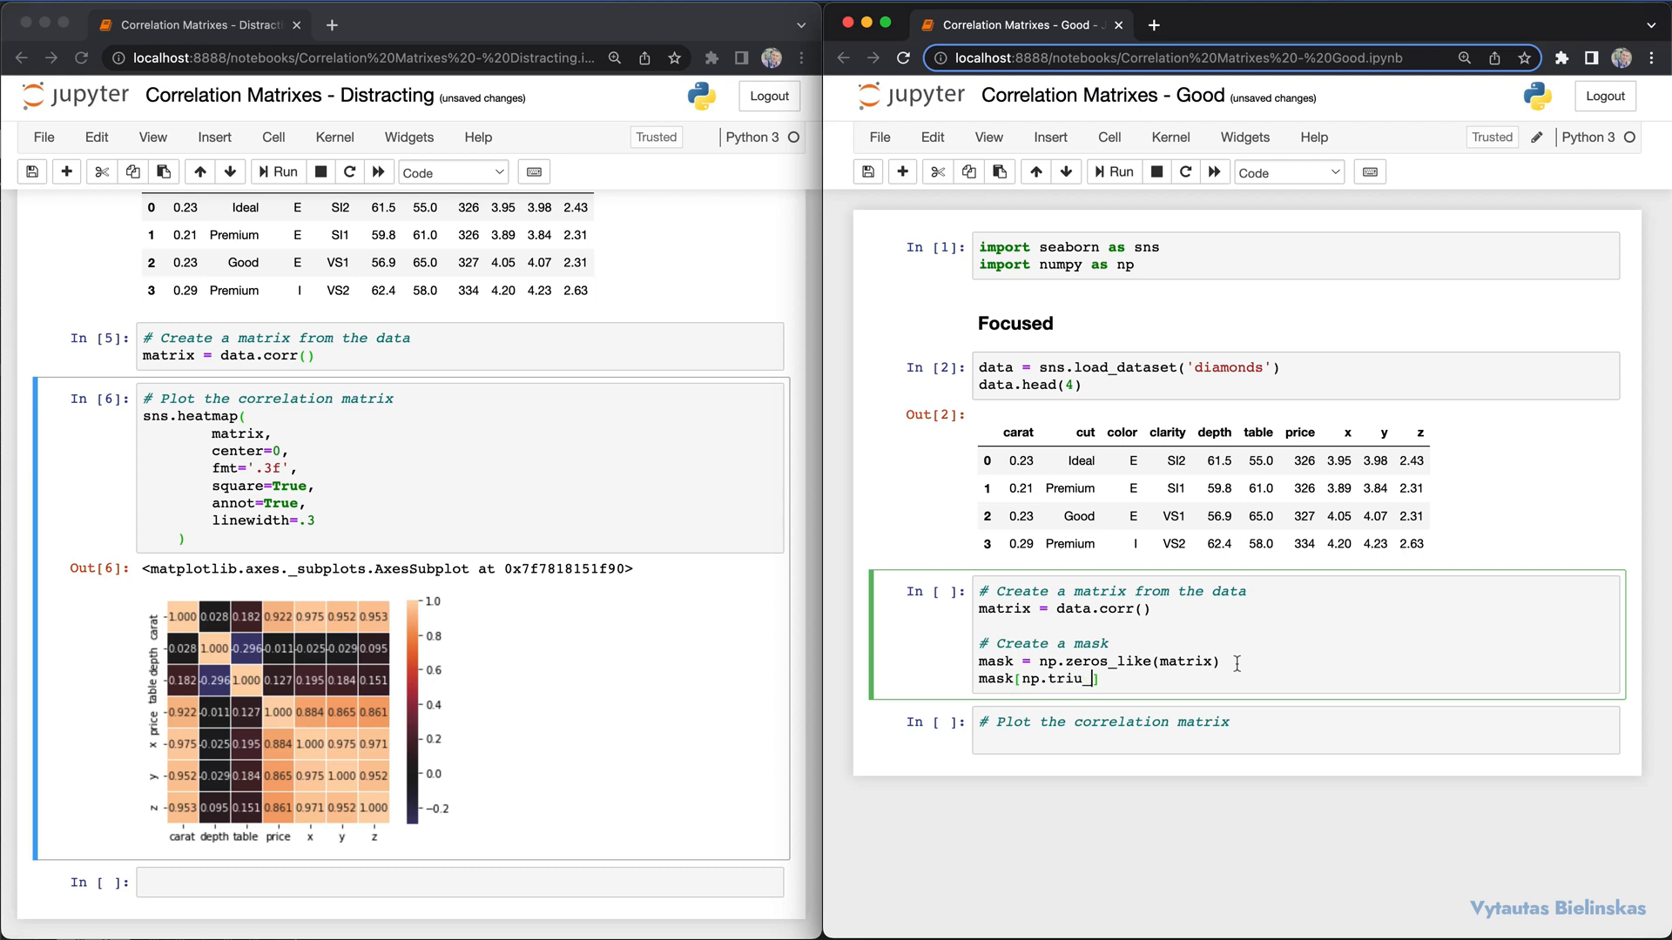
{"action": "type", "text": "_indices"}
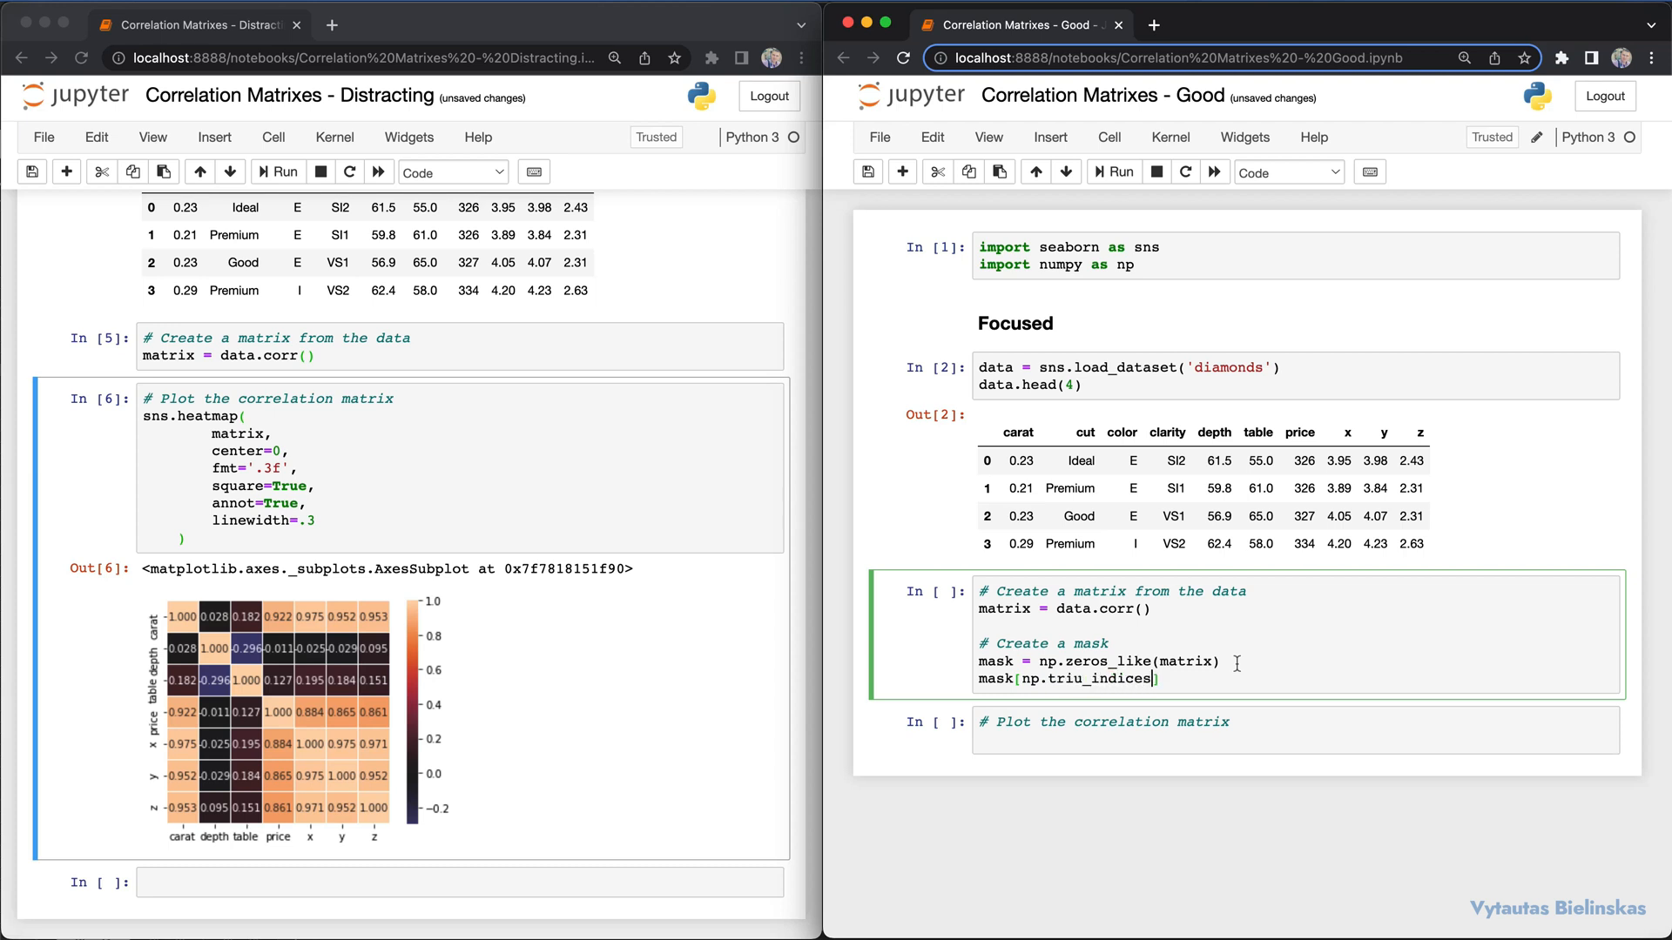
{"action": "type", "text": "_from()"}
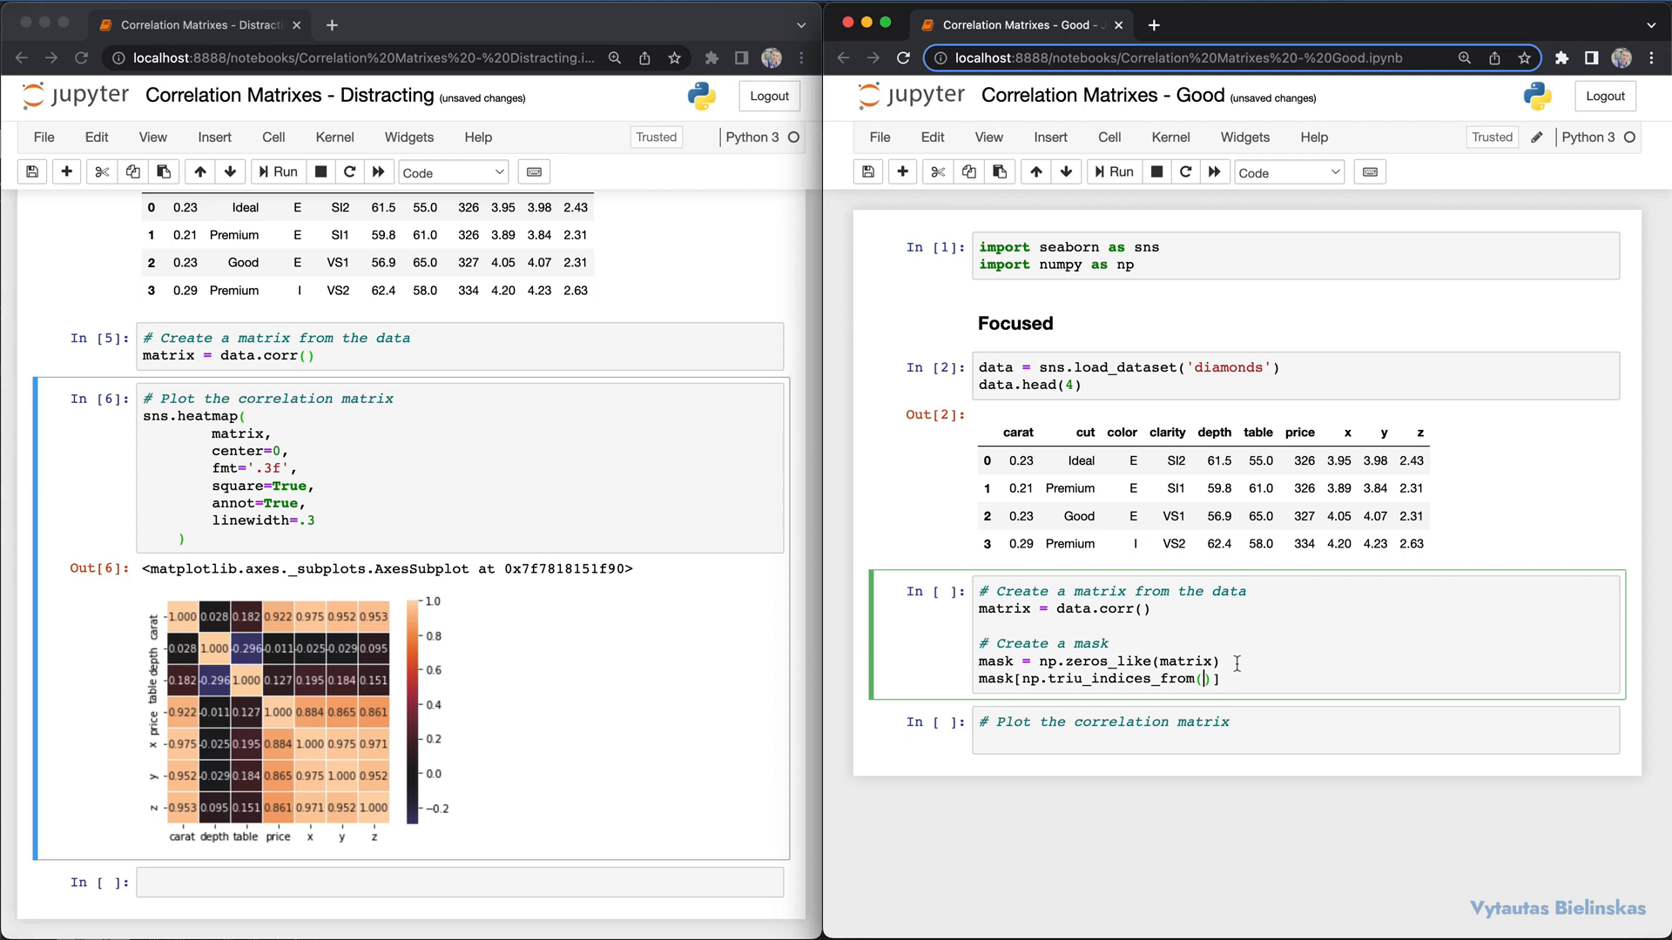
{"action": "type", "text": "mask"}
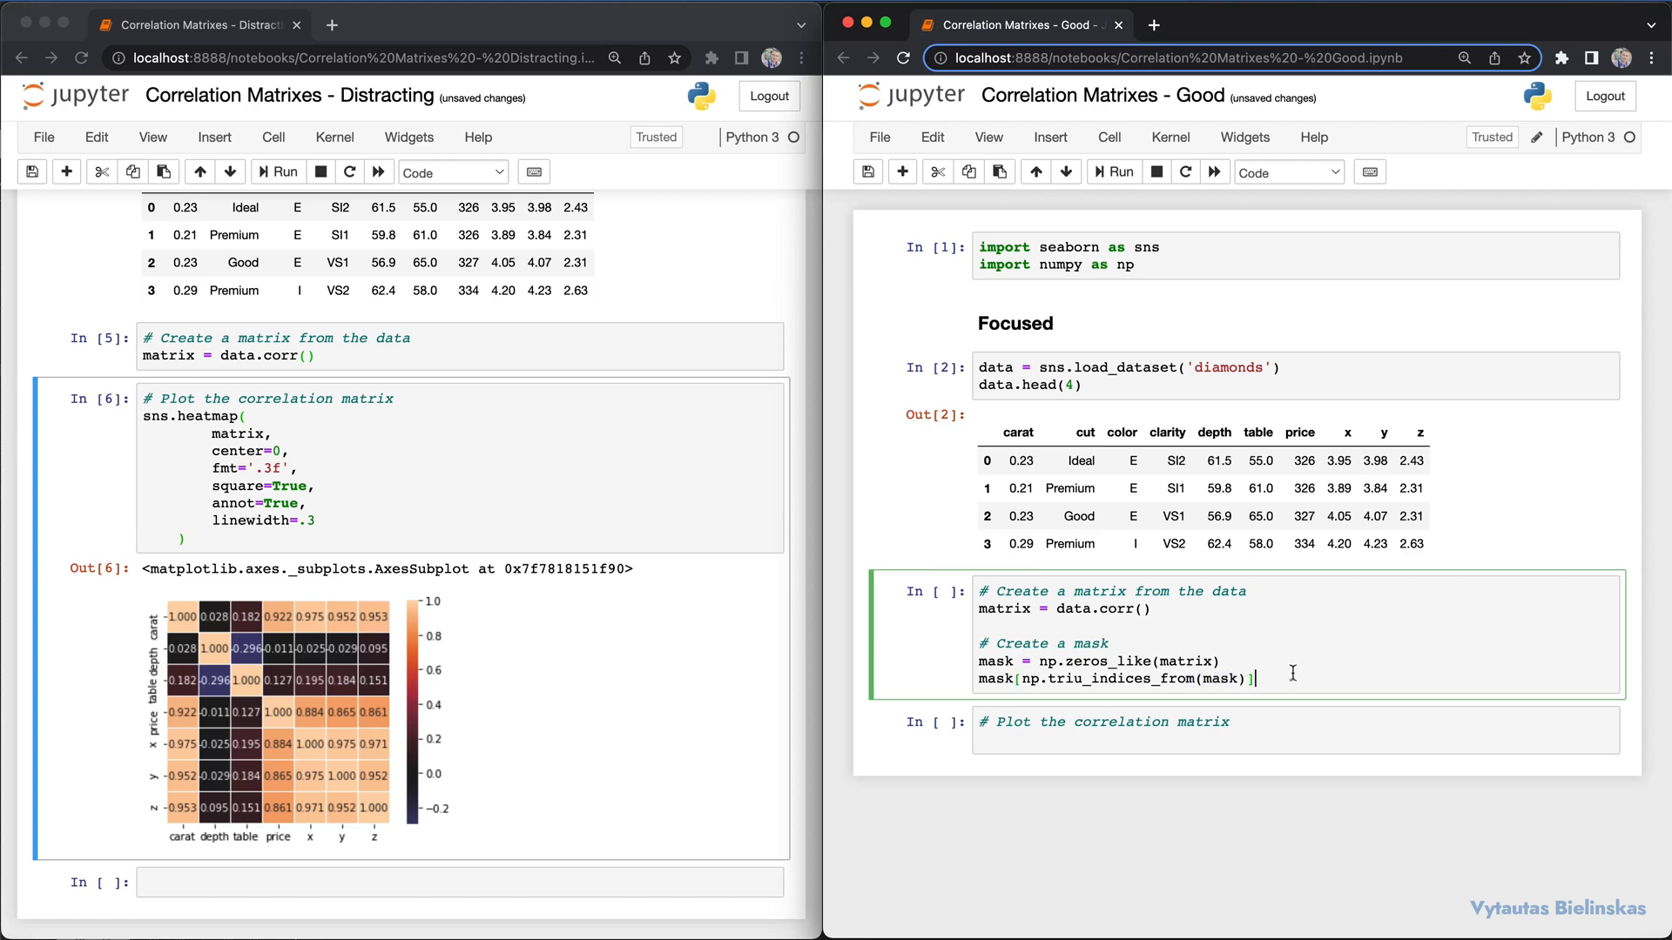
{"action": "type", "text": "= True"}
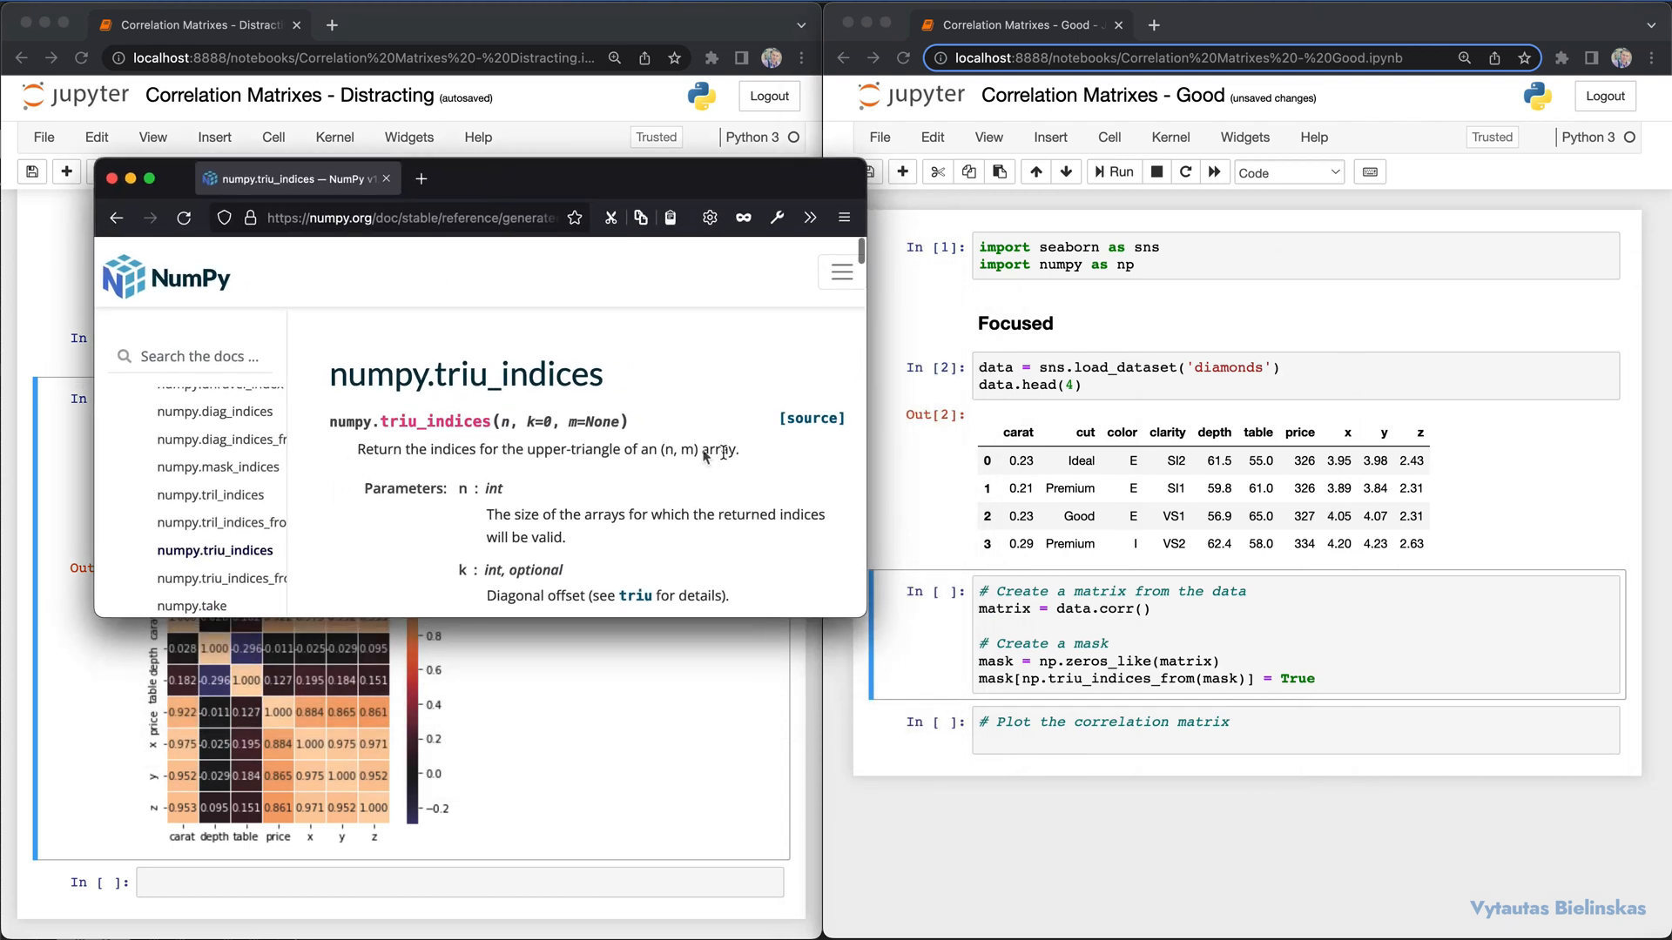
{"action": "mouse_move", "coordinate": [602, 442]}
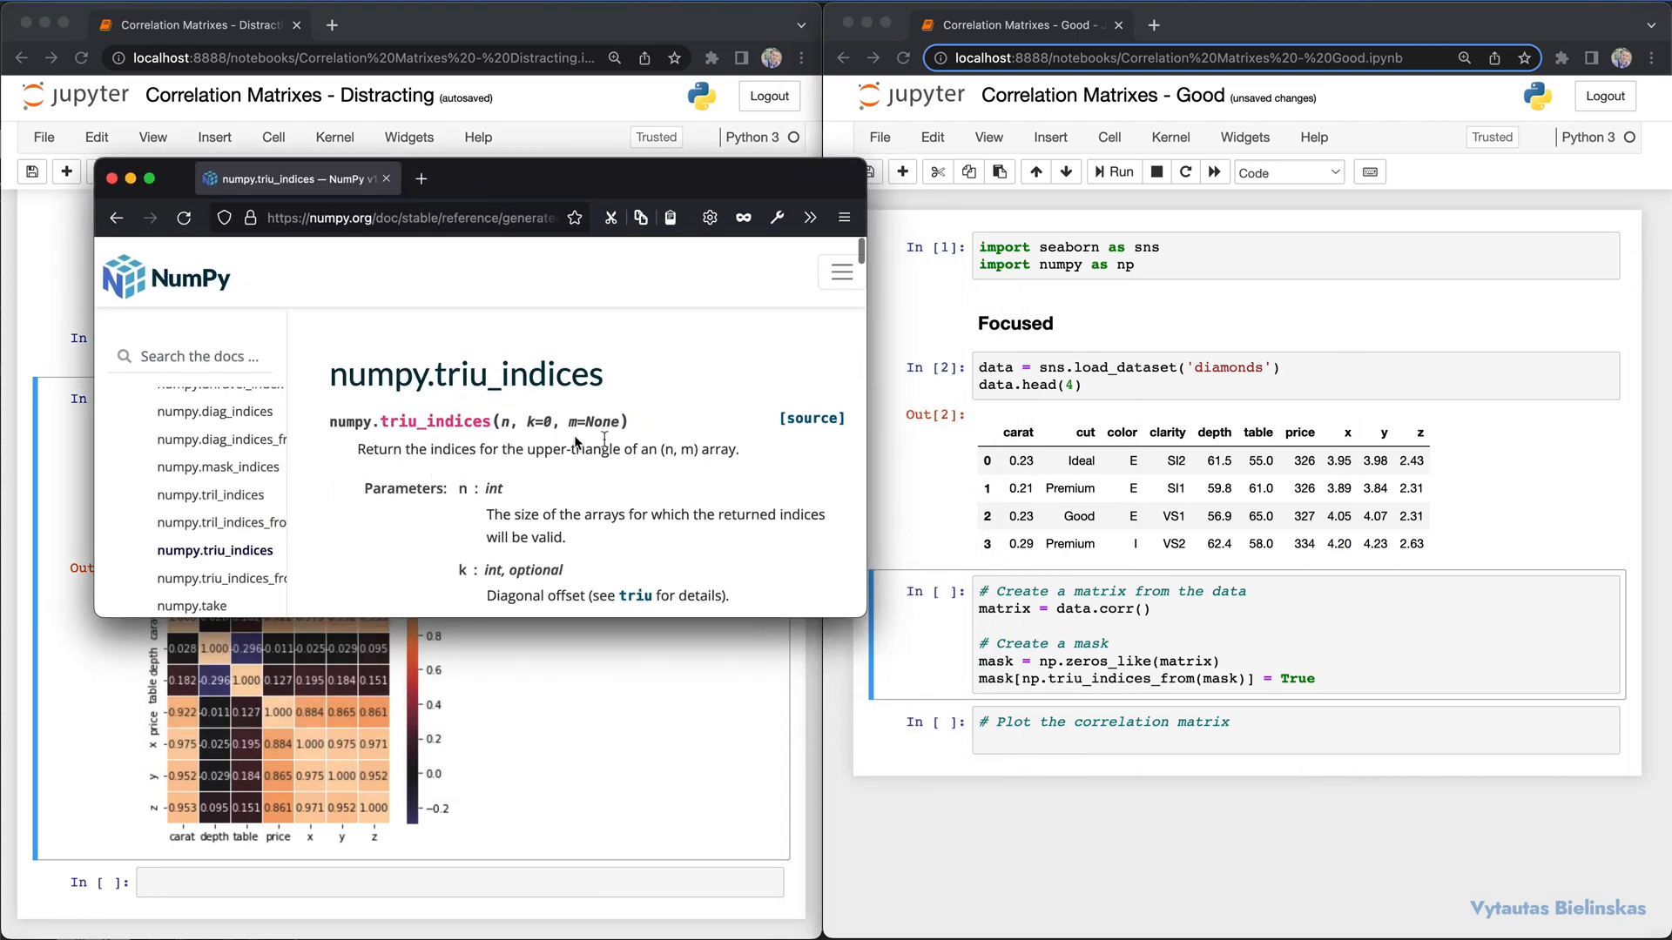
{"action": "mouse_move", "coordinate": [463, 179]}
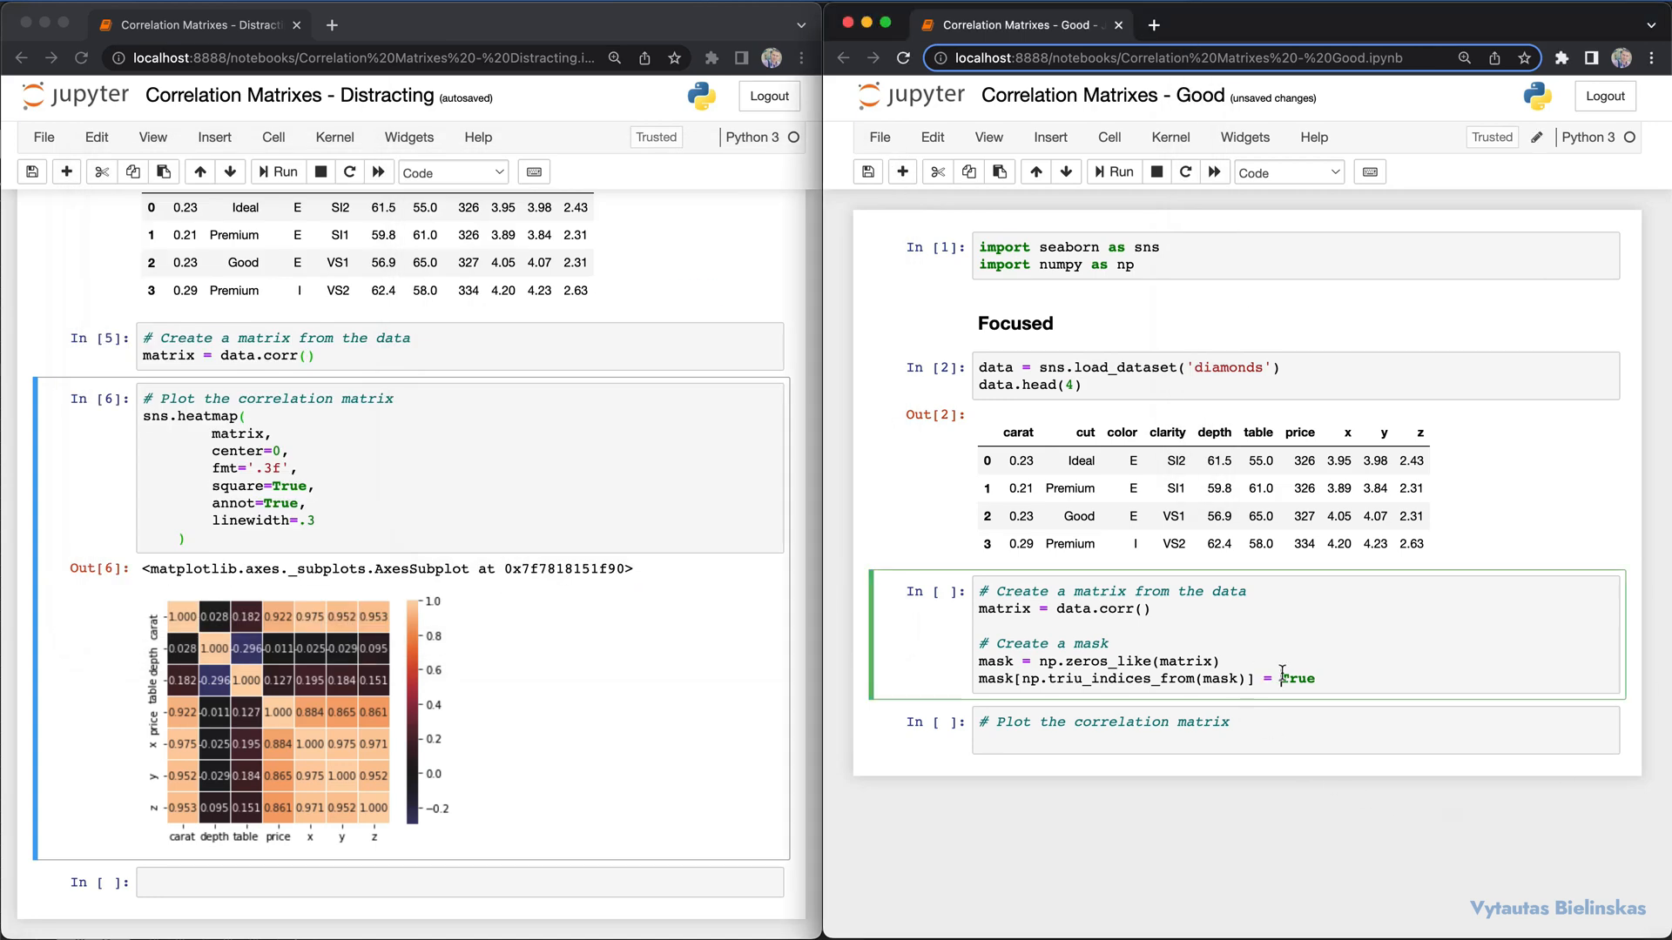
- Run the mask cell, then paste the sns.heatmap code with mask=mask and run it
{"action": "key", "text": "Shift+Enter"}
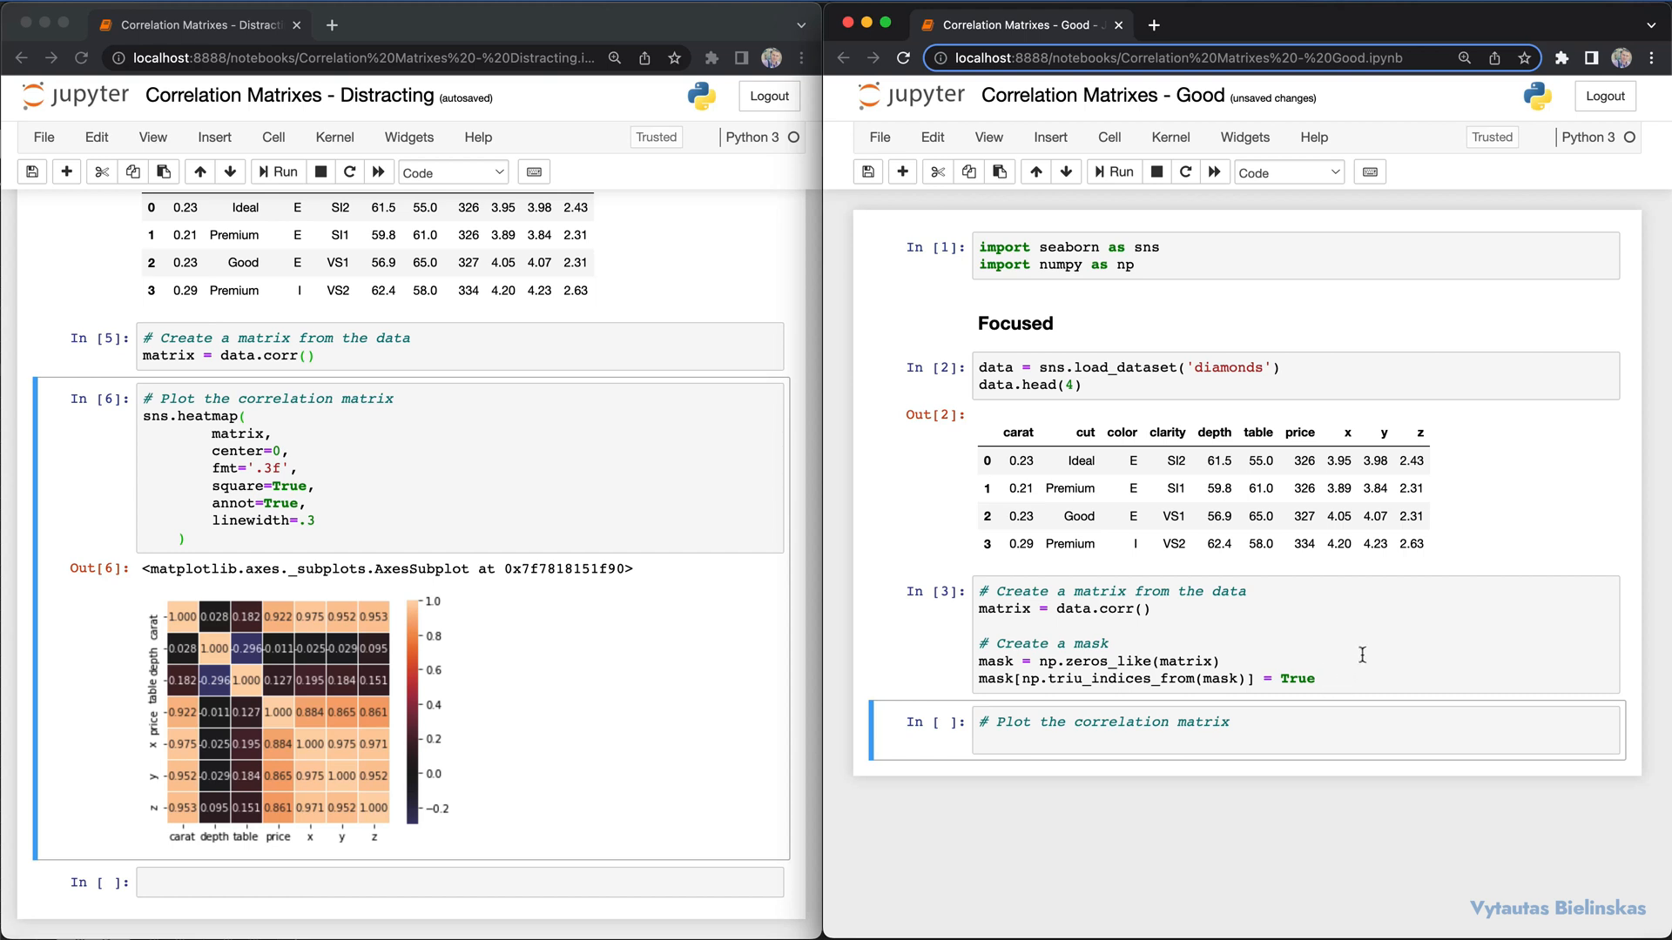
{"action": "mouse_move", "coordinate": [286, 530]}
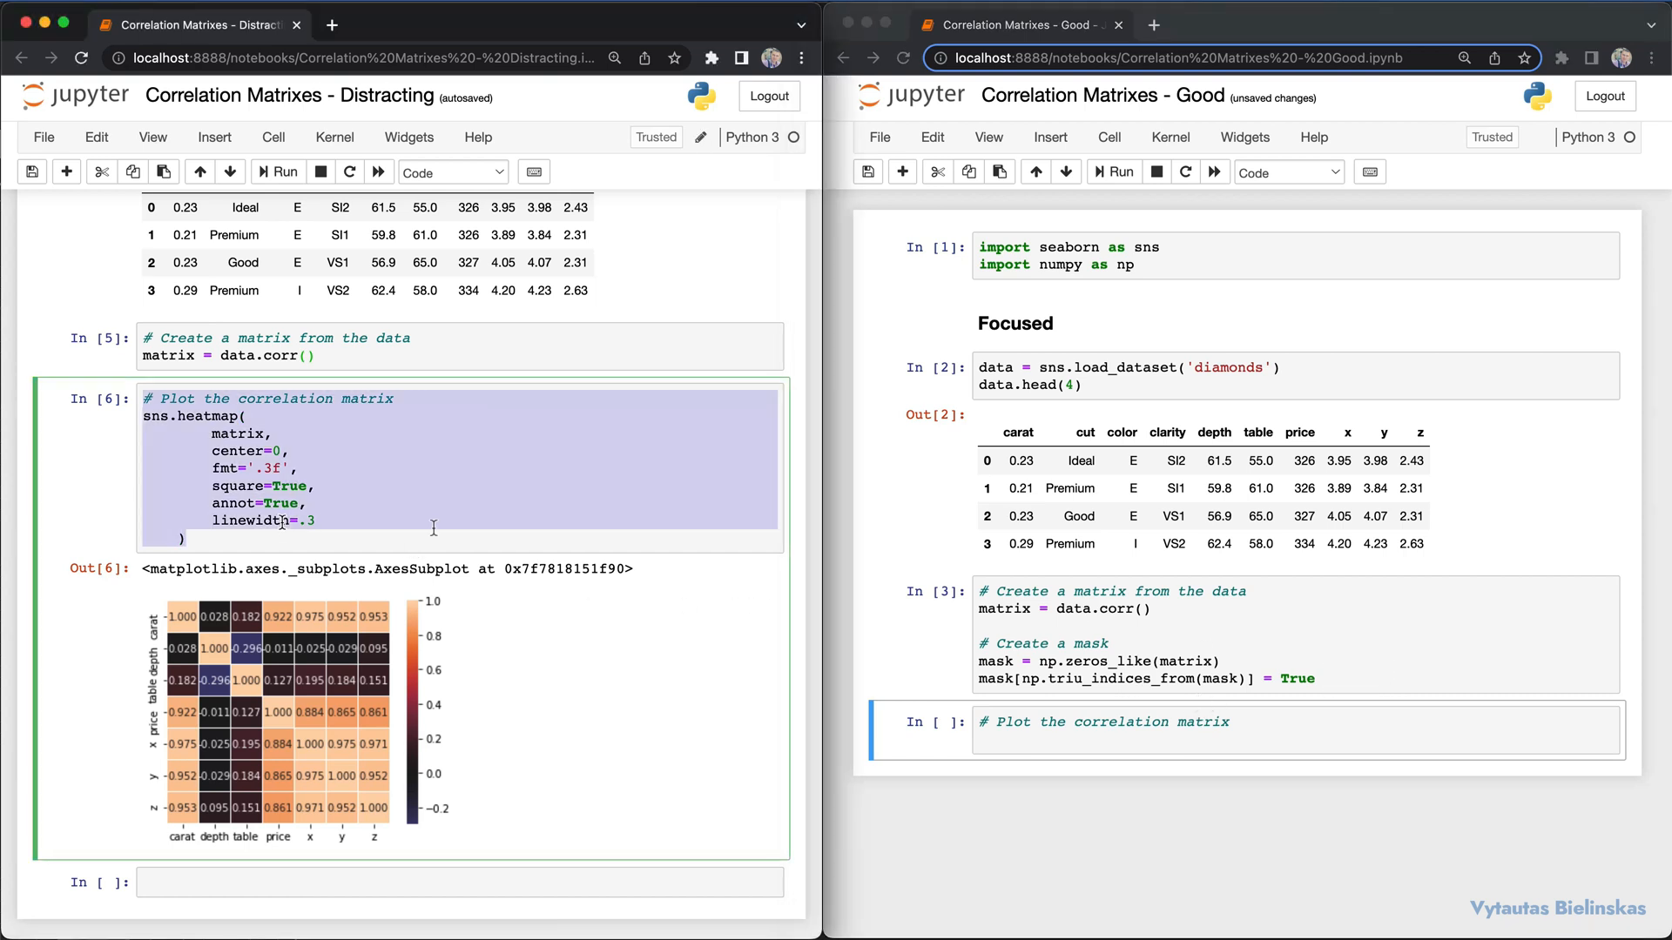
{"action": "left_click", "coordinate": [1005, 742]}
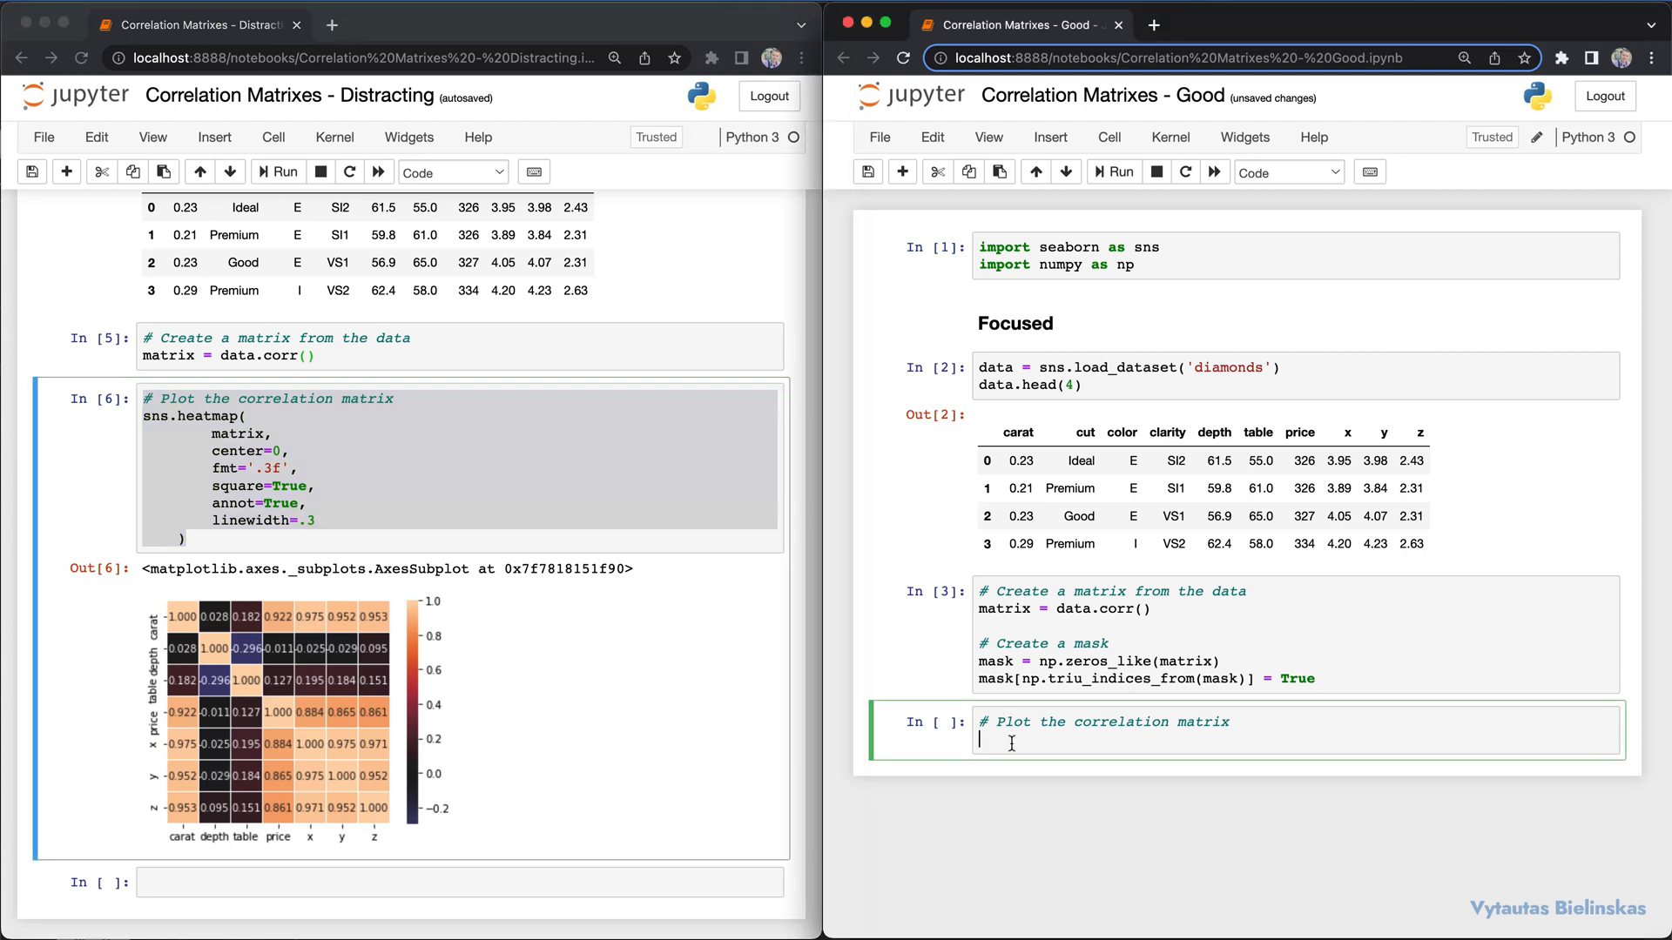
{"action": "type", "text": "# Plot the correlation matrix"}
{"action": "type", "text": "mas"}
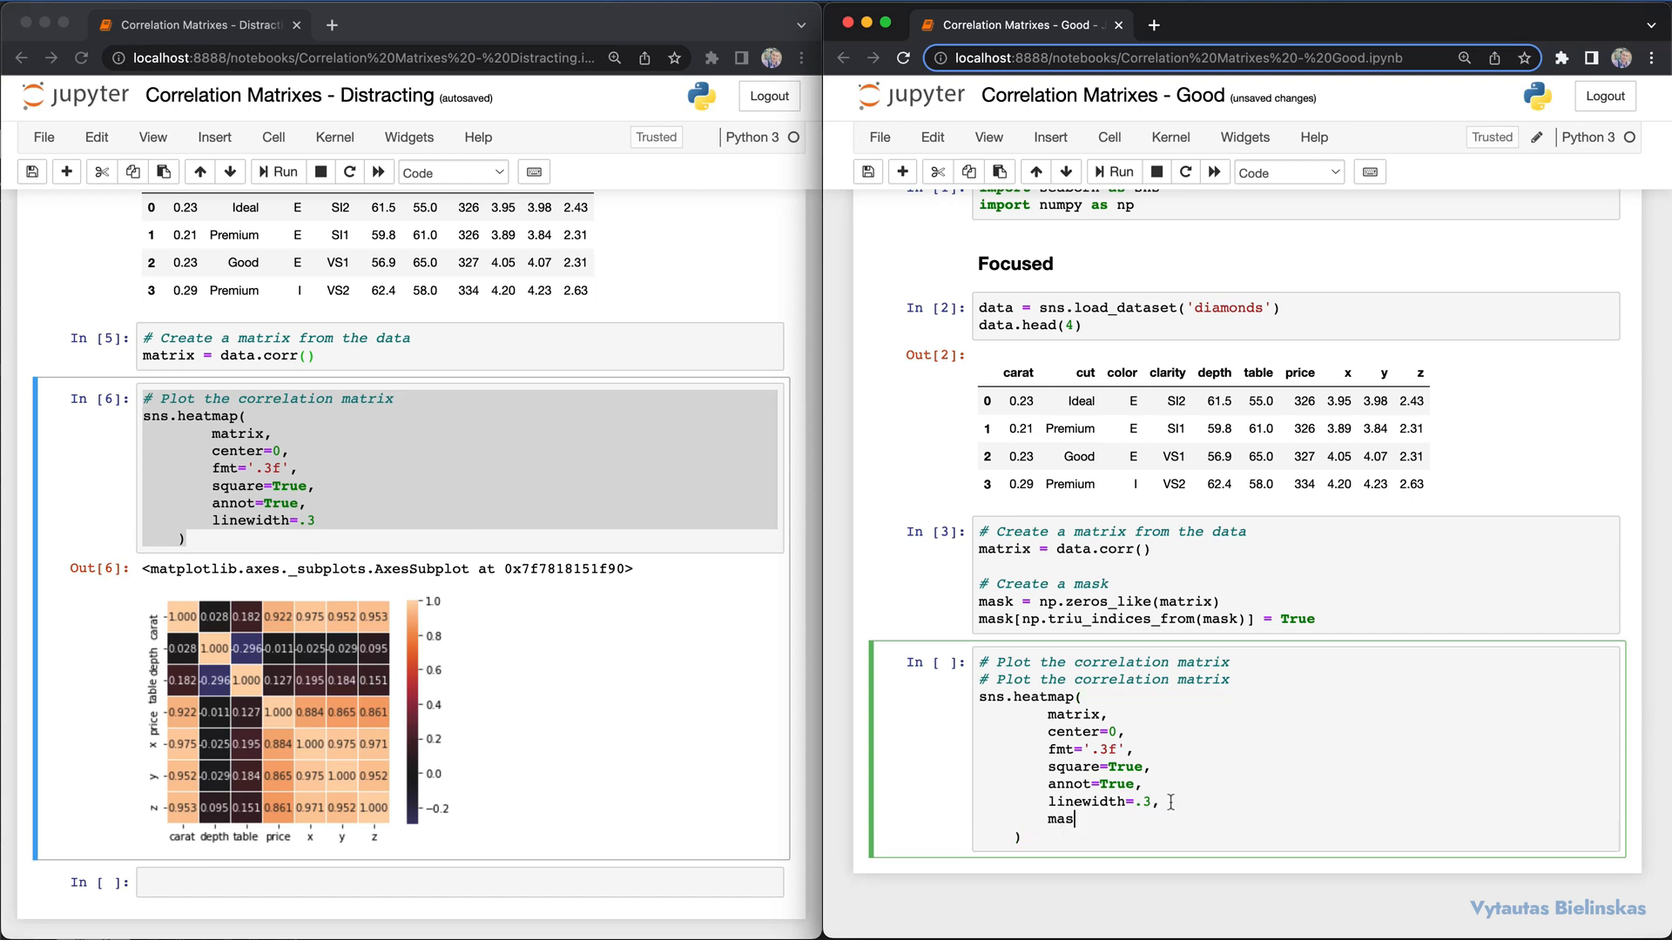
{"action": "type", "text": "k=mask"}
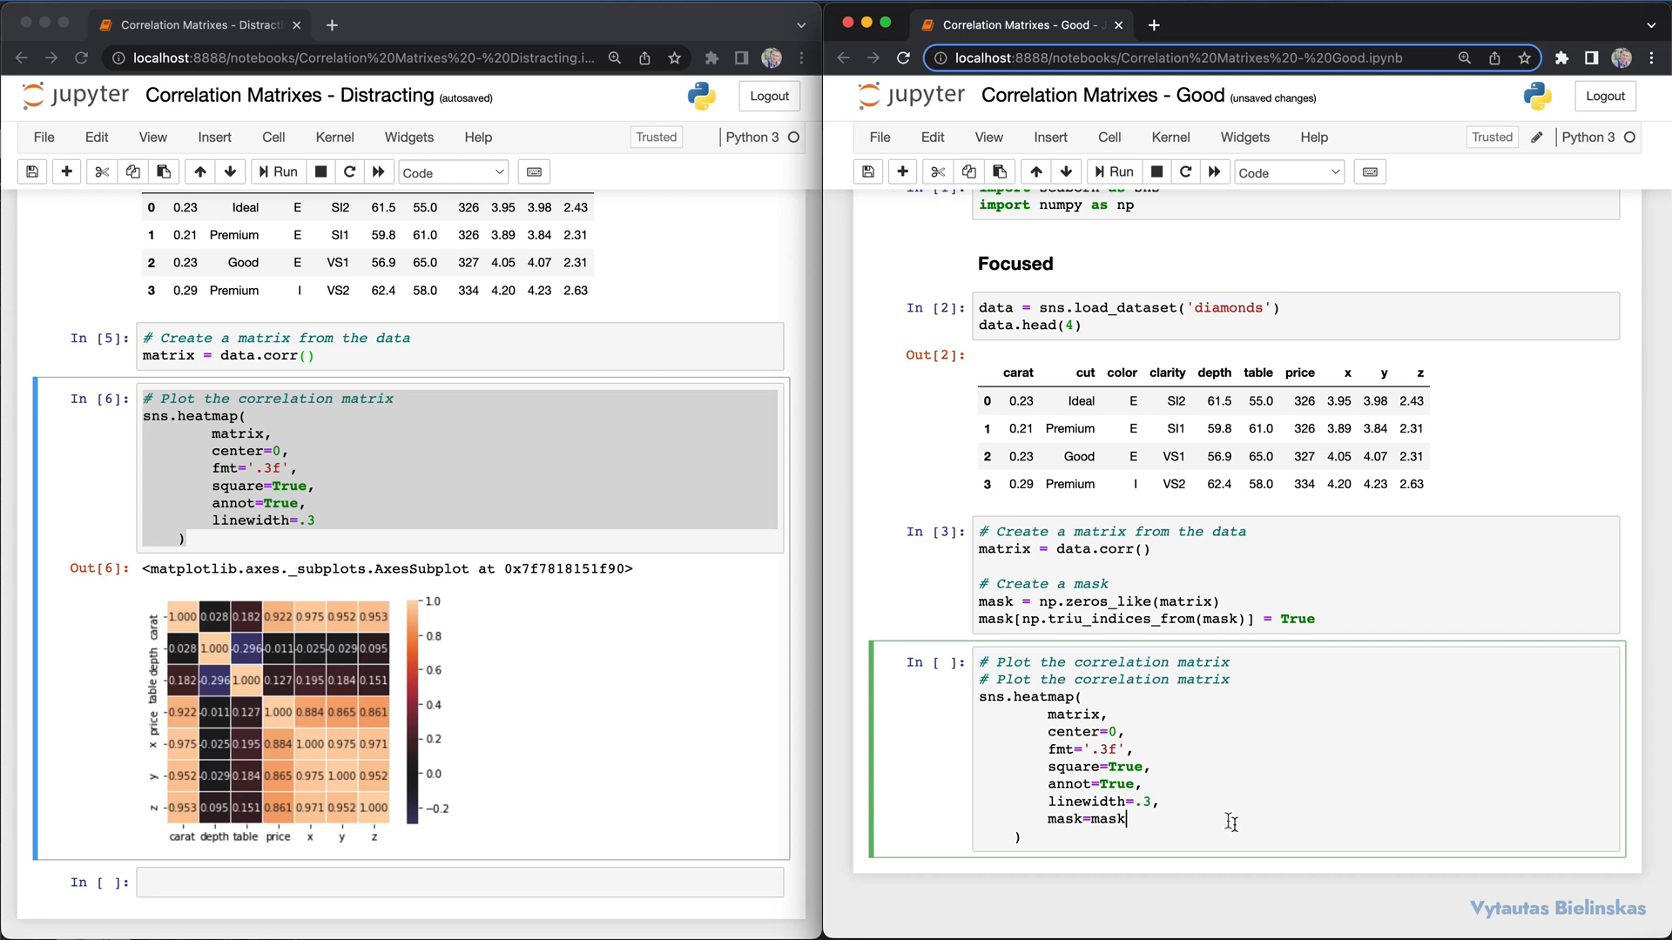
{"action": "left_click", "coordinate": [1113, 171]}
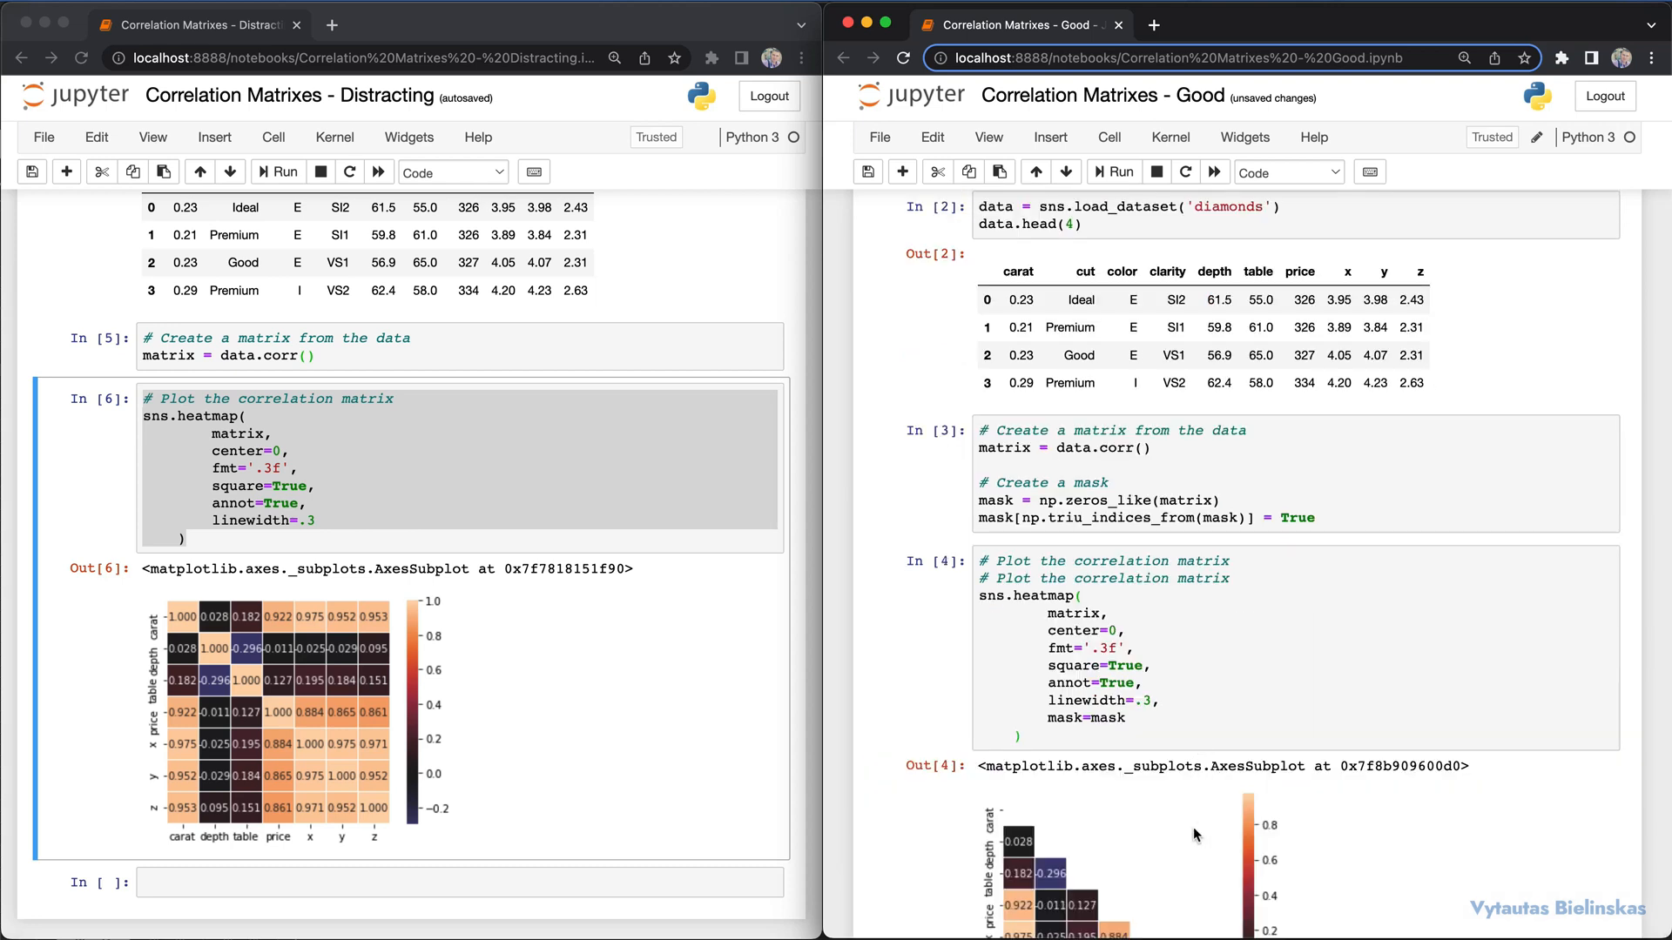